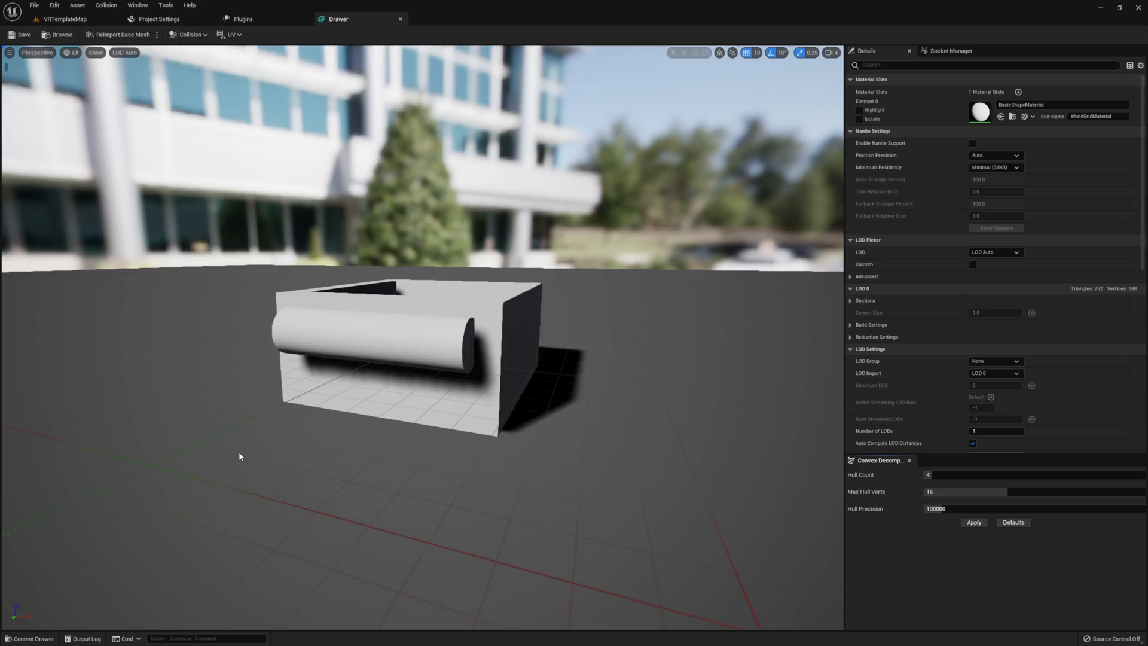
# Close the Drawer mesh editor, add an Interfaces folder, and create Blueprint Interface 'Grab' there.
pyautogui.scroll(-3)
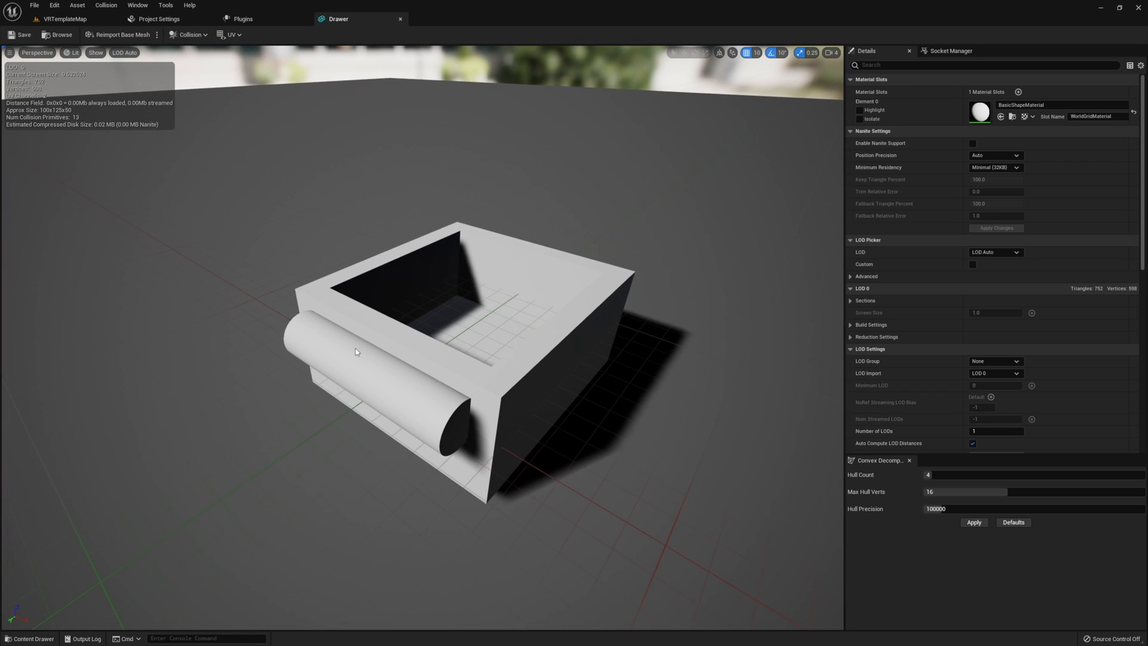
pyautogui.moveTo(637, 315)
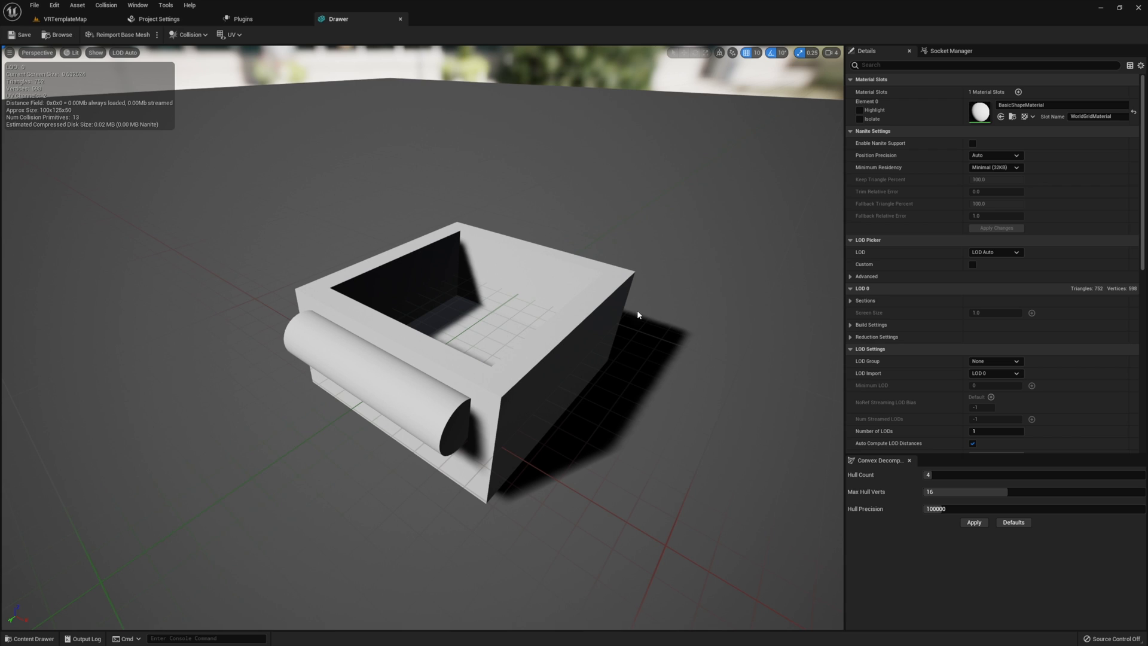
pyautogui.moveTo(380, 342)
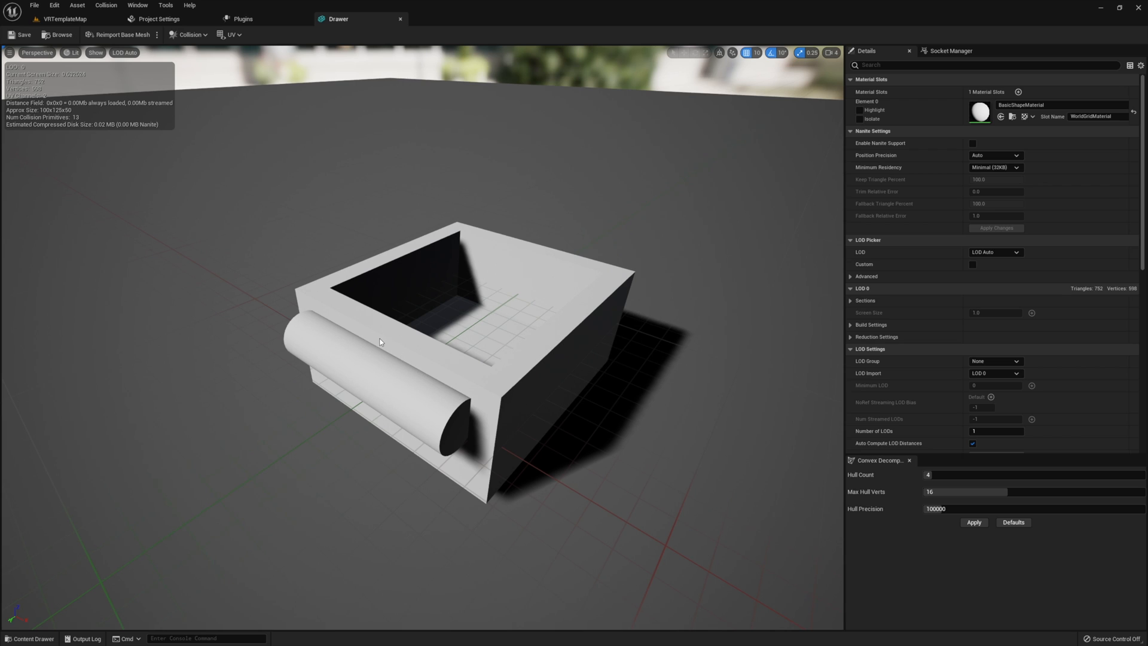
pyautogui.moveTo(474, 271)
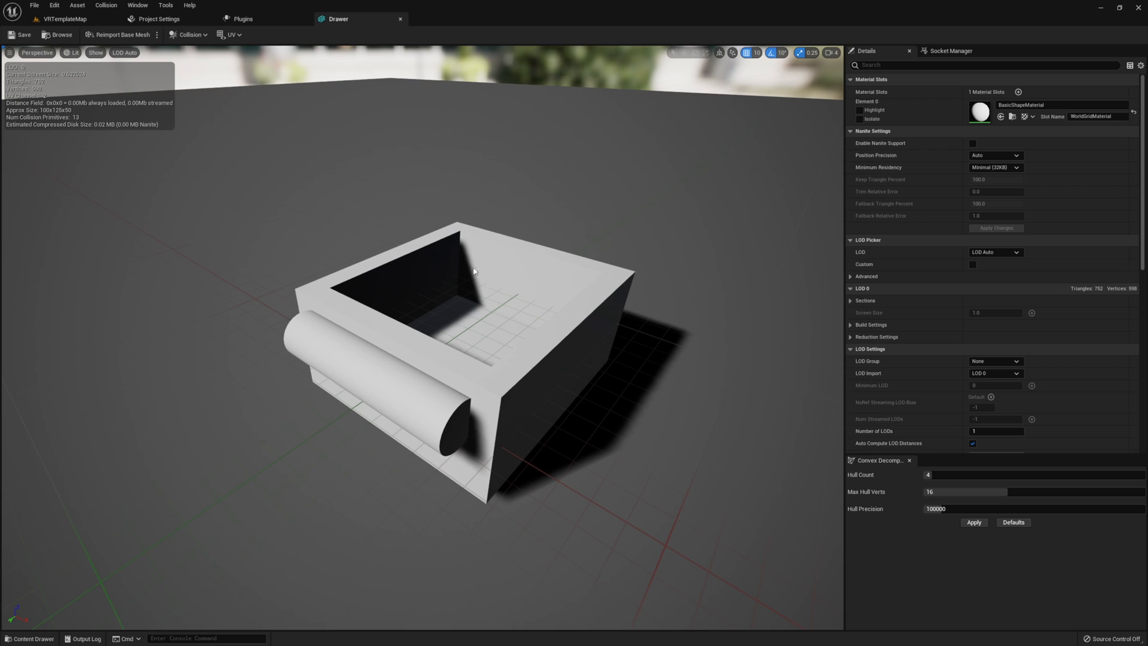
pyautogui.moveTo(386, 294)
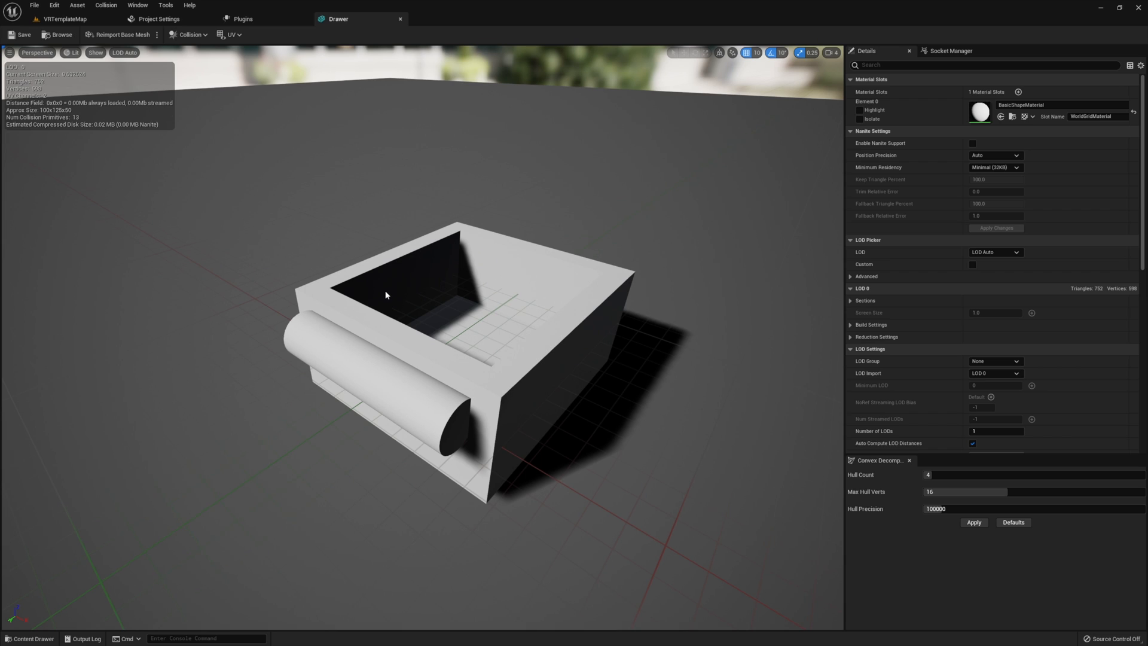
pyautogui.moveTo(443, 294)
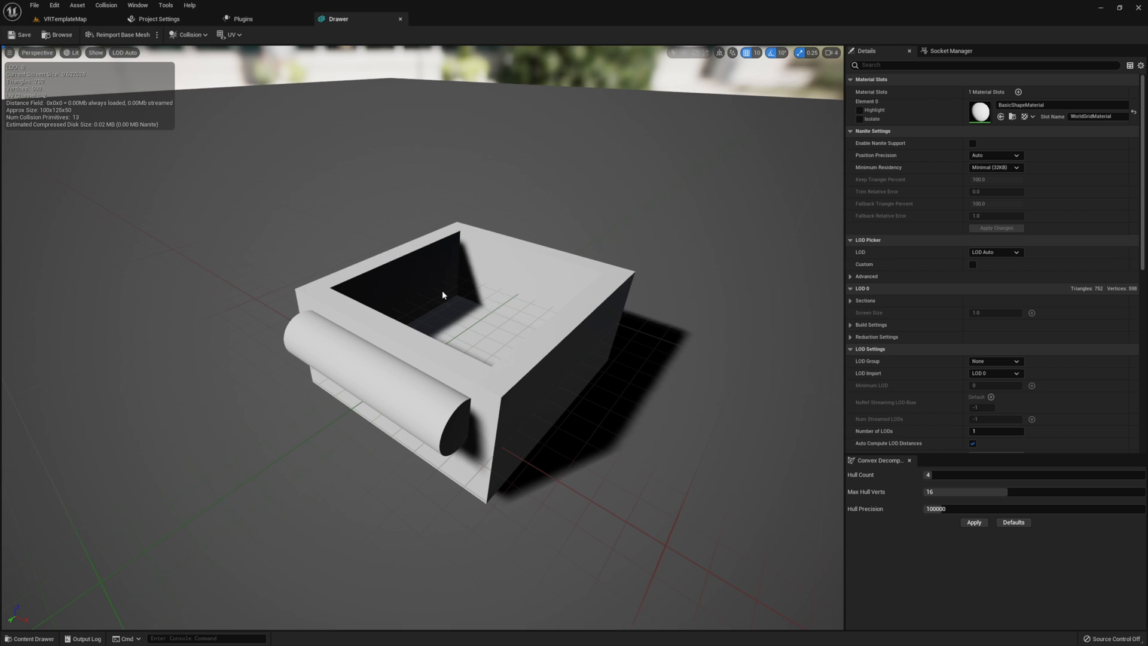
pyautogui.moveTo(401, 20)
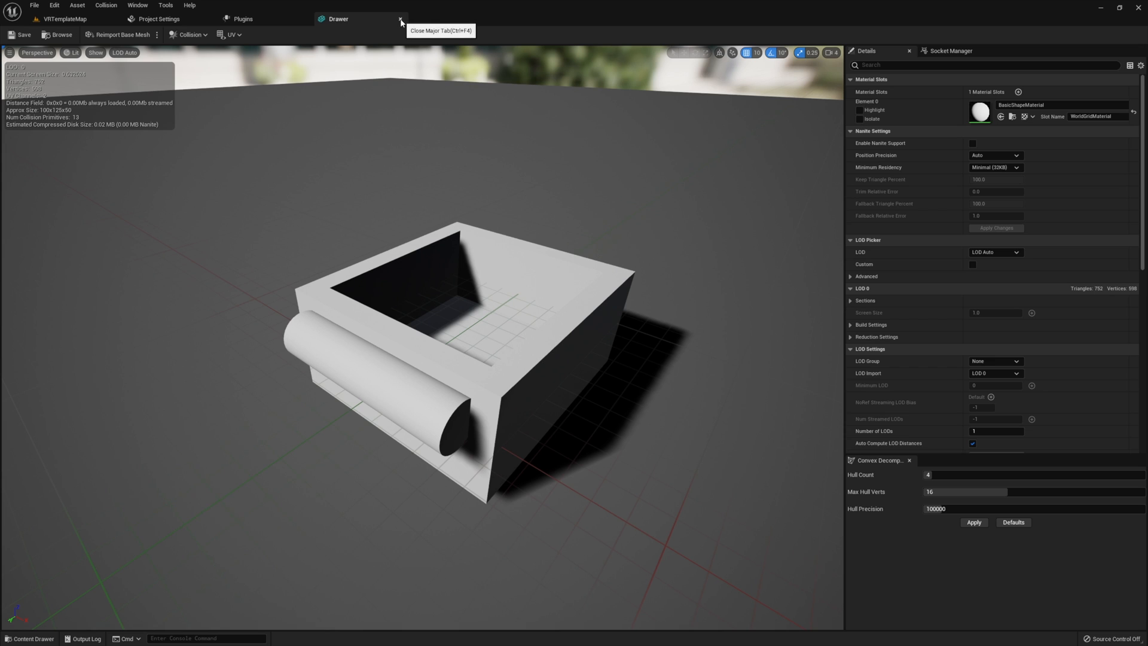
pyautogui.click(401, 19)
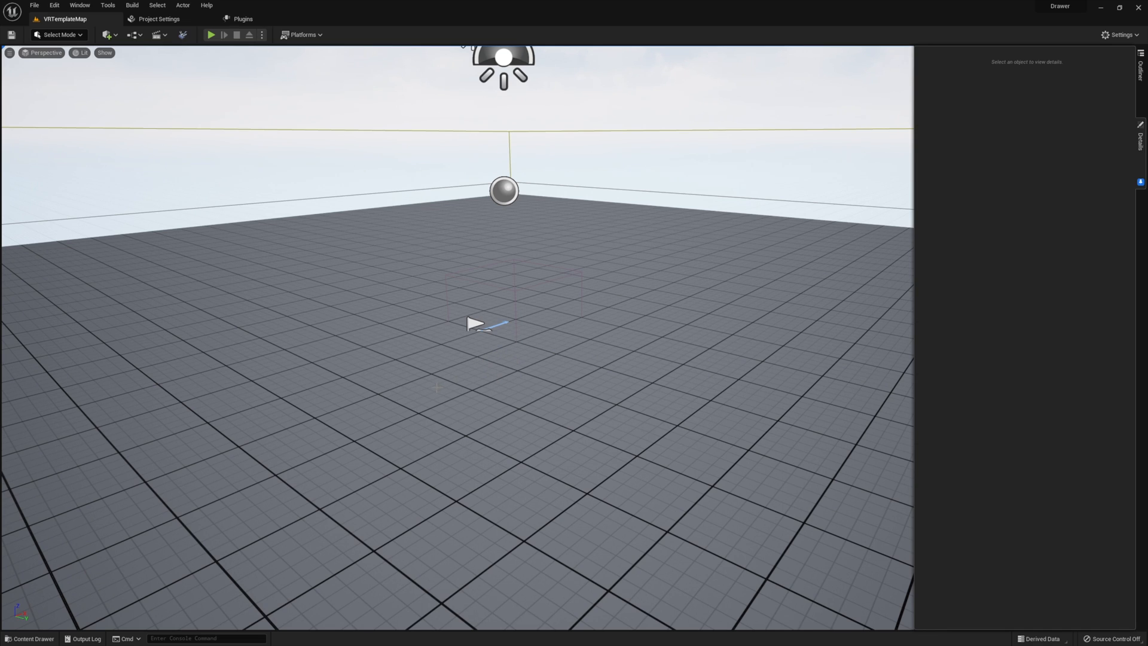
pyautogui.click(28, 638)
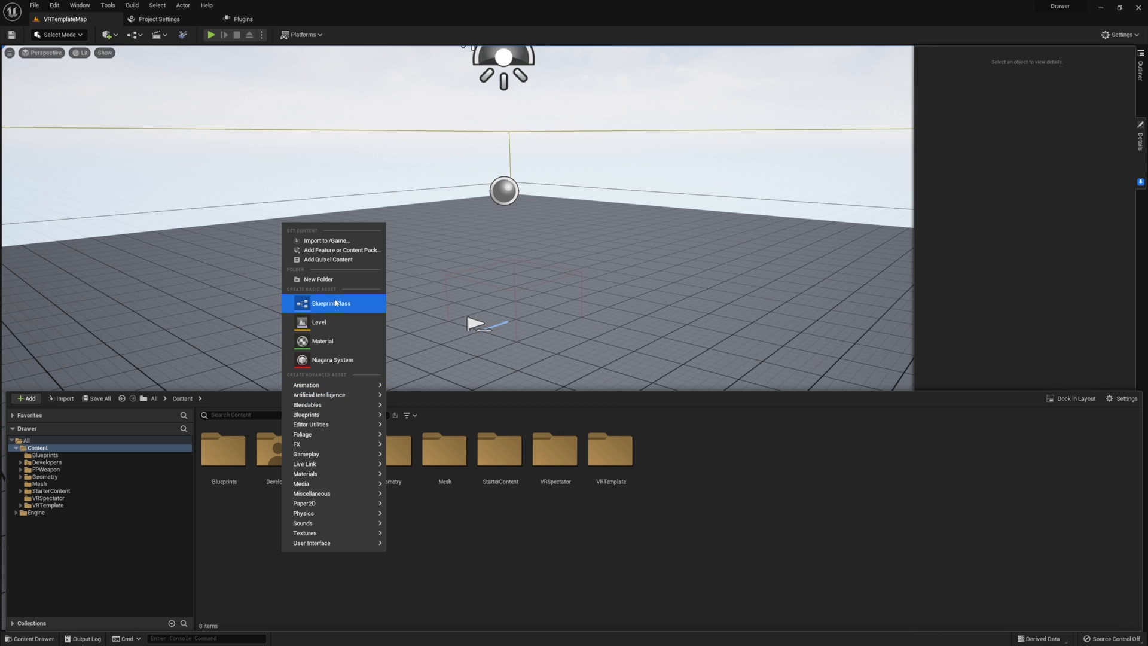
pyautogui.click(319, 279)
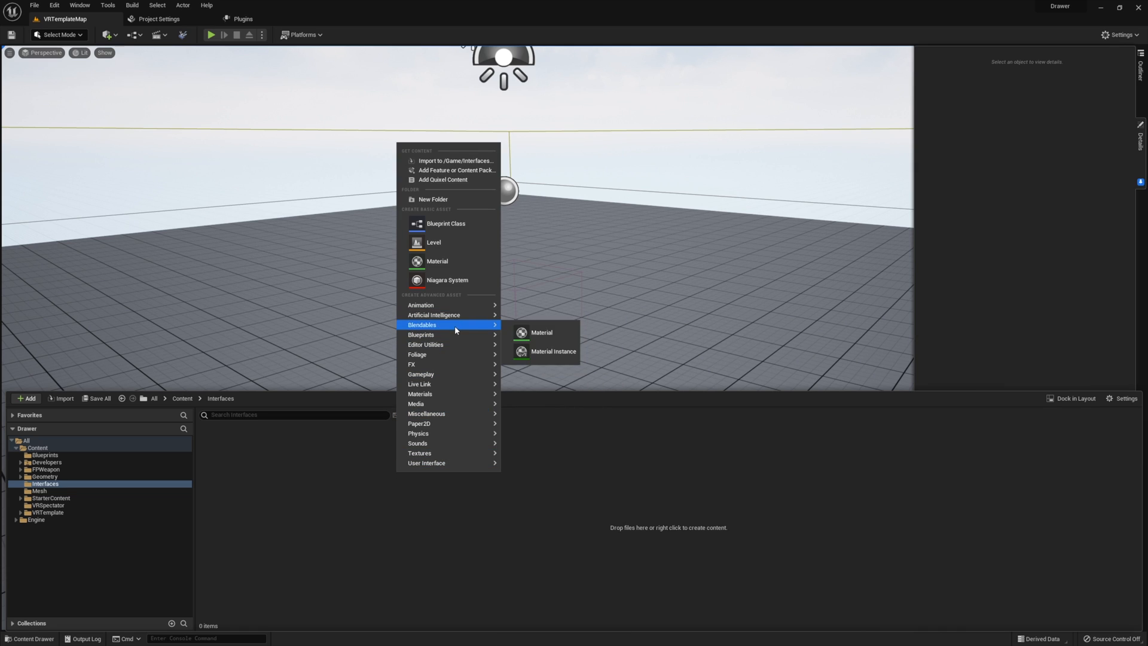
pyautogui.click(445, 223)
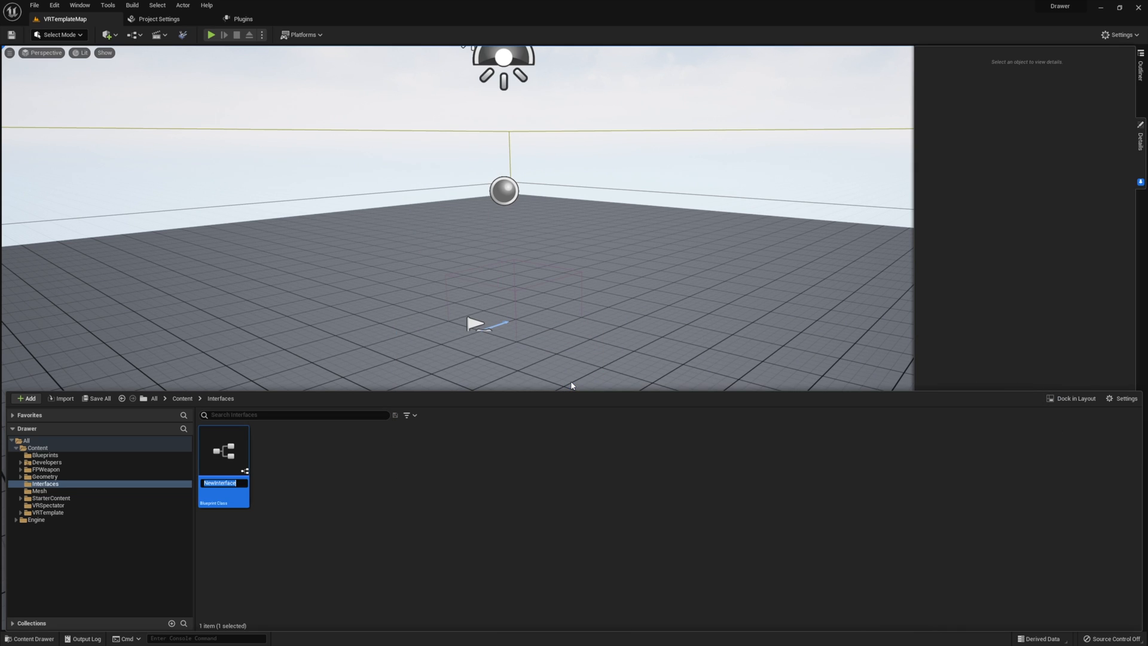
pyautogui.write('Grab')
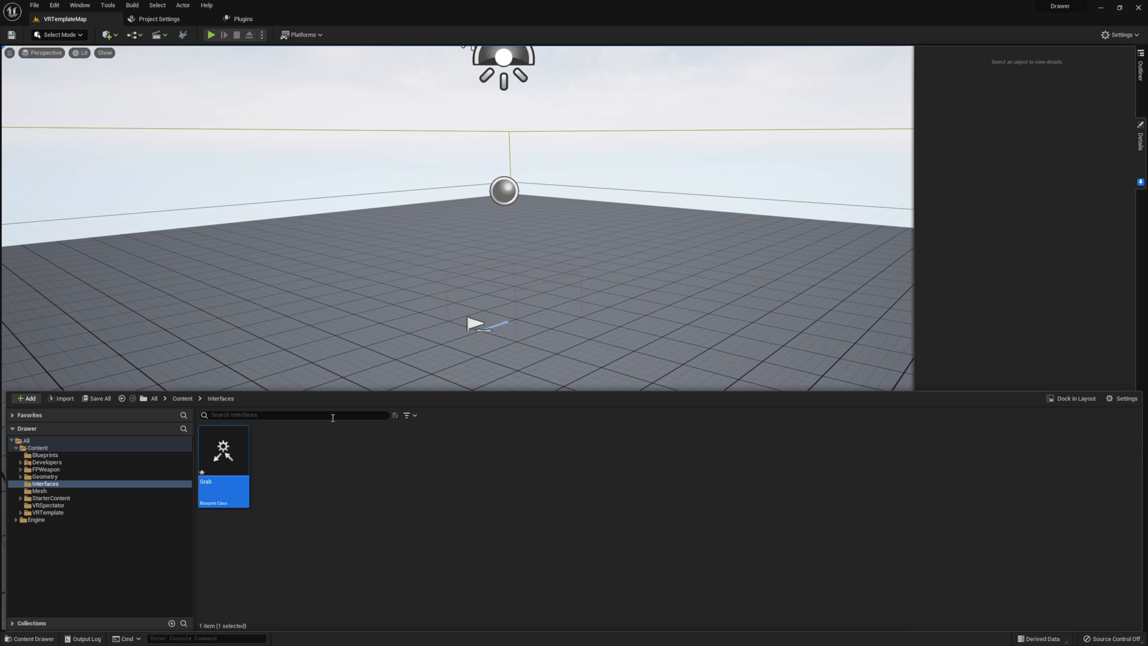
# Open the Grab interface full-size and rename its default function to Grab.
pyautogui.doubleClick(223, 450)
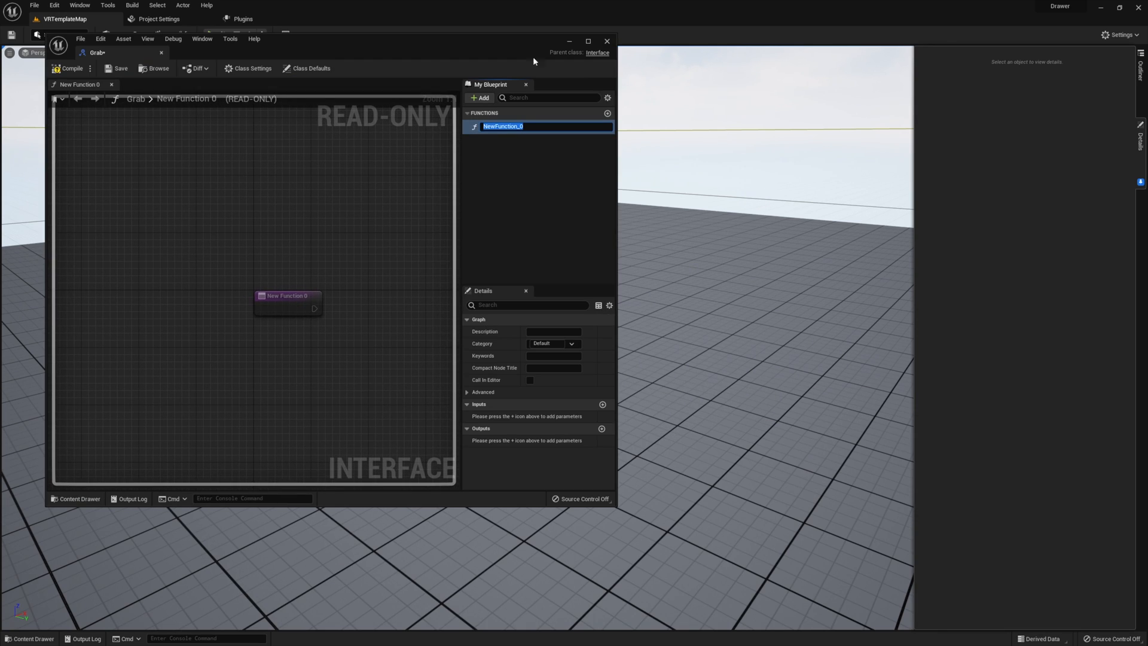
pyautogui.click(588, 41)
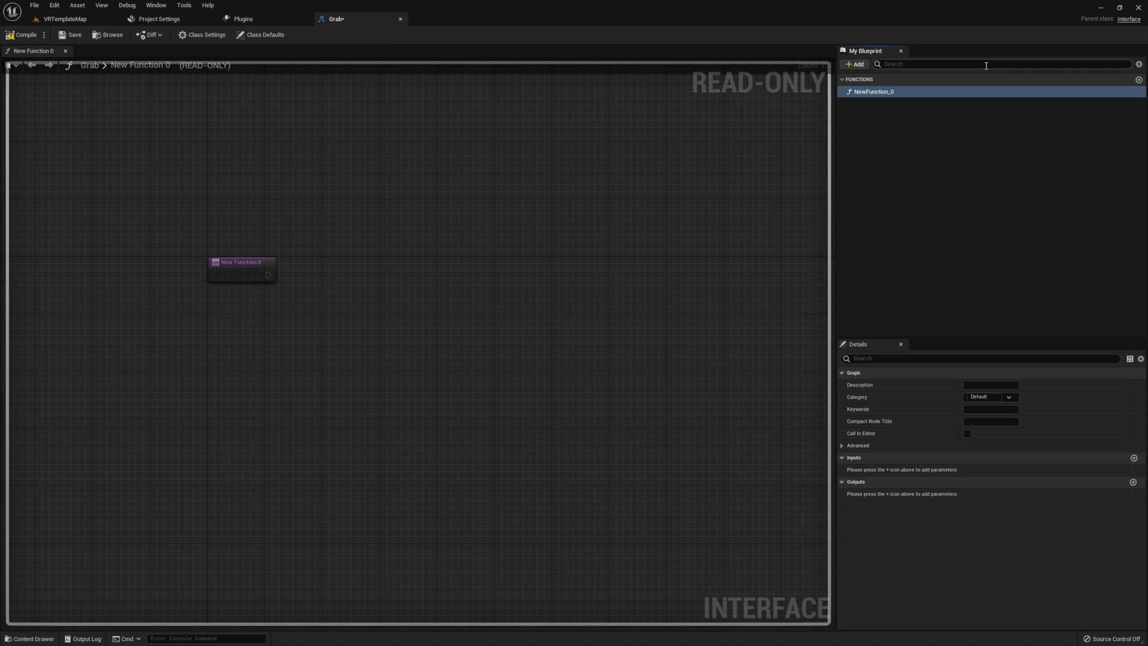
pyautogui.doubleClick(873, 92)
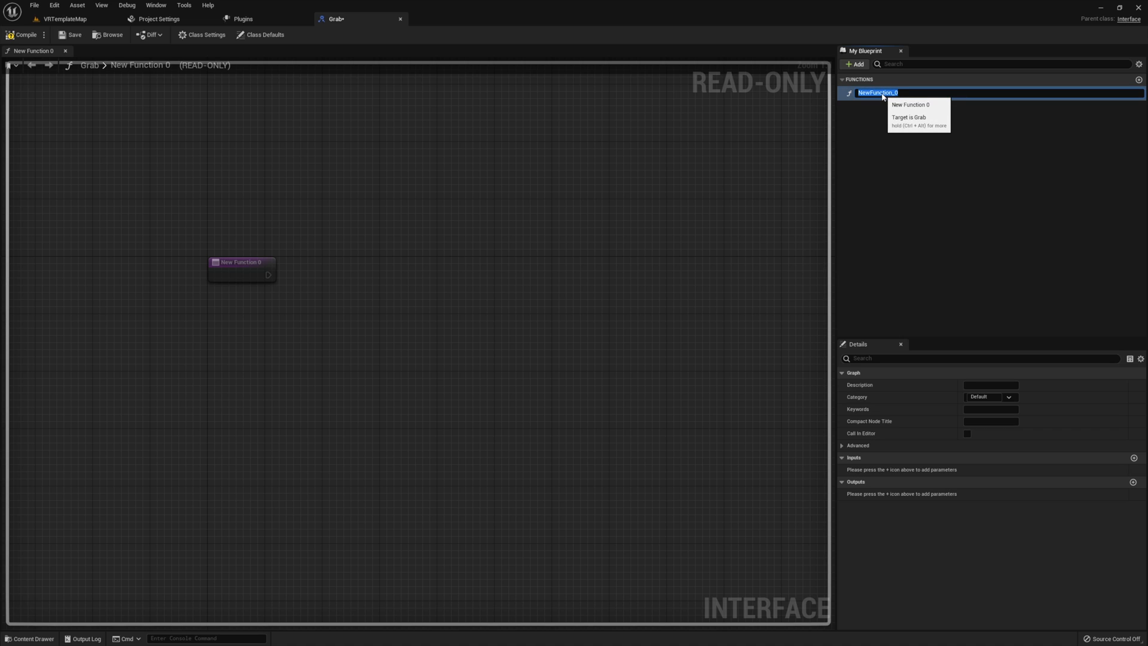
pyautogui.write('Grab')
pyautogui.write('Release')
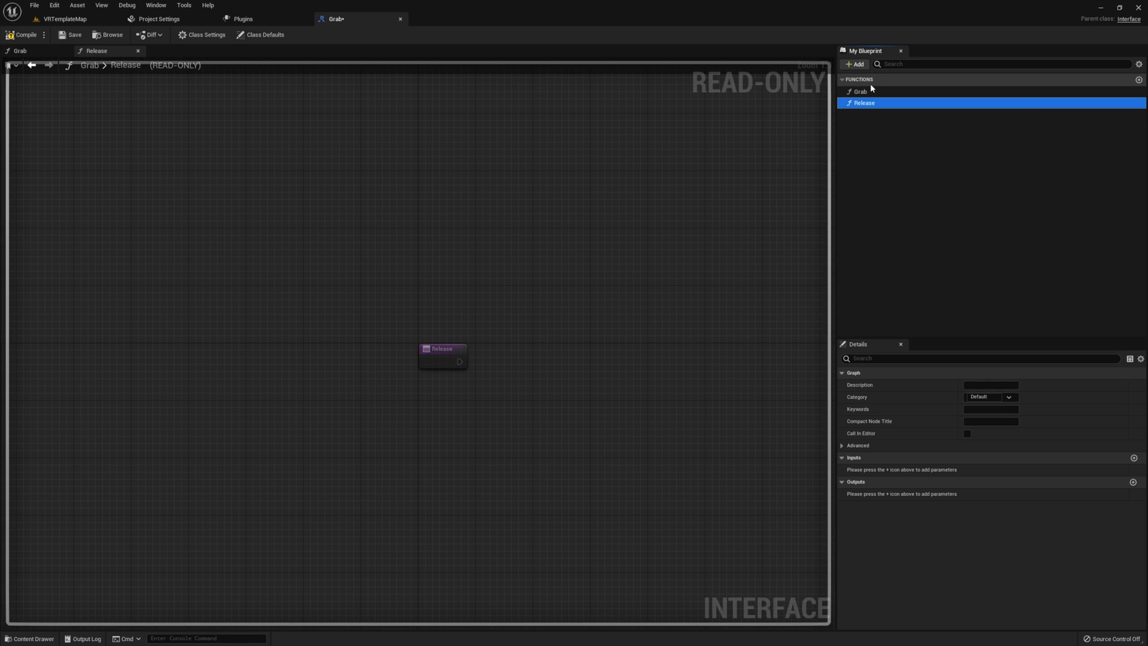
# Give Release and Grab each a MotionController input of Motion Controller Component reference type.
pyautogui.click(1134, 457)
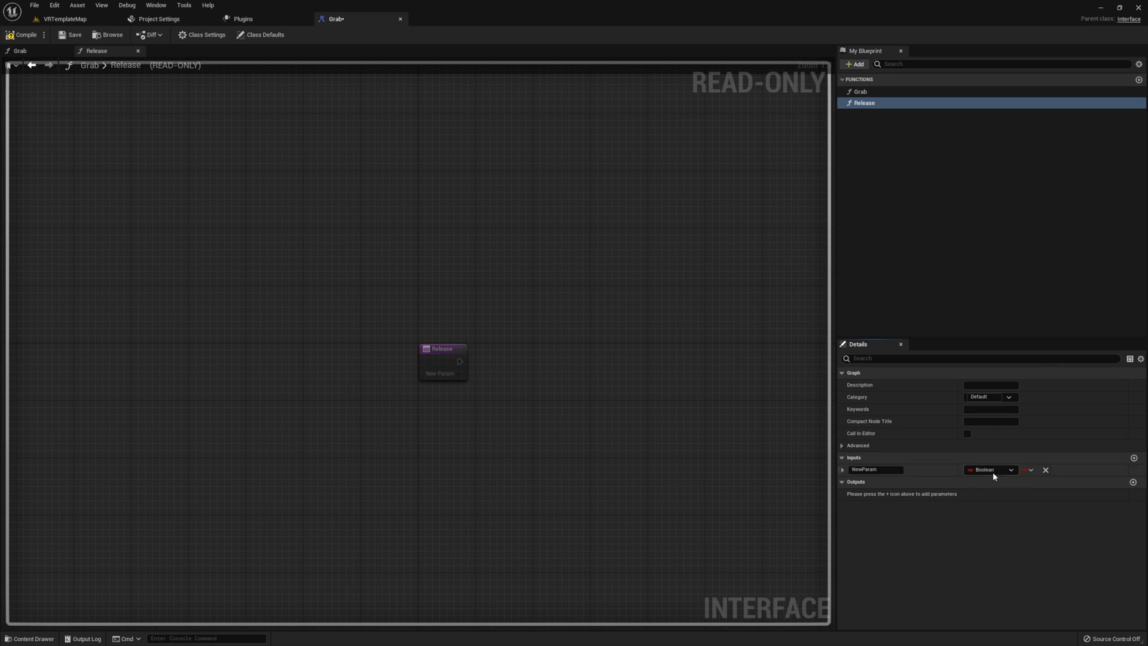
pyautogui.write('MotionController')
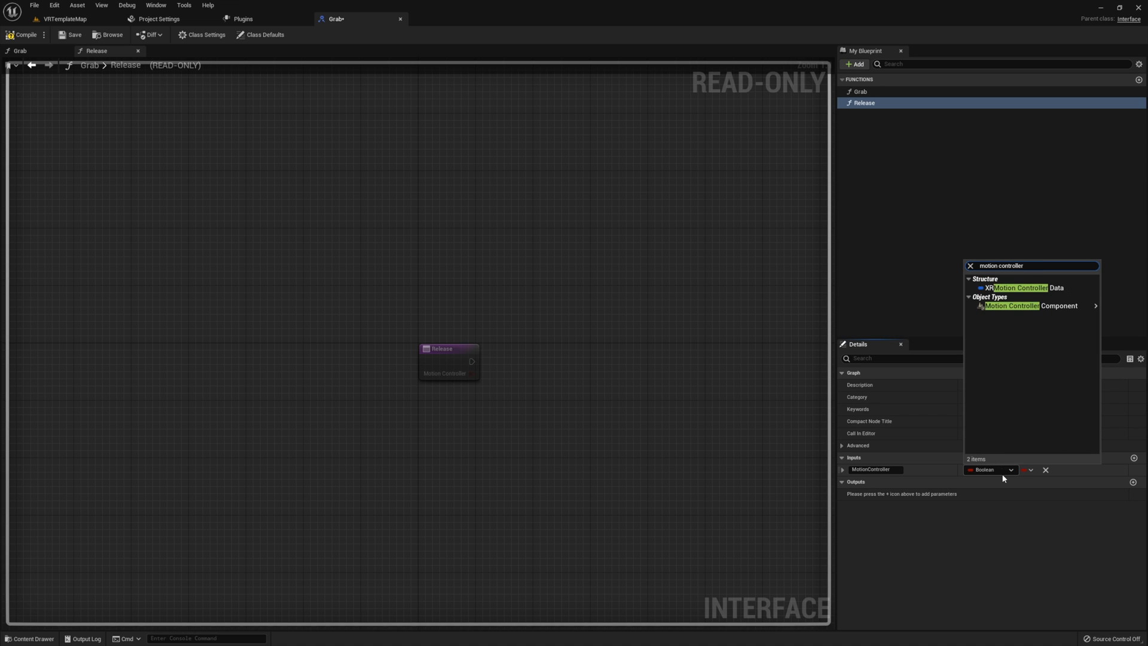
pyautogui.moveTo(1058, 306)
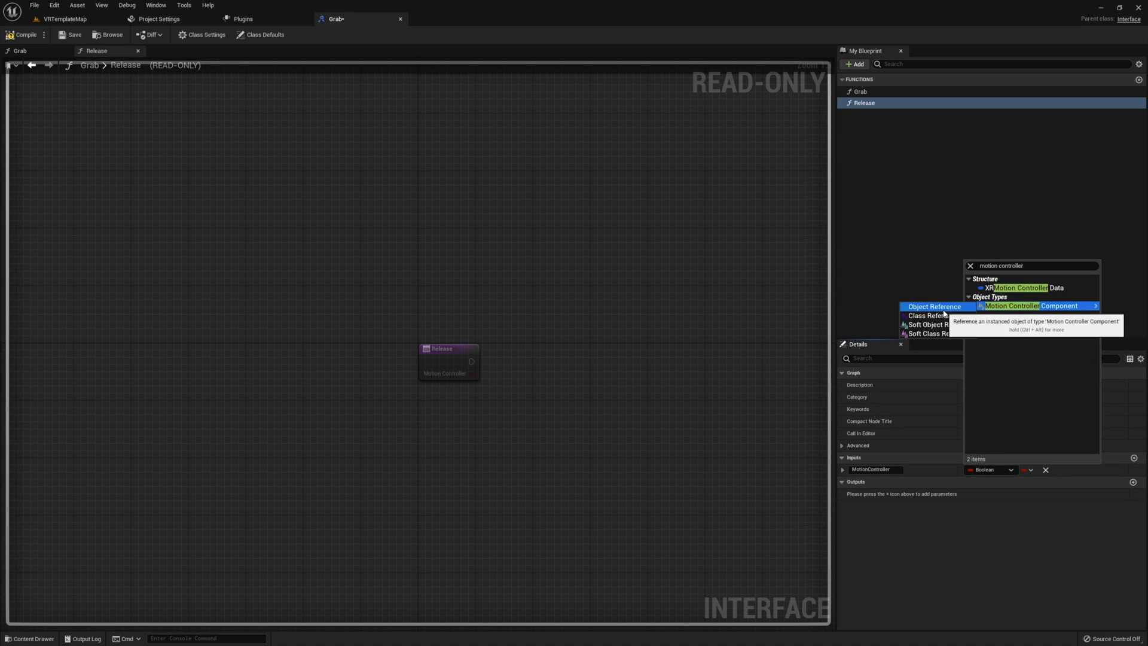
pyautogui.click(1013, 306)
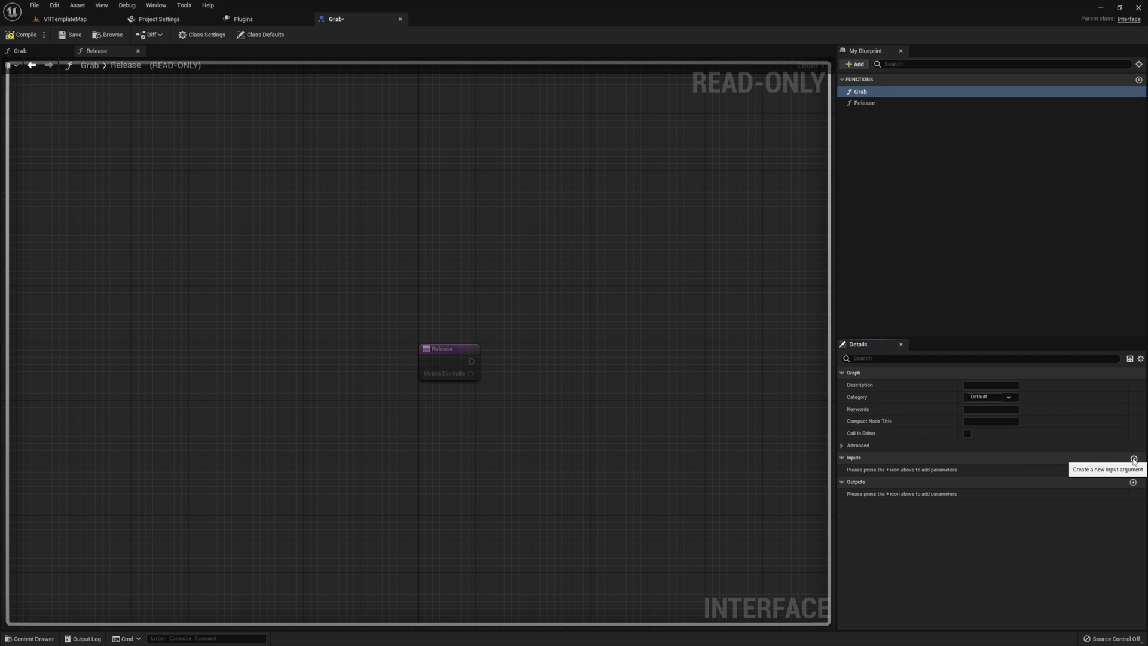
pyautogui.click(1134, 459)
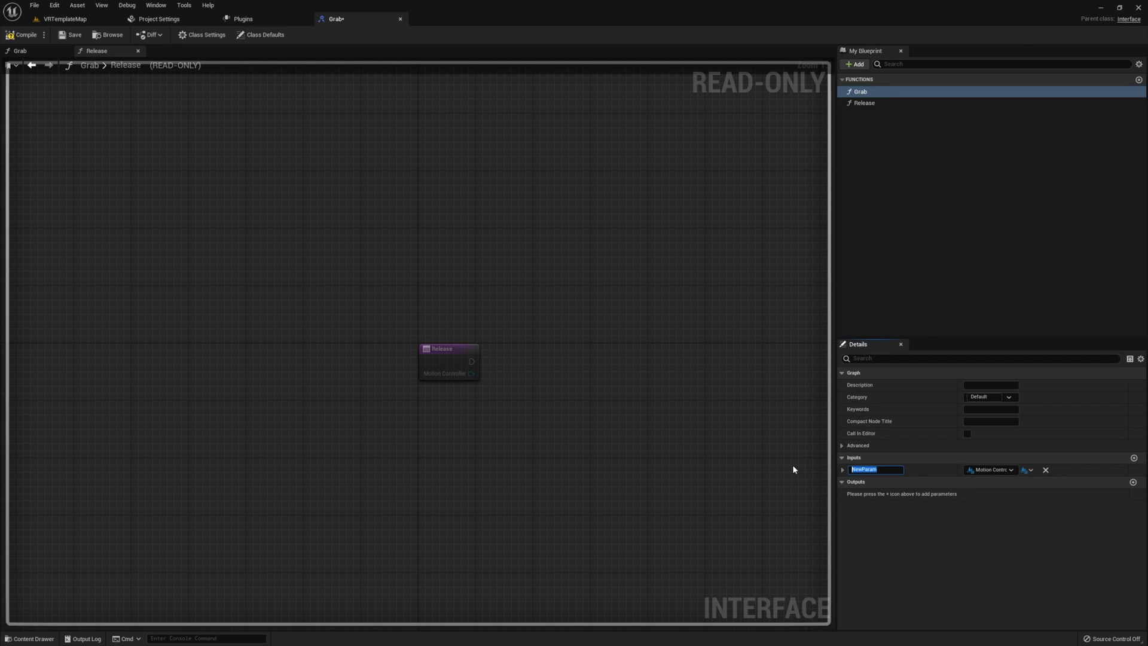
pyautogui.write('MotionController')
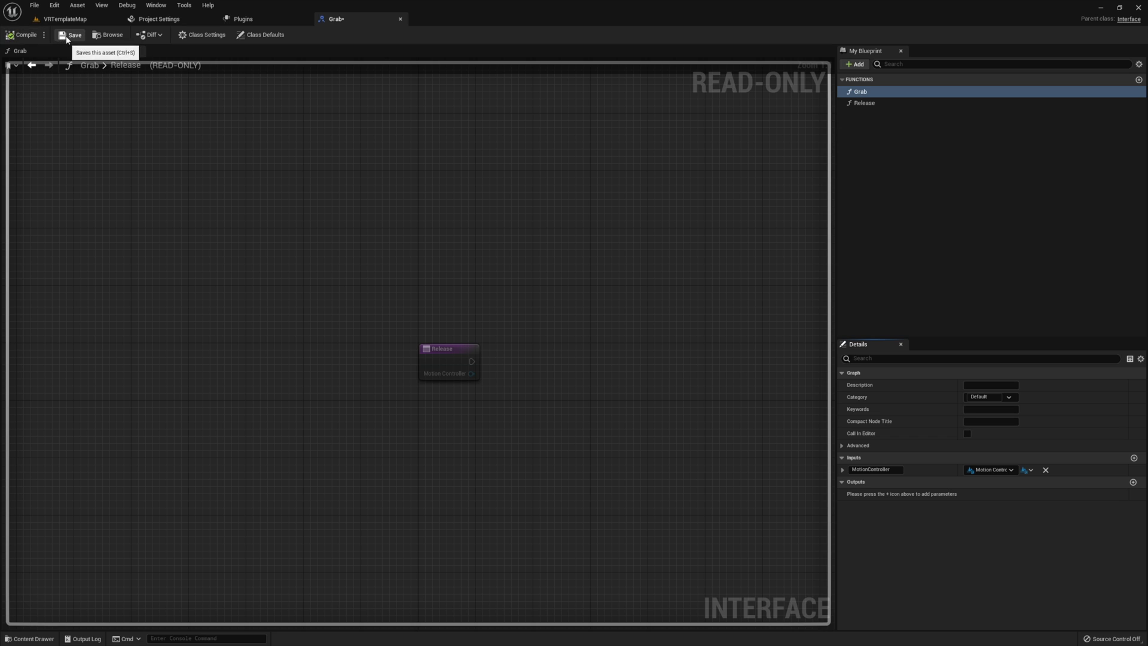
# Save the Grab interface, return to the VRTemplateMap level, and select the floor.
pyautogui.click(241, 19)
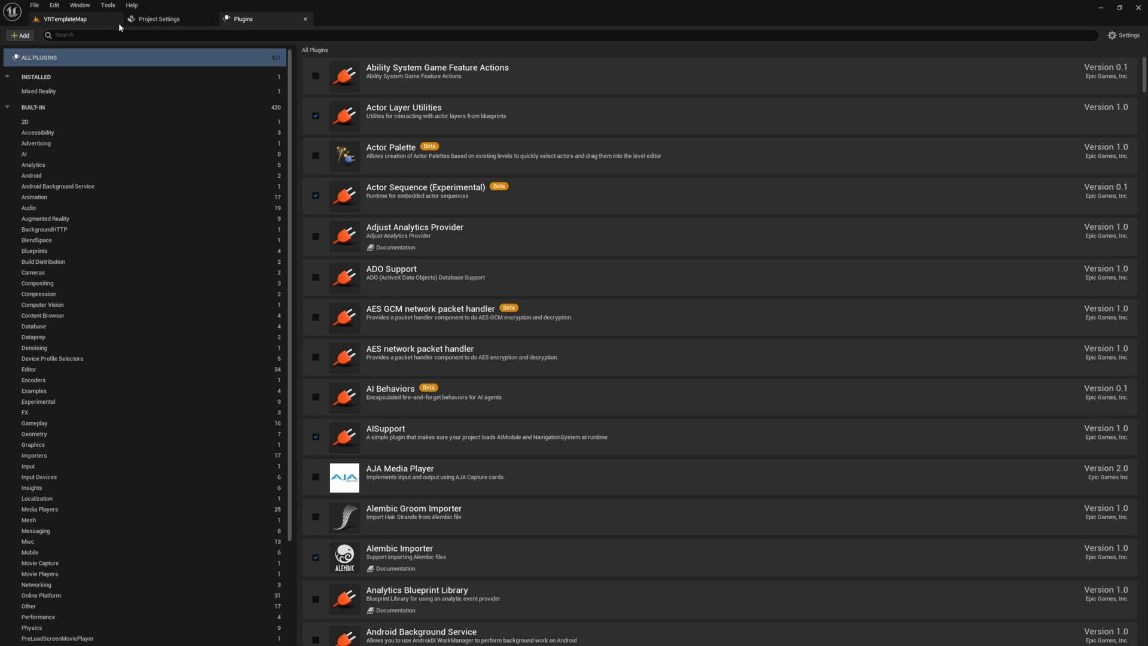
pyautogui.click(64, 18)
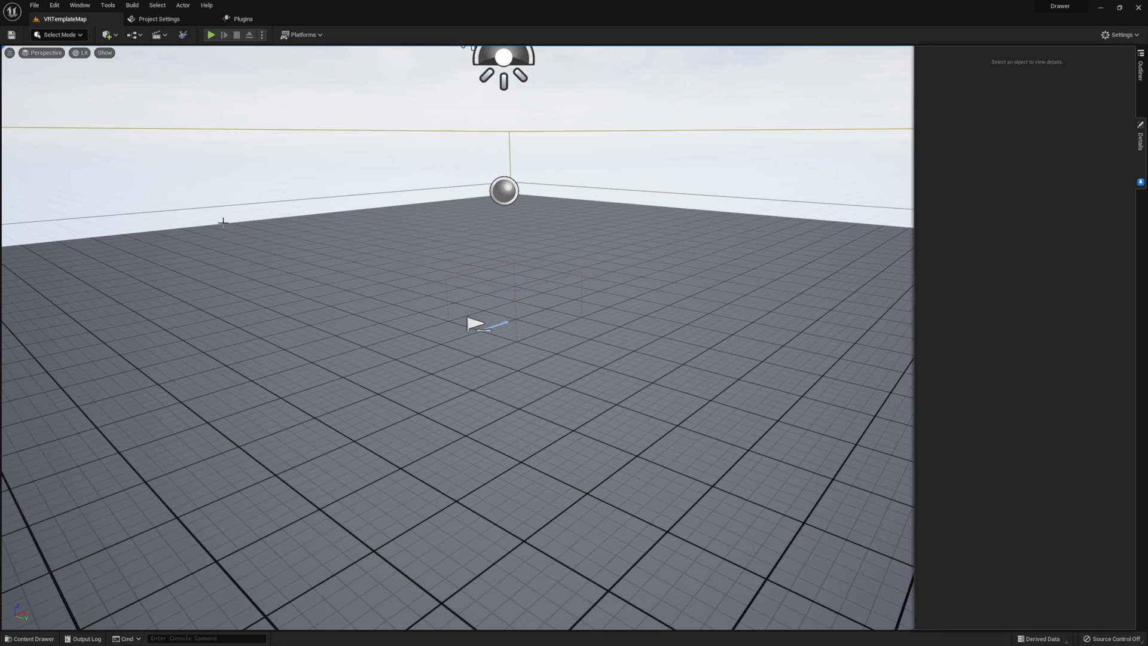
pyautogui.click(476, 323)
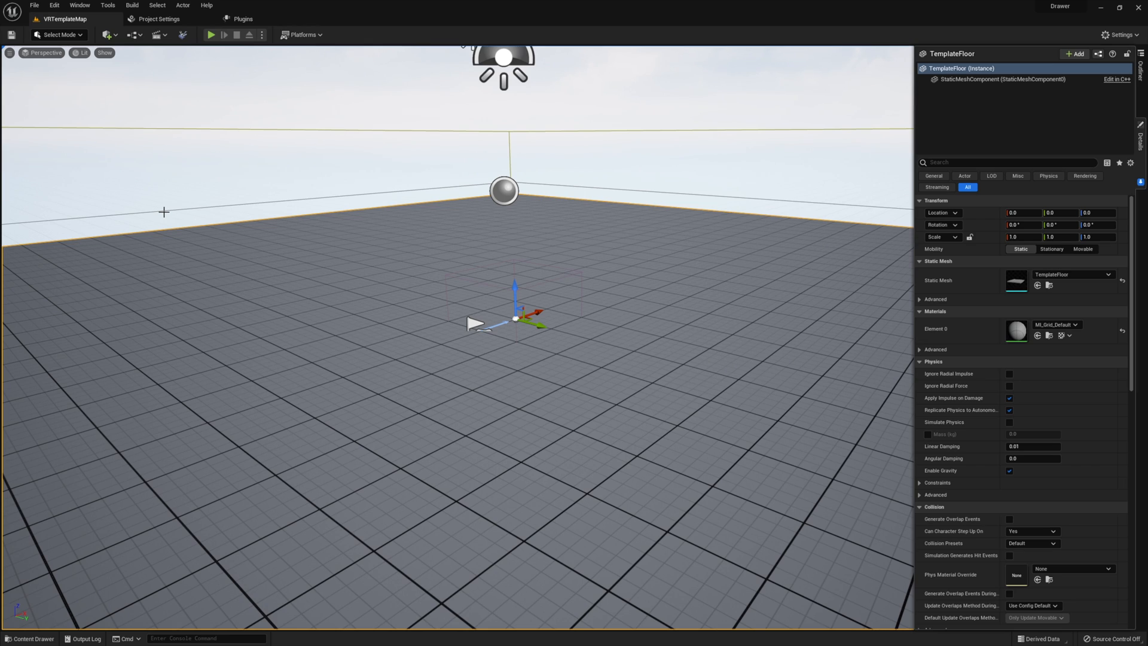
pyautogui.moveTo(267, 318)
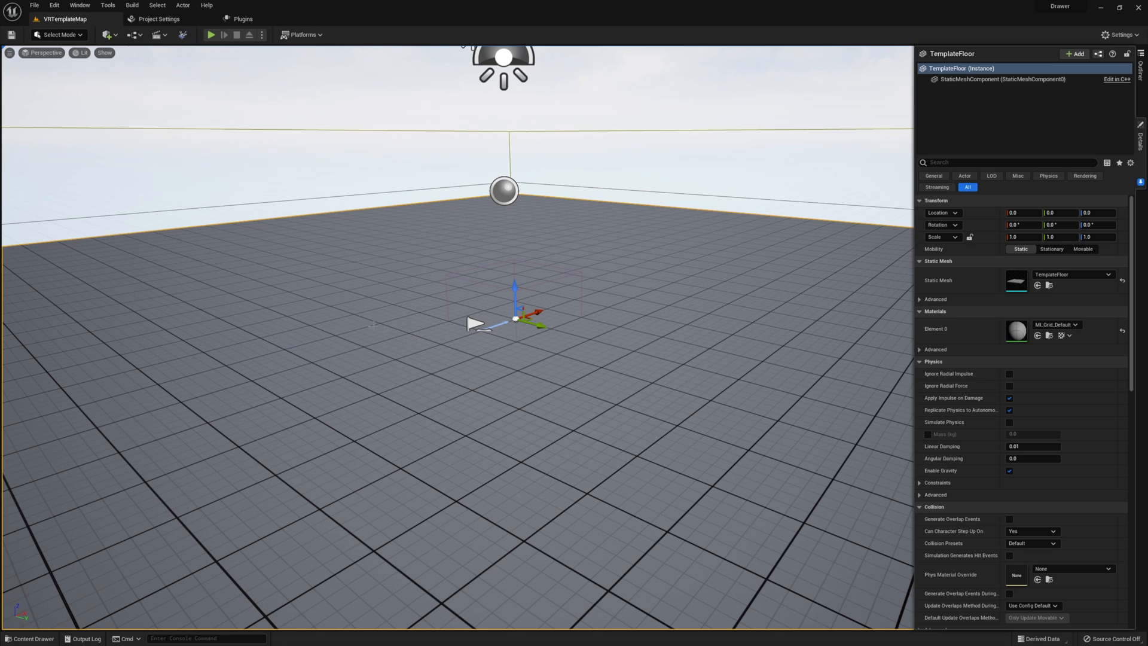
# Open the Content Drawer on the Blueprints folder.
pyautogui.click(29, 639)
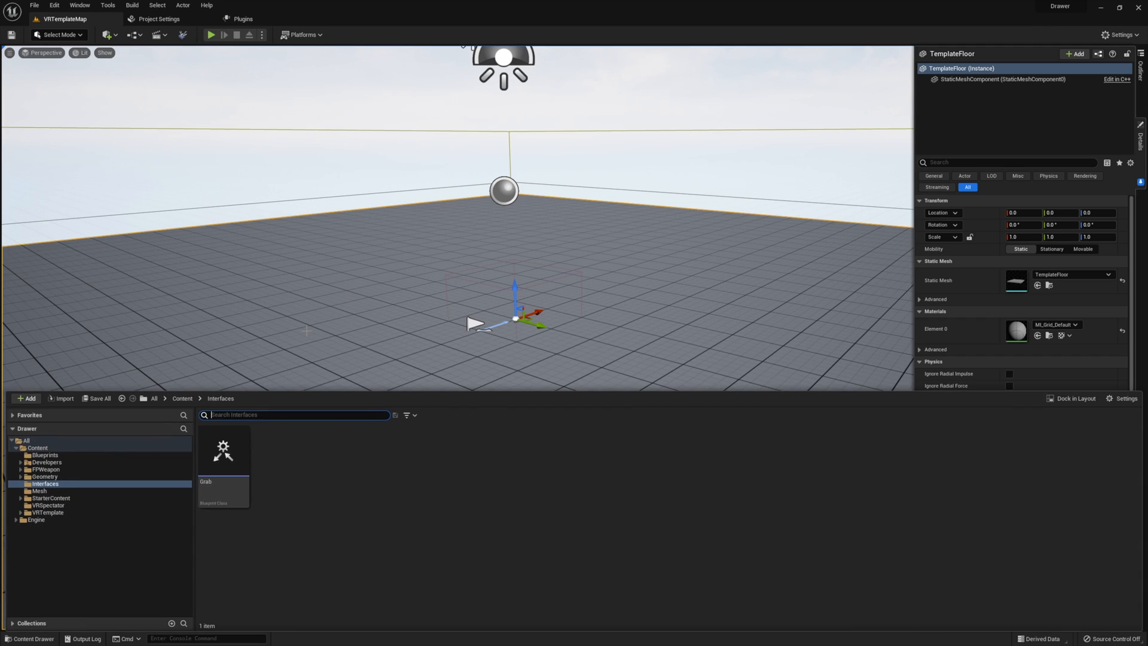
pyautogui.click(45, 455)
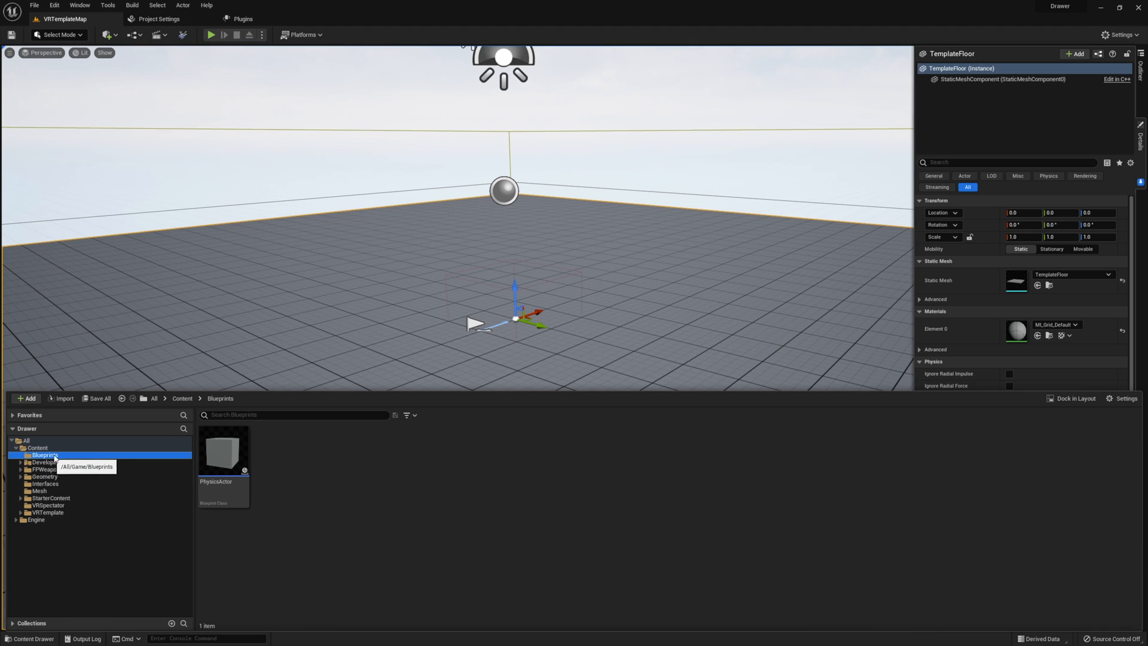
pyautogui.moveTo(309, 487)
pyautogui.write('Drawer')
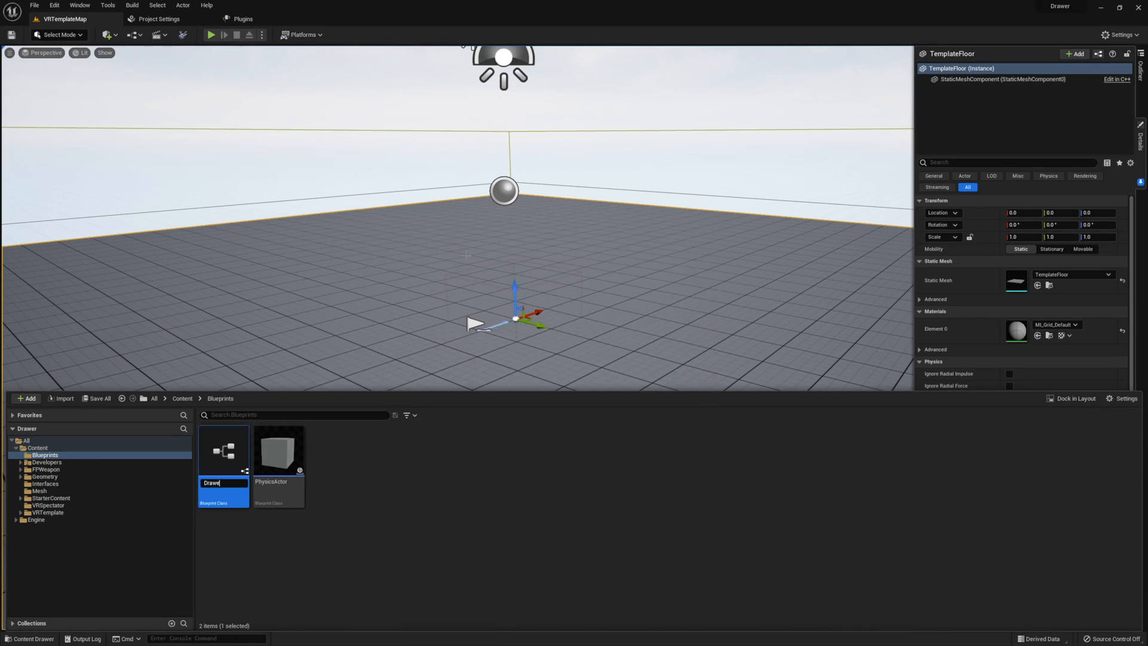
pyautogui.moveTo(223, 450)
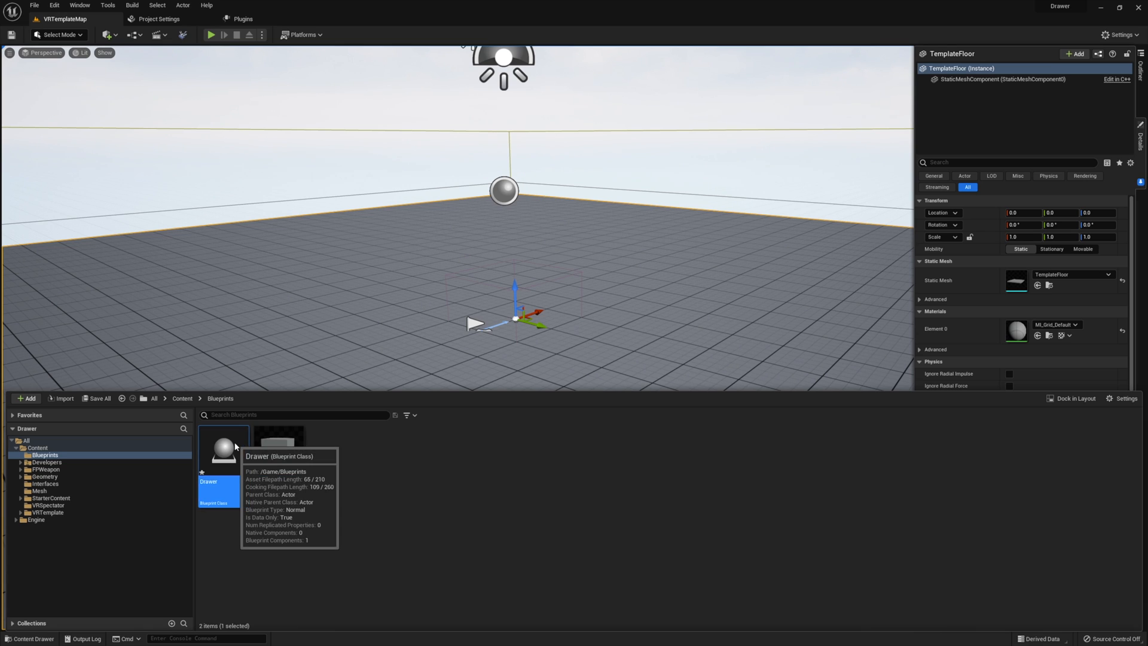
# Open the Drawer blueprint and add a StaticMesh component set to the Drawer mesh.
pyautogui.doubleClick(224, 451)
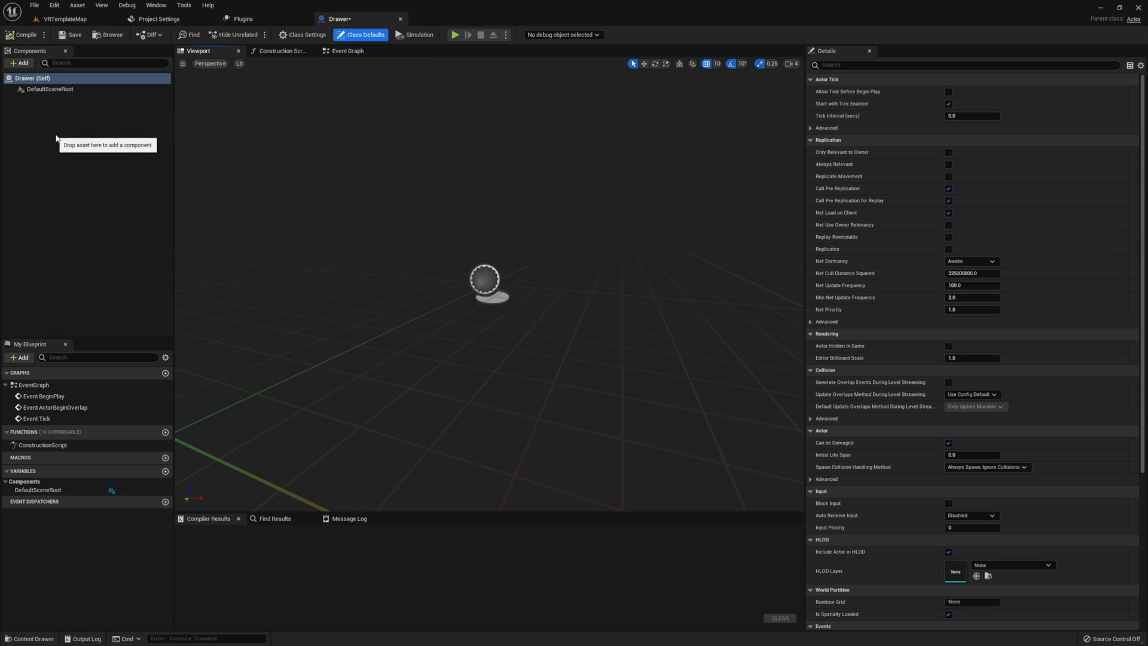
pyautogui.click(19, 63)
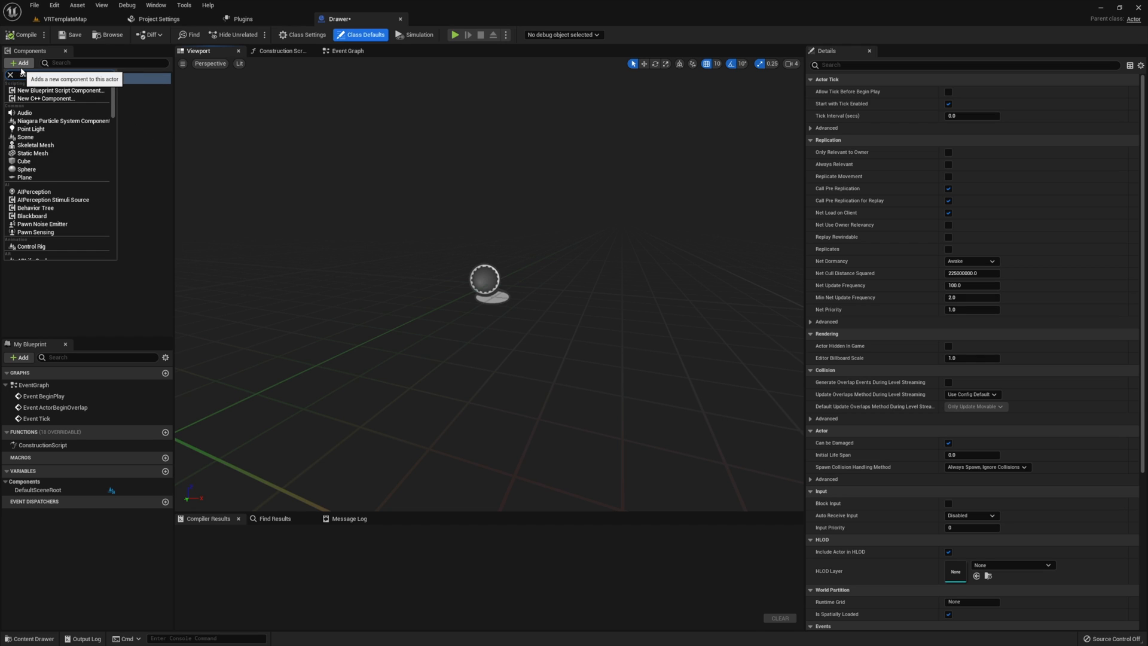
pyautogui.click(32, 153)
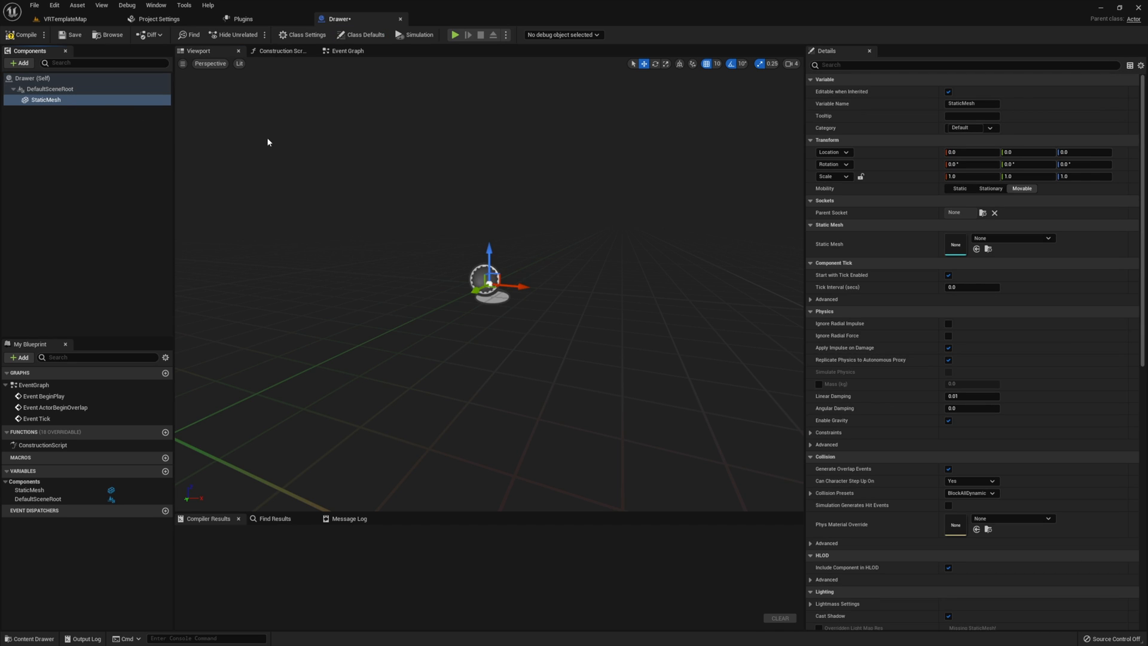
pyautogui.click(1013, 237)
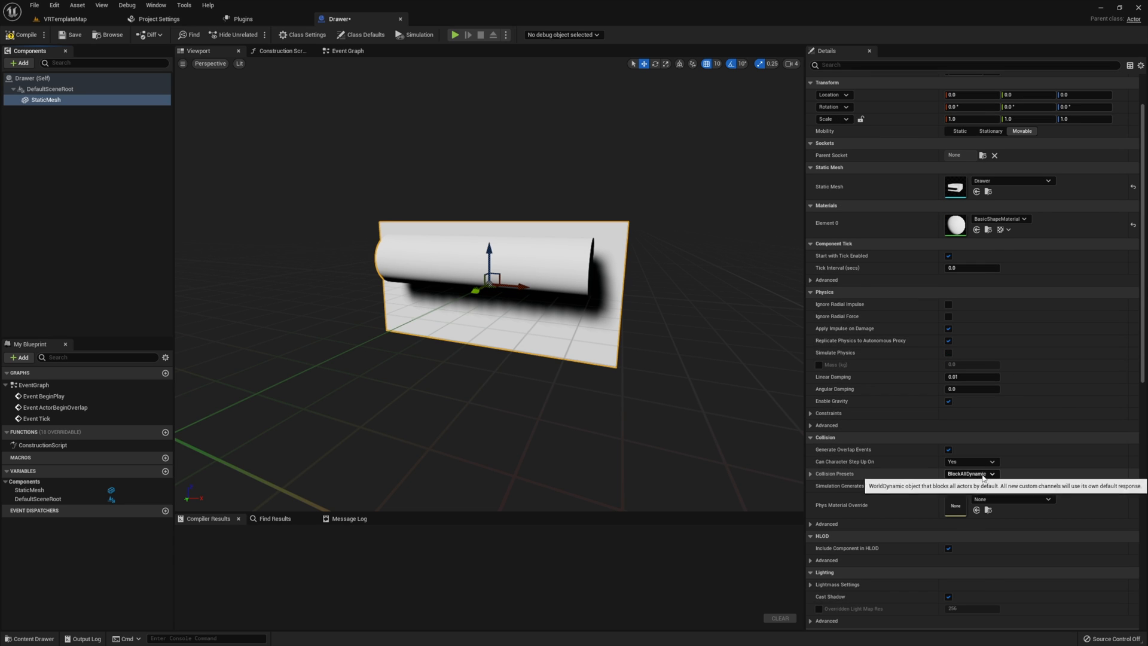
pyautogui.moveTo(894, 478)
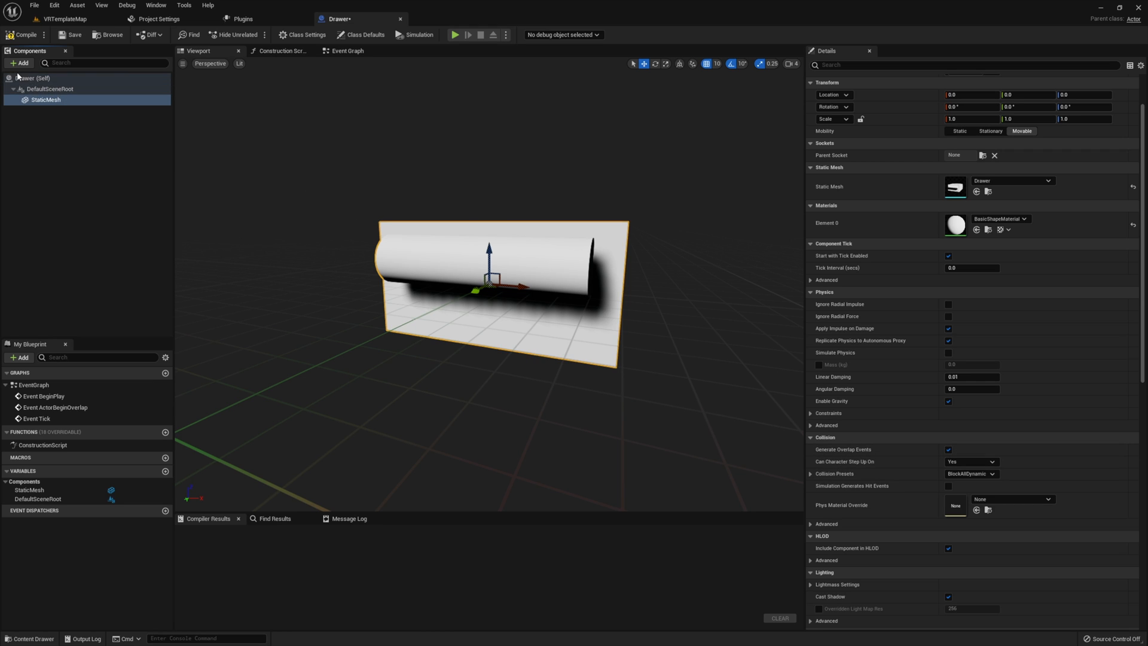
pyautogui.click(19, 63)
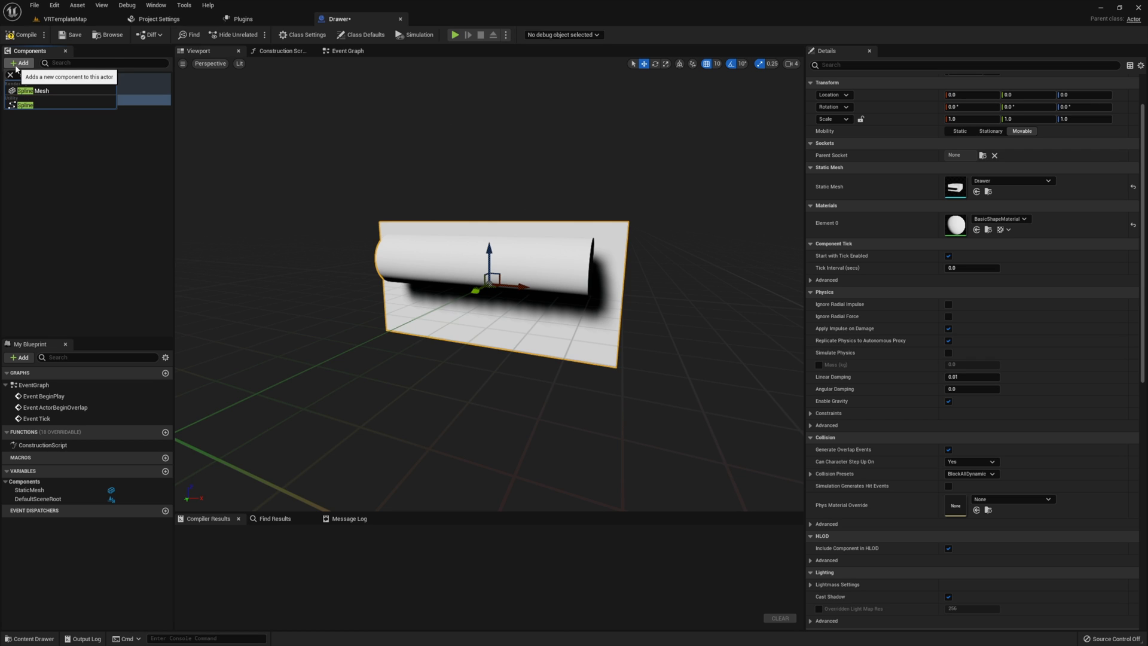
# Add a Spline under DefaultSceneRoot and move its end point to 0, 100, 0.
pyautogui.click(26, 91)
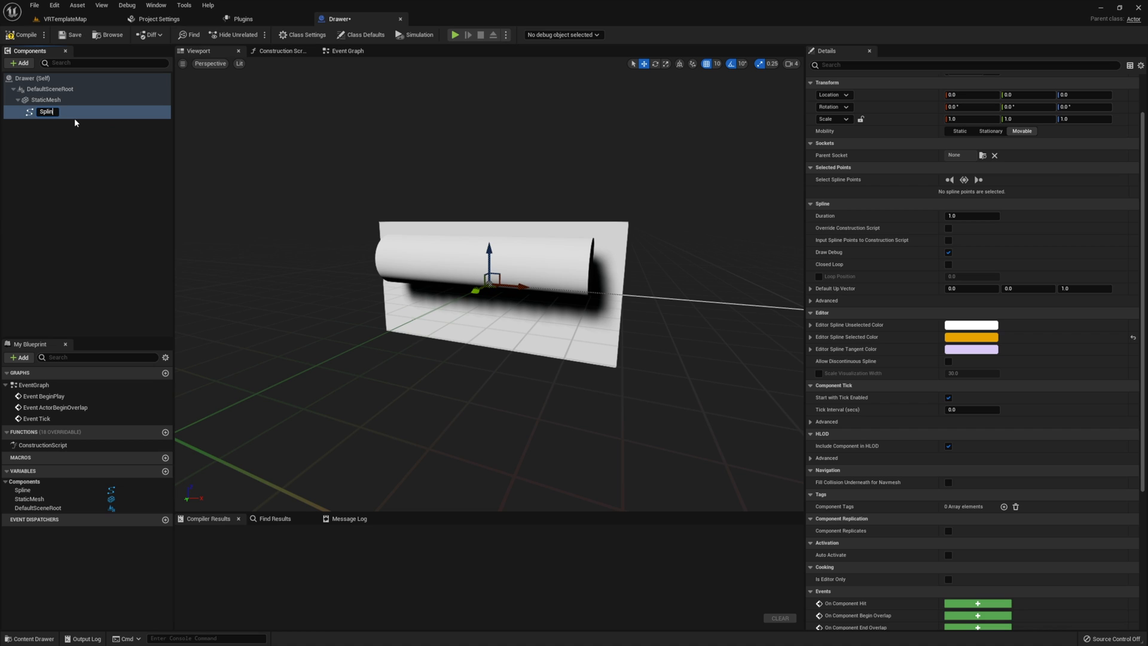
pyautogui.moveTo(46, 111); pyautogui.dragTo(46, 100)
pyautogui.write('10')
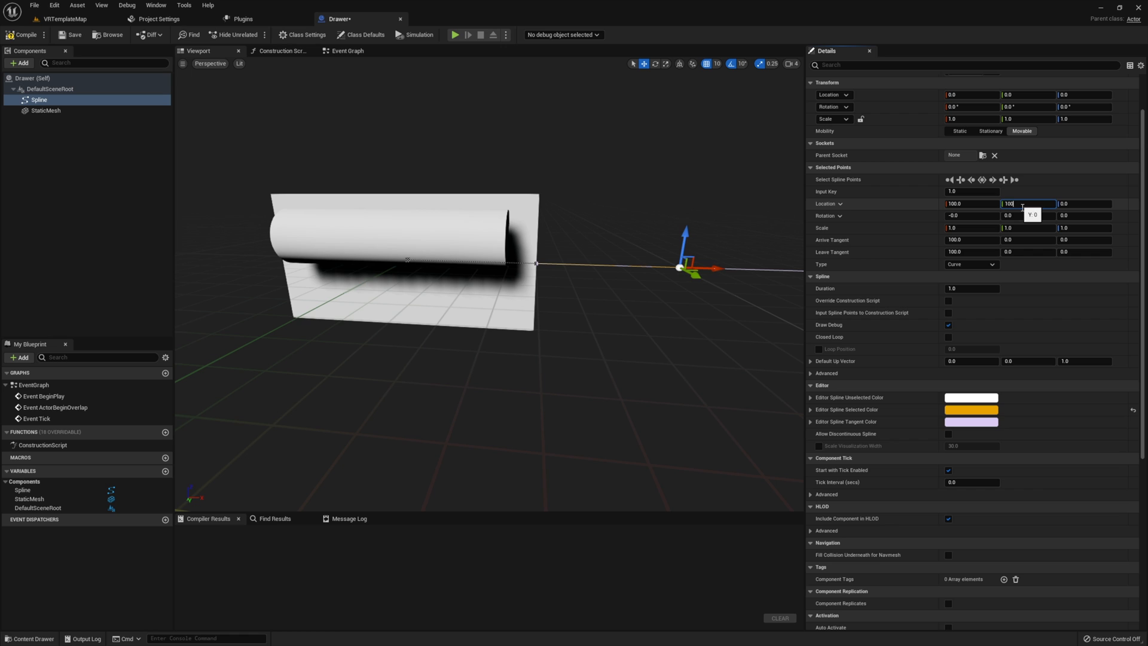
pyautogui.write('0')
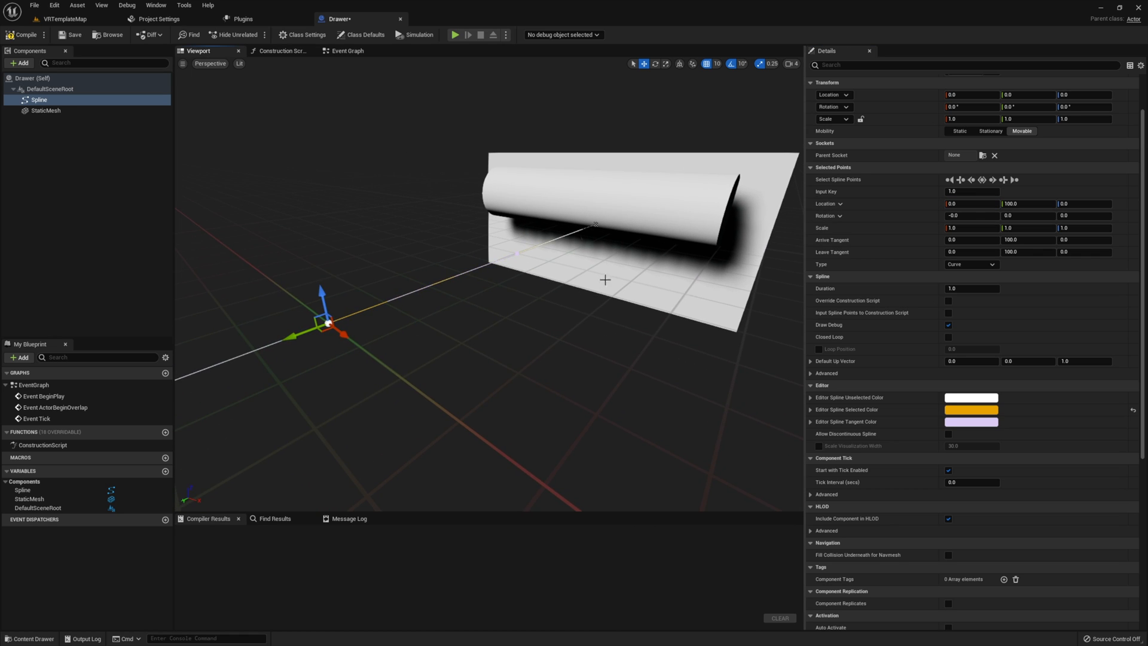
pyautogui.moveTo(609, 246)
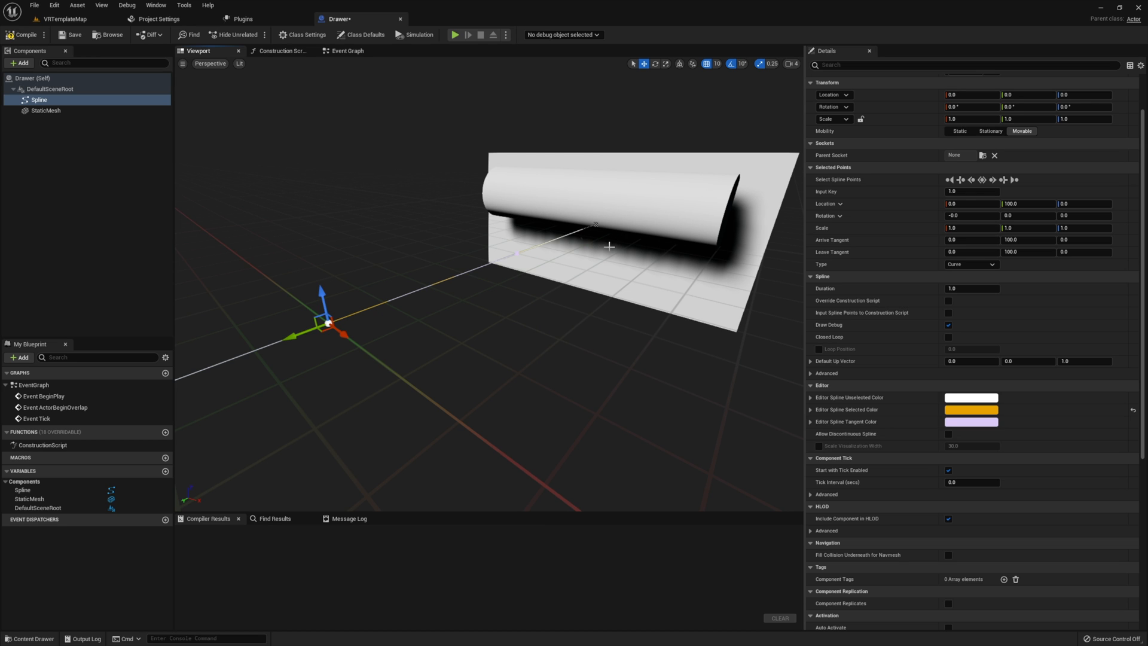
pyautogui.moveTo(663, 284)
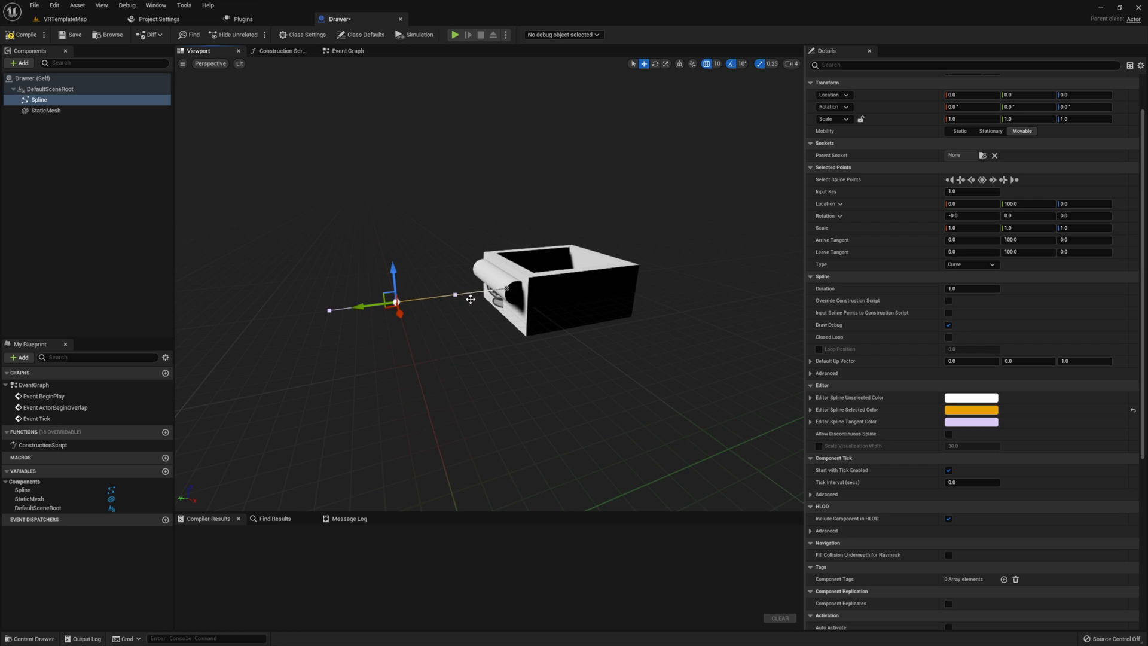
pyautogui.moveTo(498, 296)
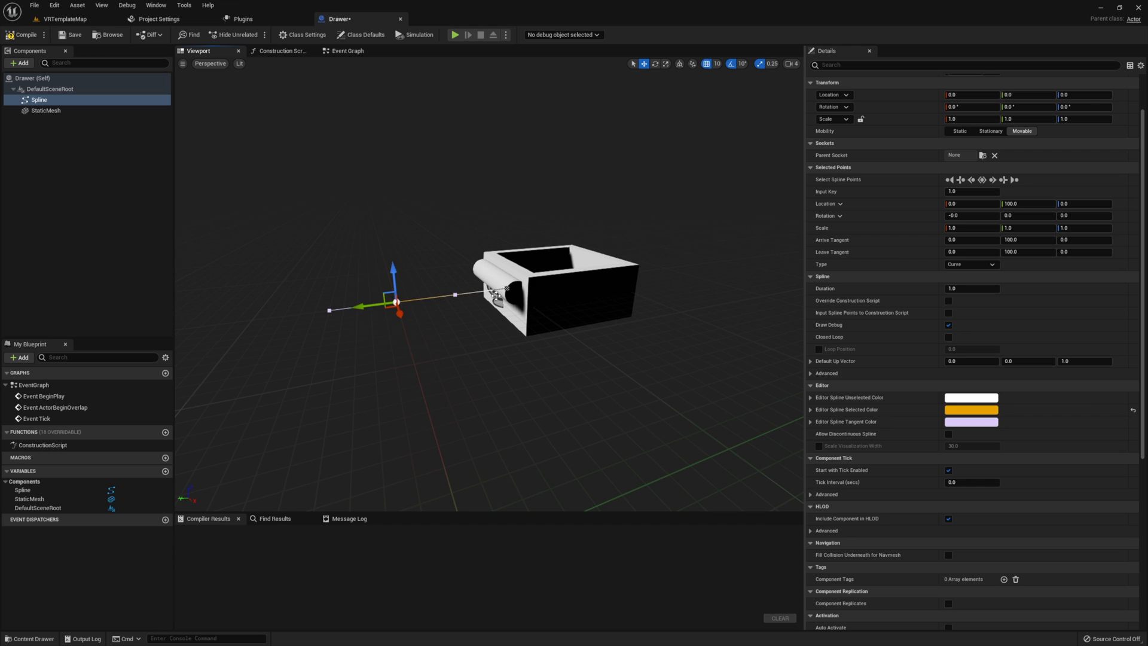
pyautogui.moveTo(358, 128)
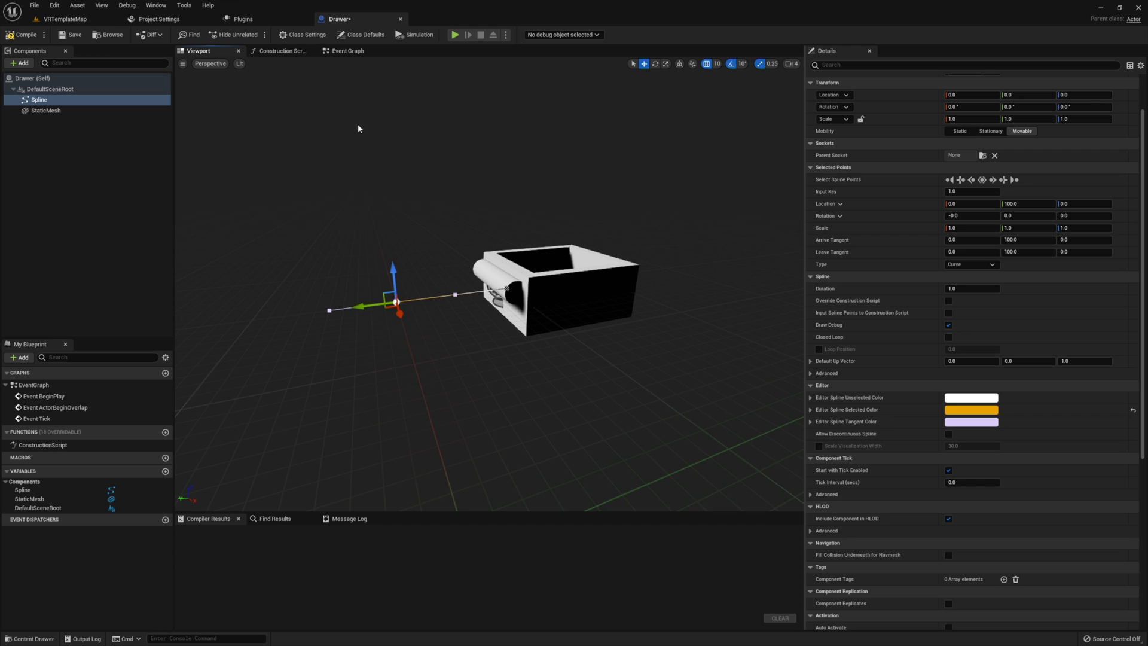
# Add Grab to the Drawer's implemented interfaces in Class Settings and save the blueprint.
pyautogui.click(302, 34)
pyautogui.write('grab')
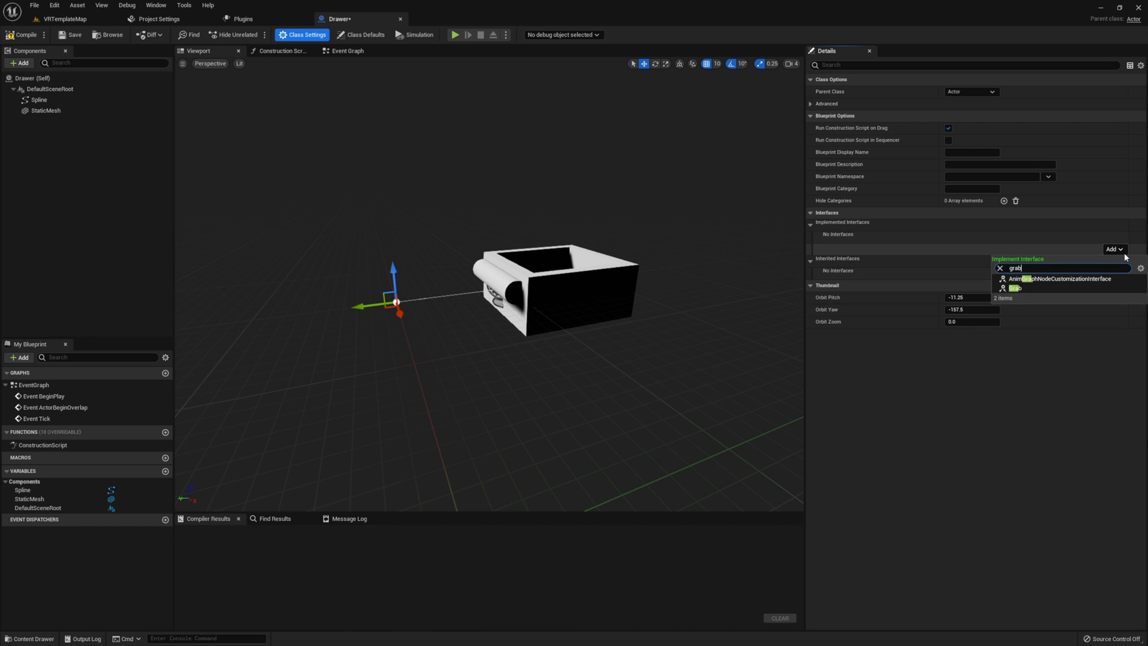
pyautogui.click(1015, 288)
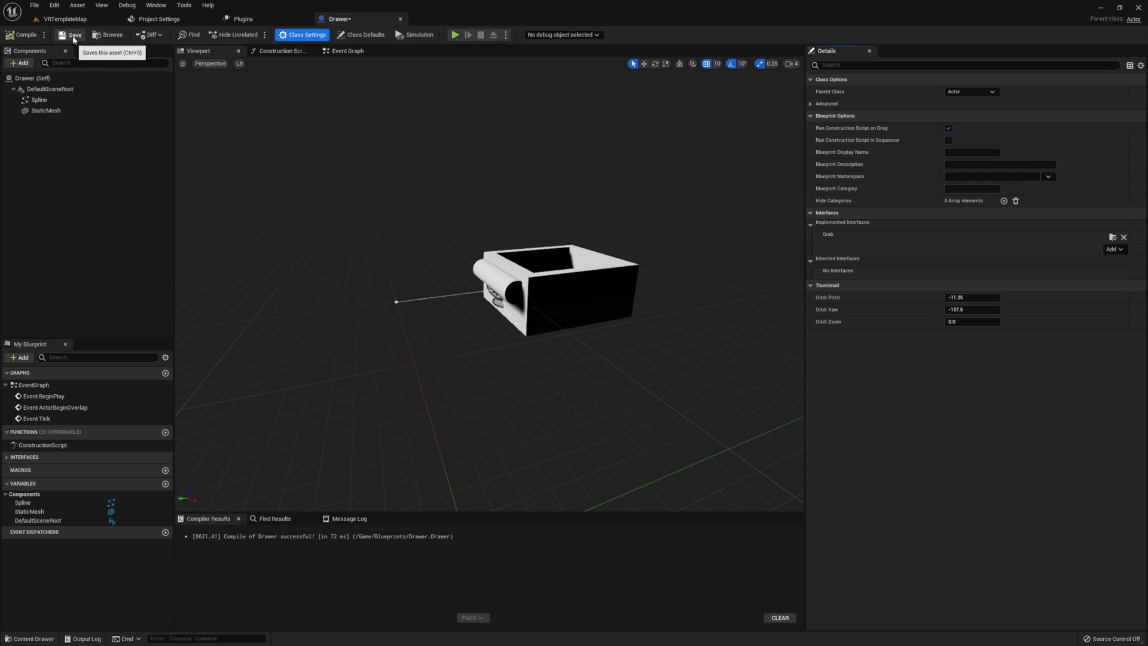
pyautogui.click(71, 35)
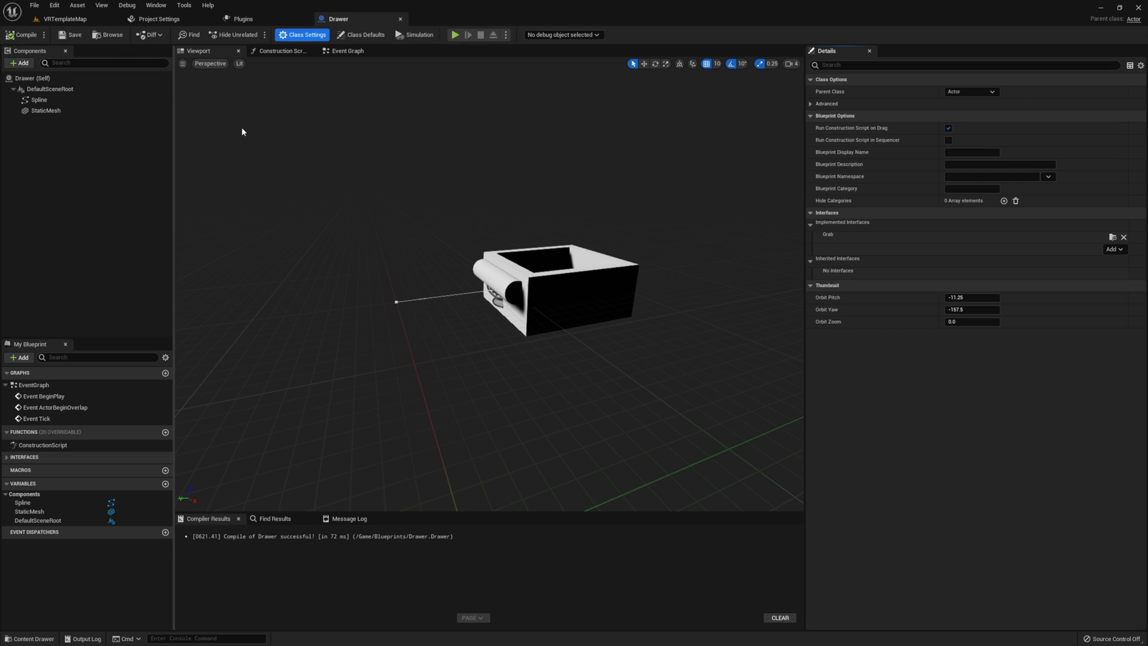
pyautogui.moveTo(310, 158)
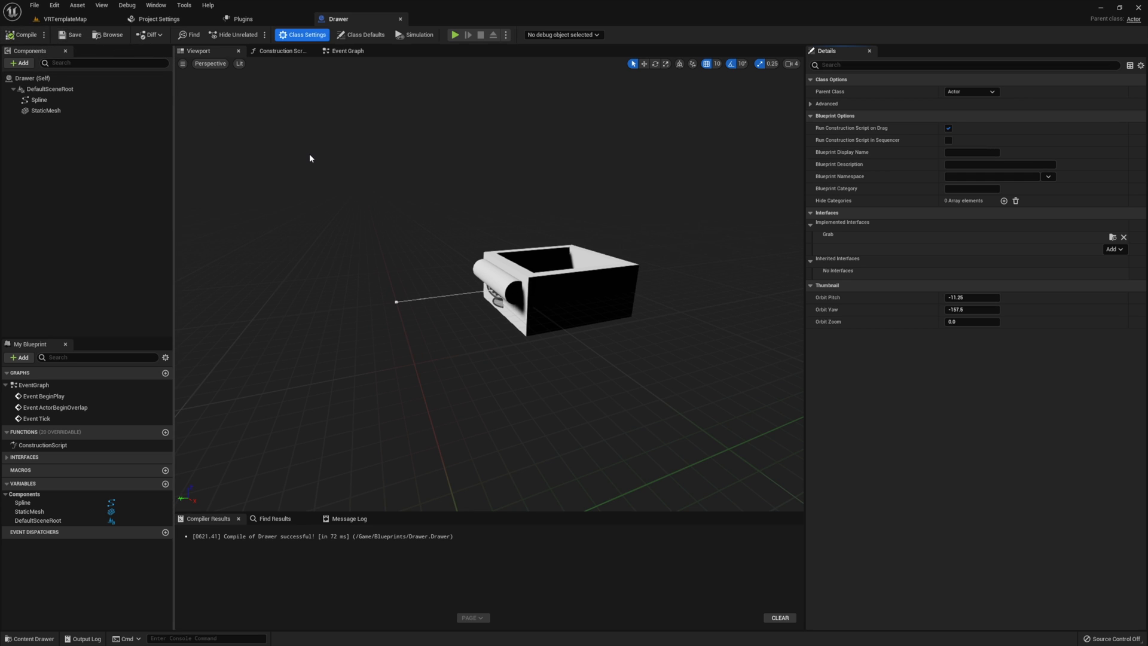
pyautogui.moveTo(314, 146)
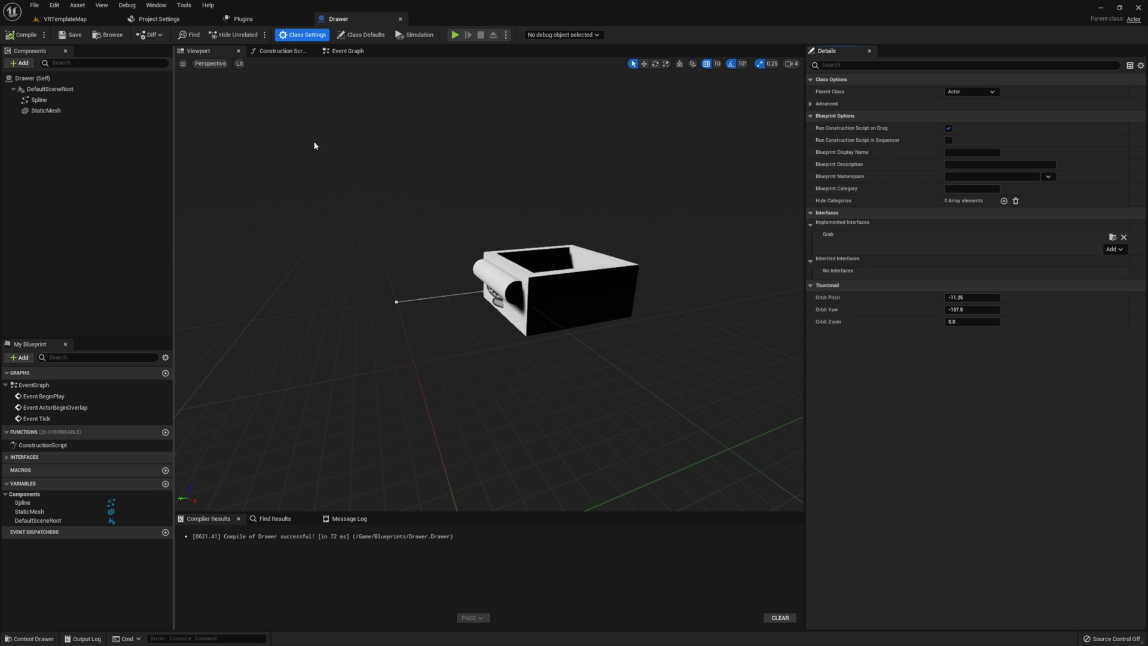
pyautogui.click(347, 50)
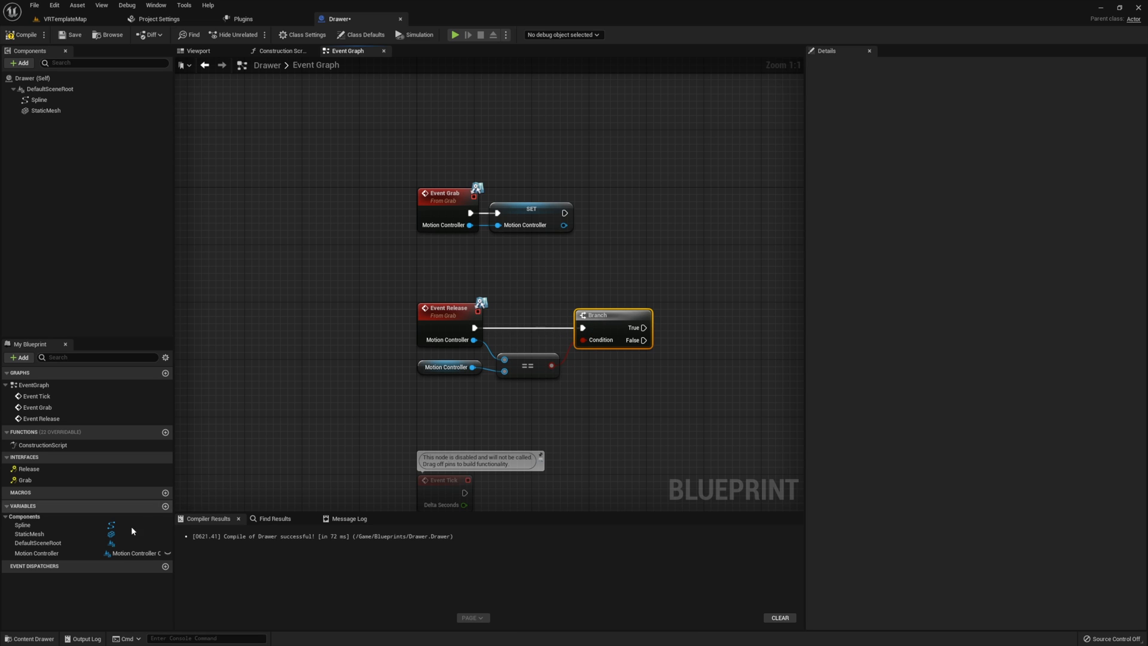
# Place a Set Motion Controller node from the Motion Controller variable.
pyautogui.click(36, 553)
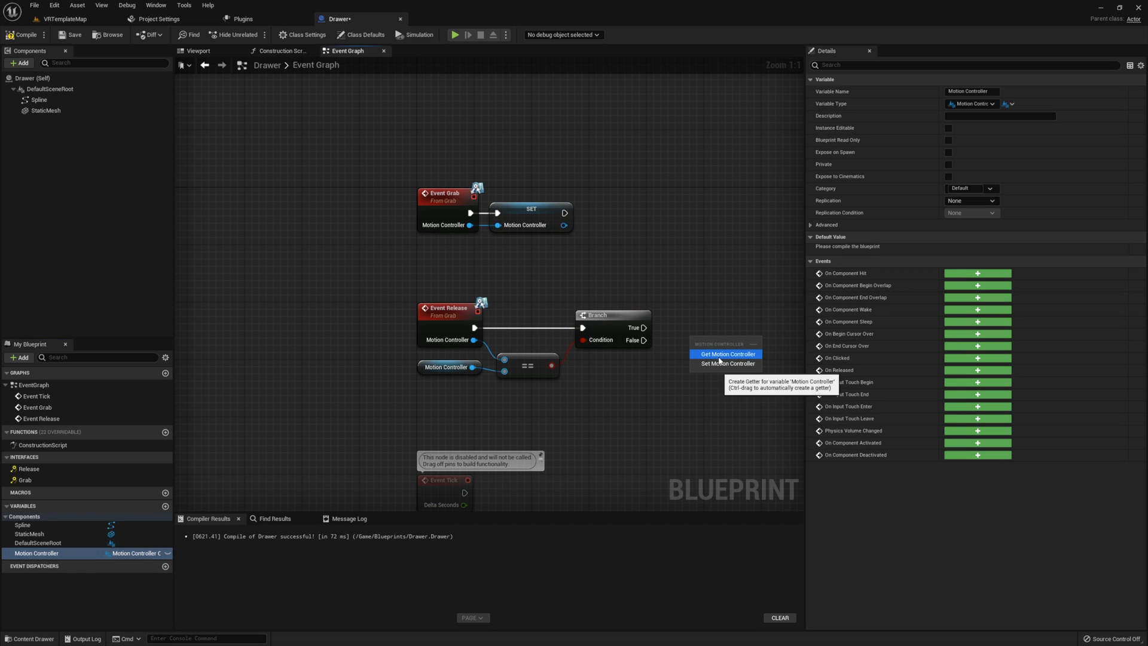
pyautogui.click(726, 364)
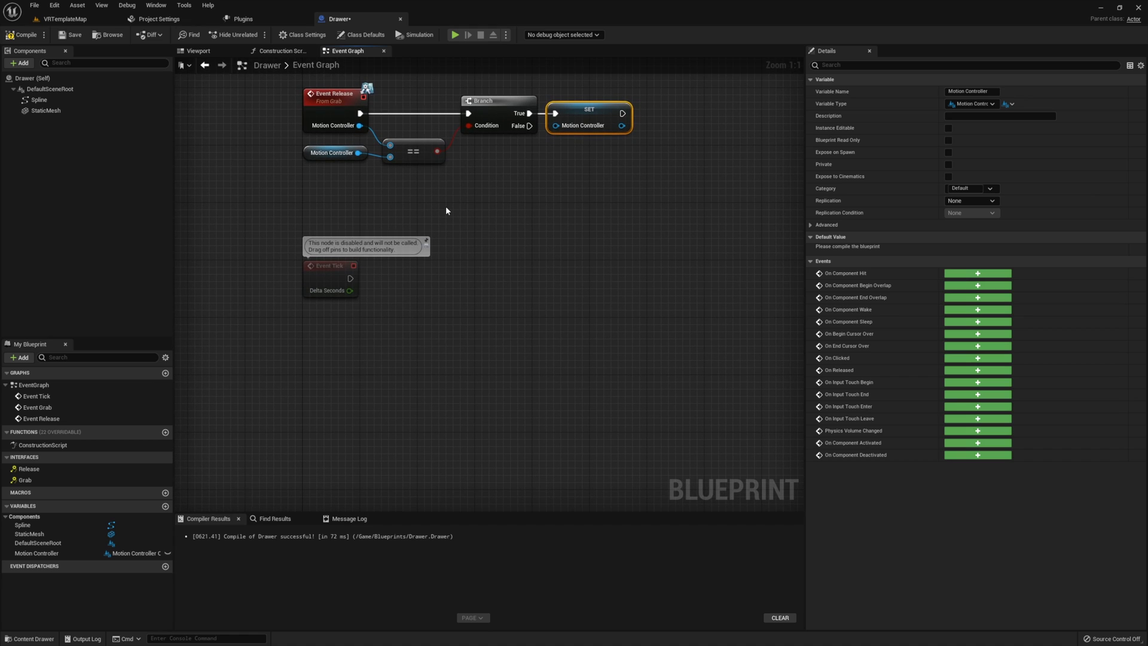
pyautogui.moveTo(377, 299)
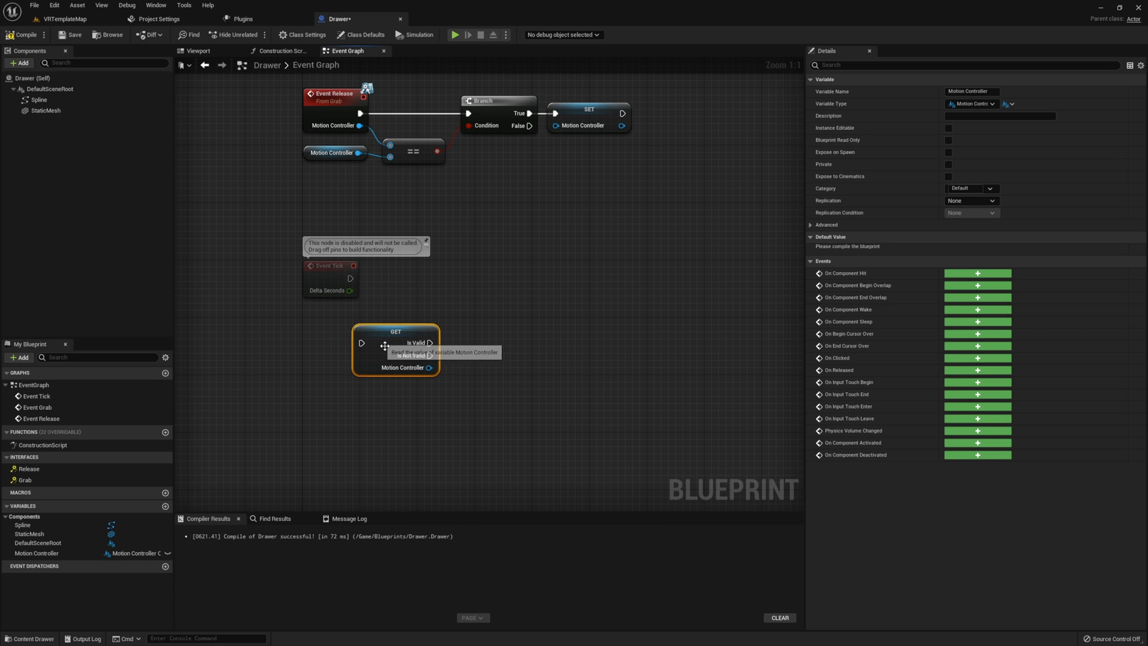
# Wire Event Tick into the validity check and read world-space spline point locations.
pyautogui.moveTo(395, 348); pyautogui.dragTo(418, 286)
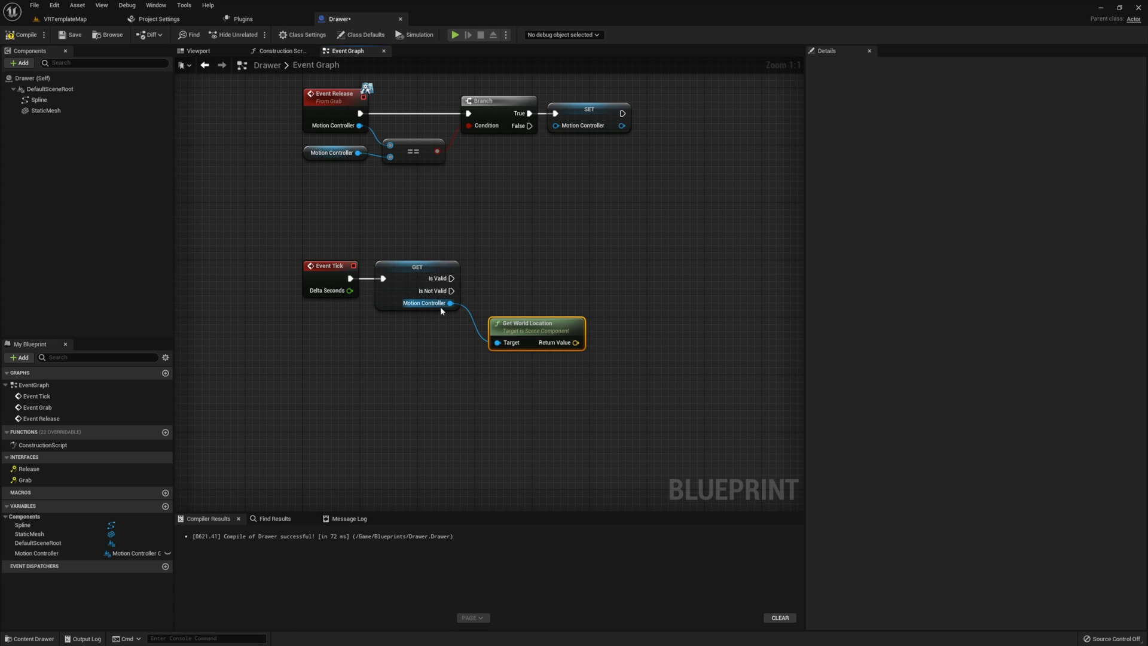
pyautogui.click(38, 99)
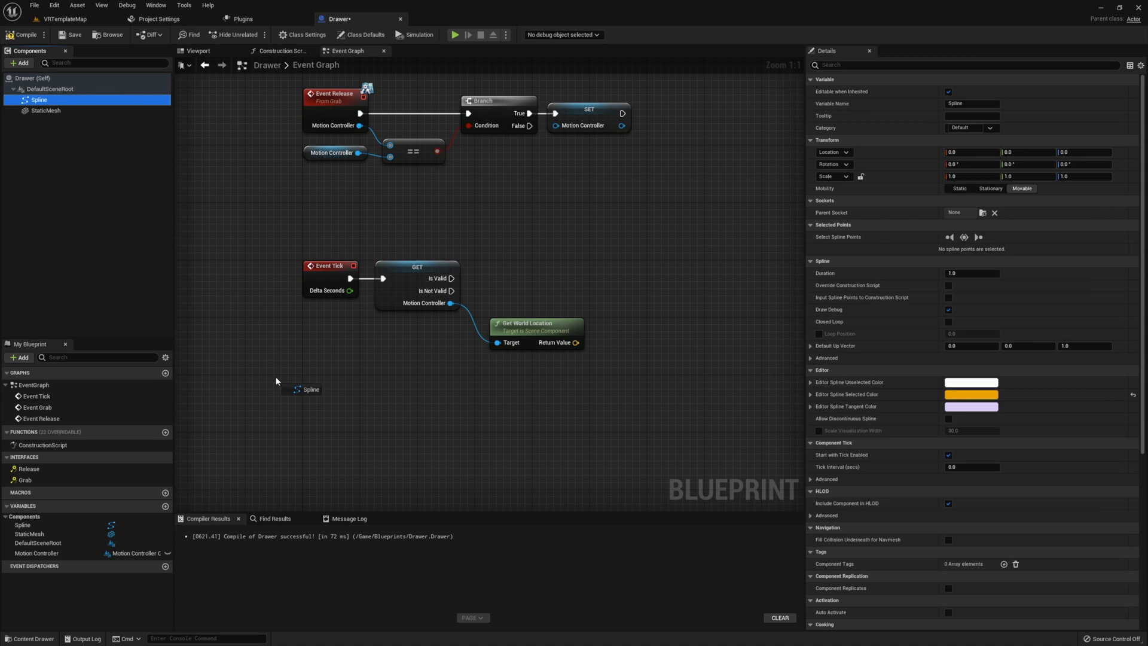
pyautogui.moveTo(328, 389); pyautogui.dragTo(364, 396)
pyautogui.write('get location')
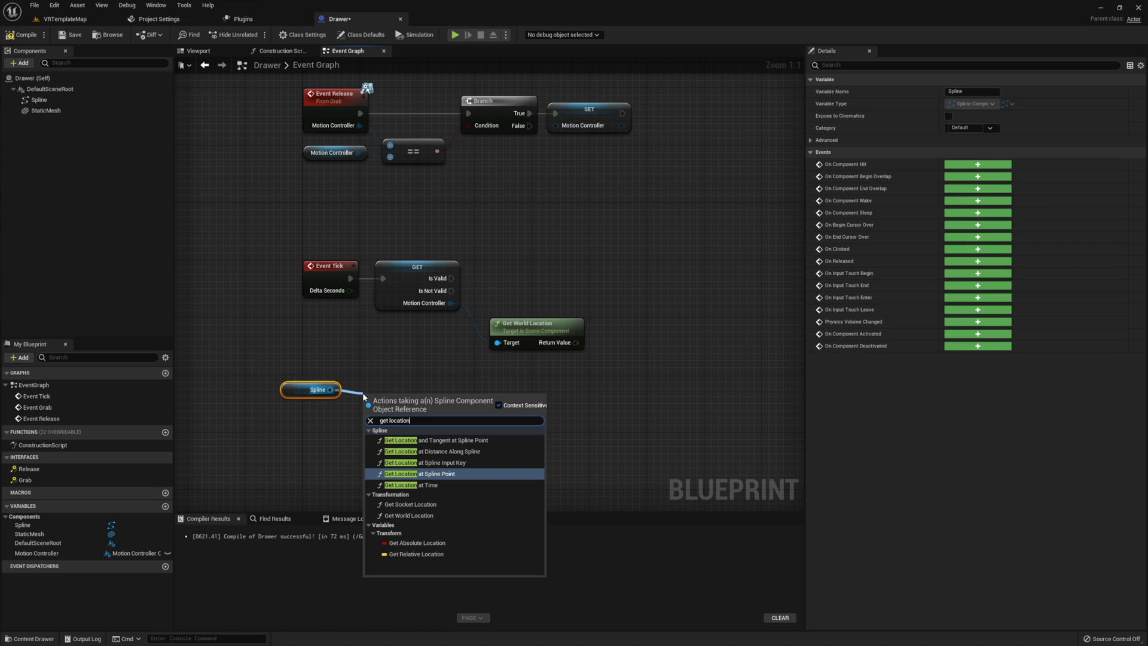
pyautogui.click(401, 473)
pyautogui.write('1')
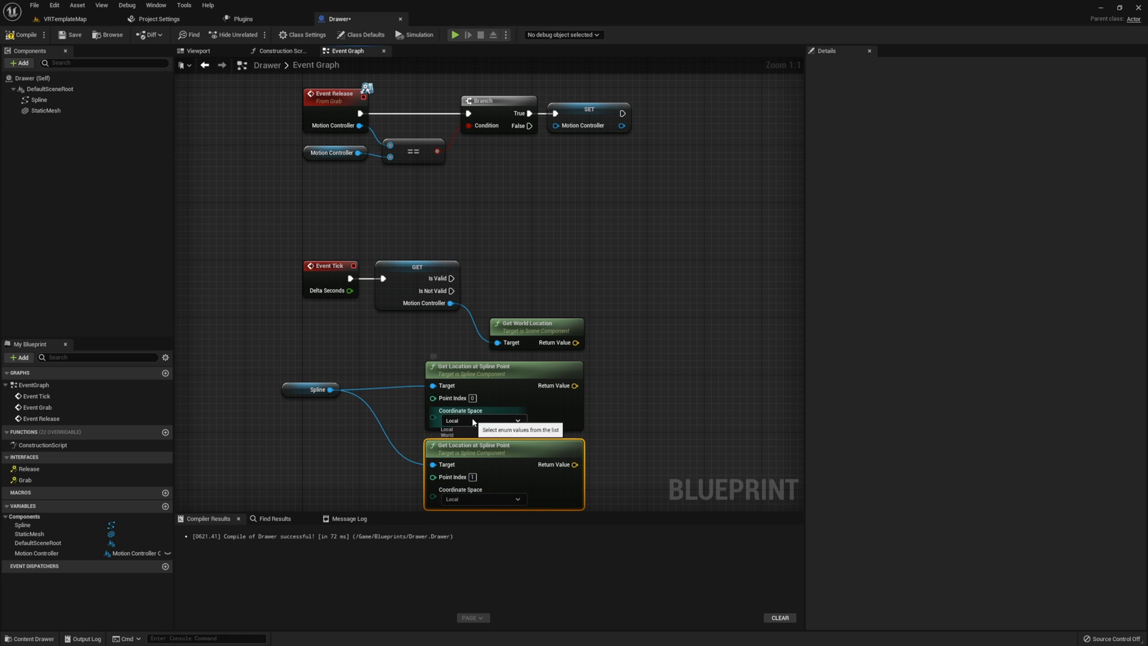
pyautogui.click(447, 429)
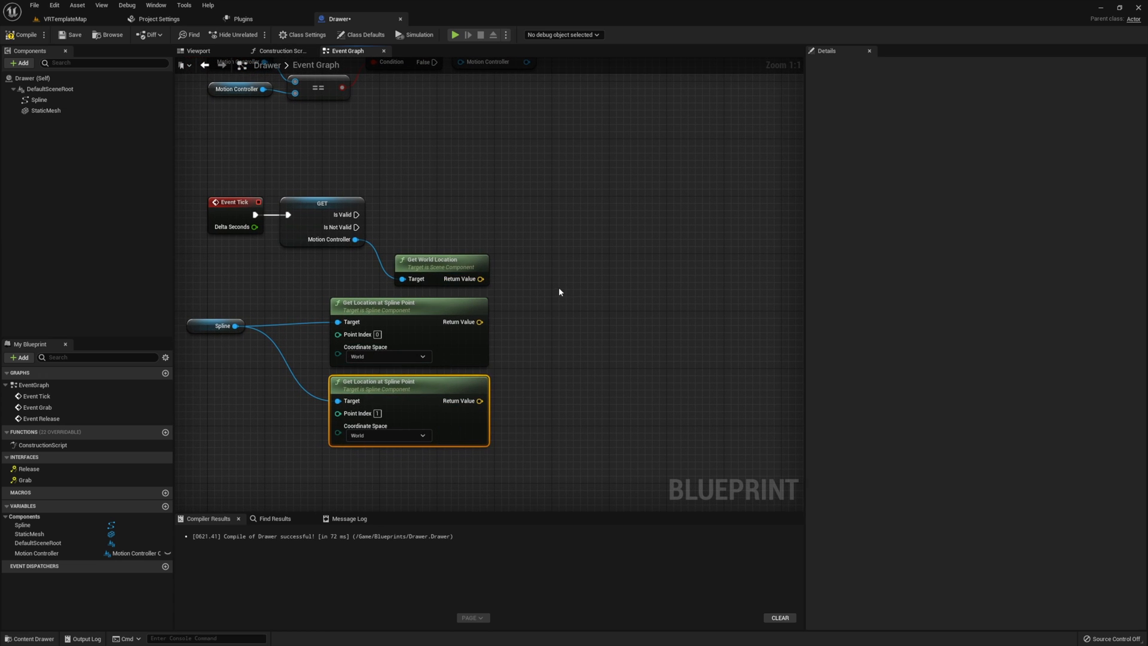
# Search for the Find Closest Point on Segment node.
pyautogui.write('find clos')
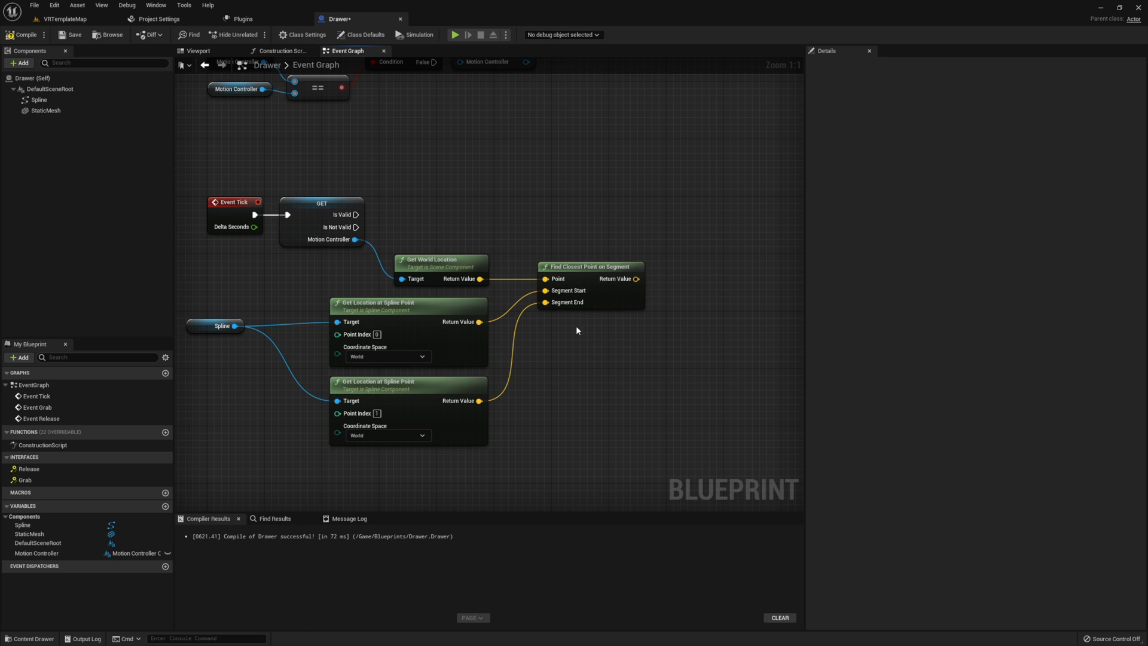
pyautogui.moveTo(525, 408)
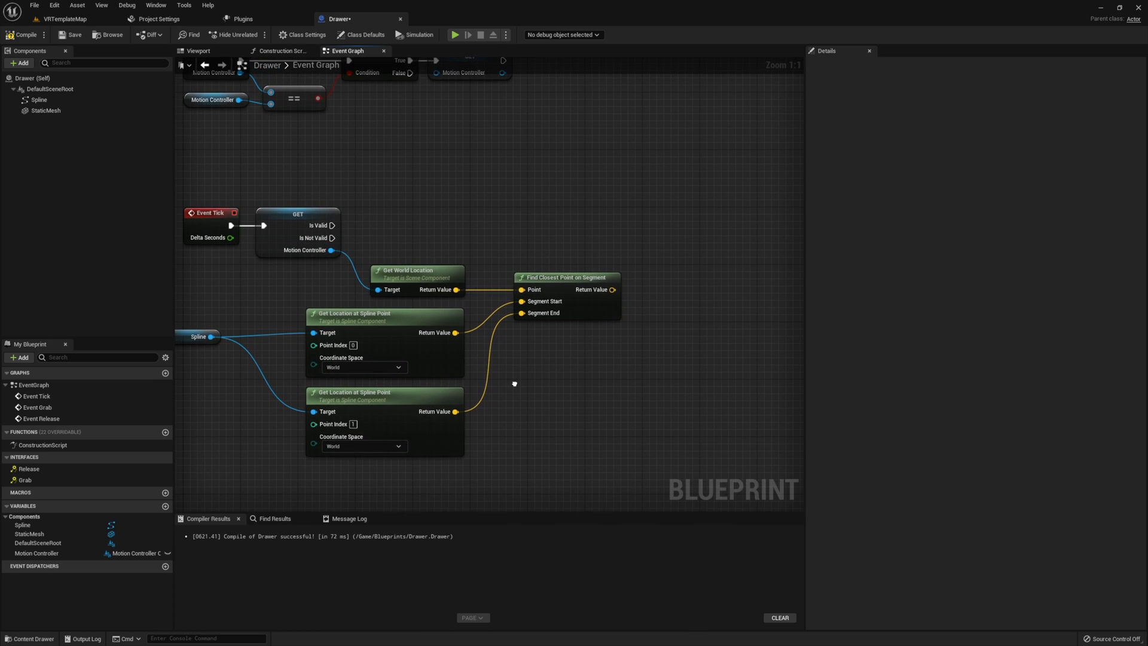
pyautogui.moveTo(456, 410)
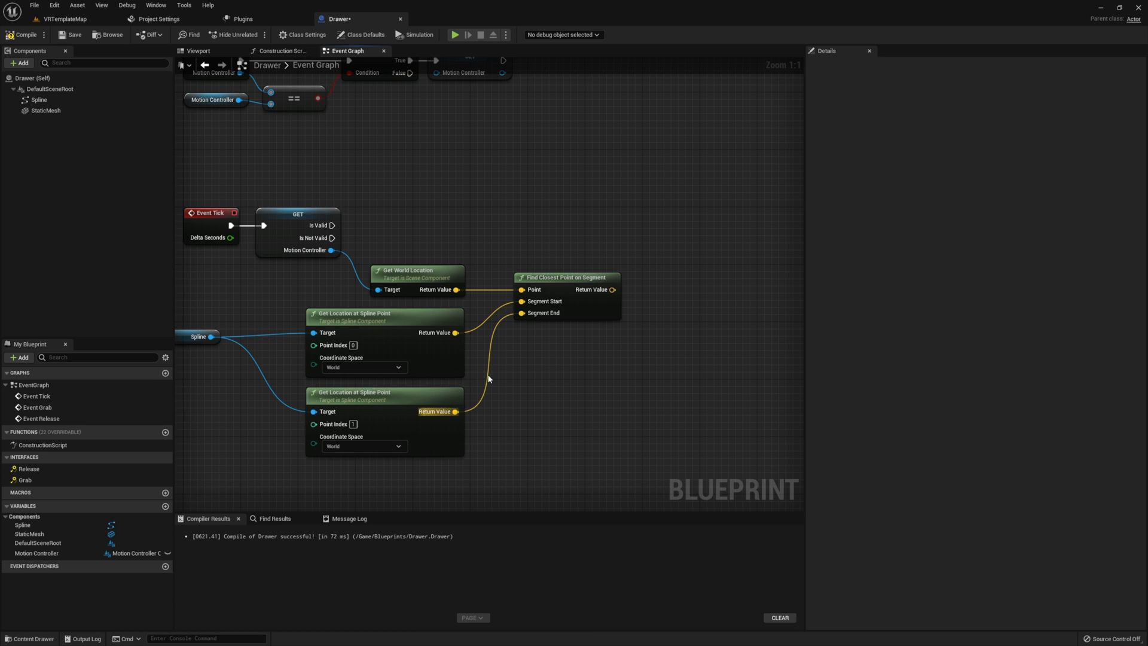
pyautogui.moveTo(511, 336)
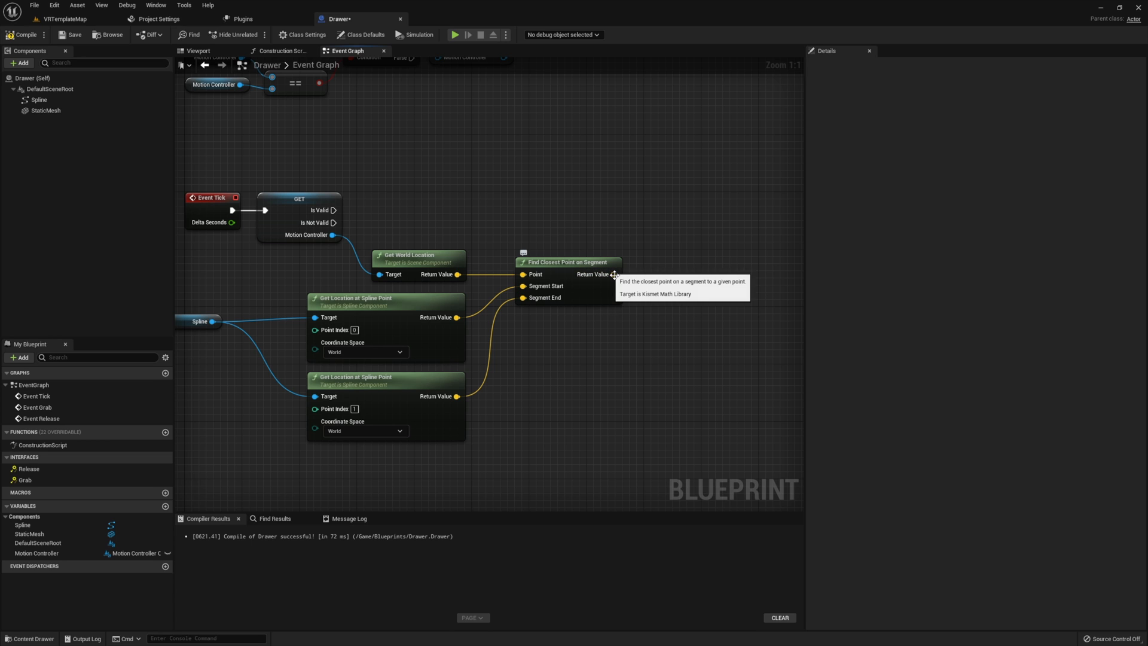
pyautogui.moveTo(108, 124)
pyautogui.write('set world l')
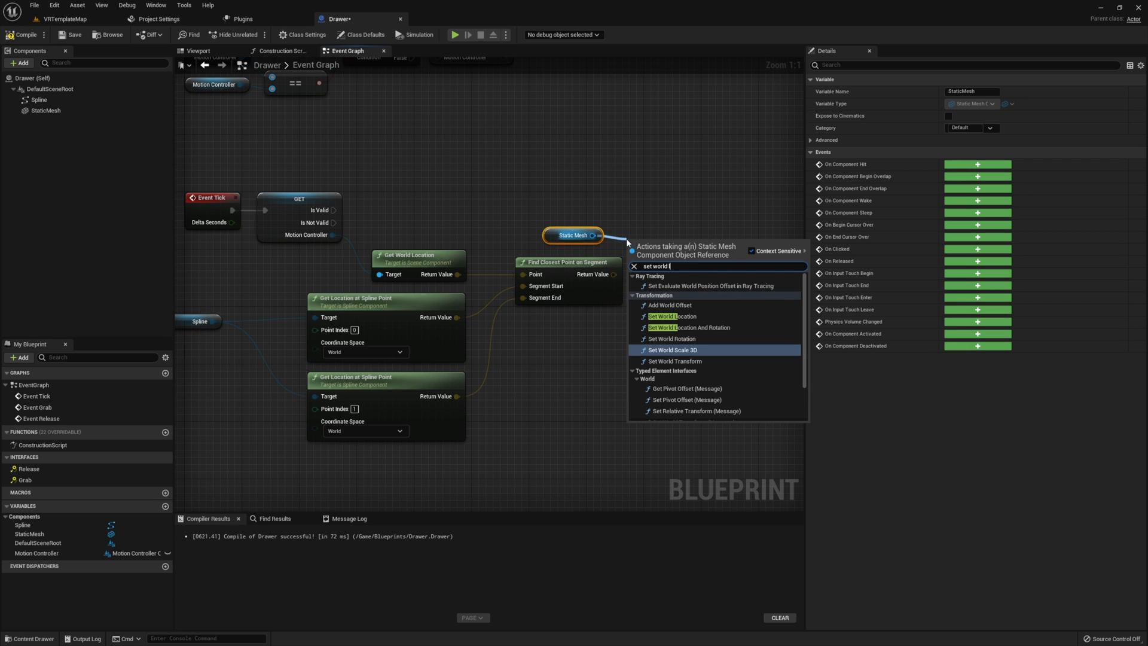
# Add a Set World Location node for the StaticMesh, then return to the VRTemplateMap level view.
pyautogui.click(667, 316)
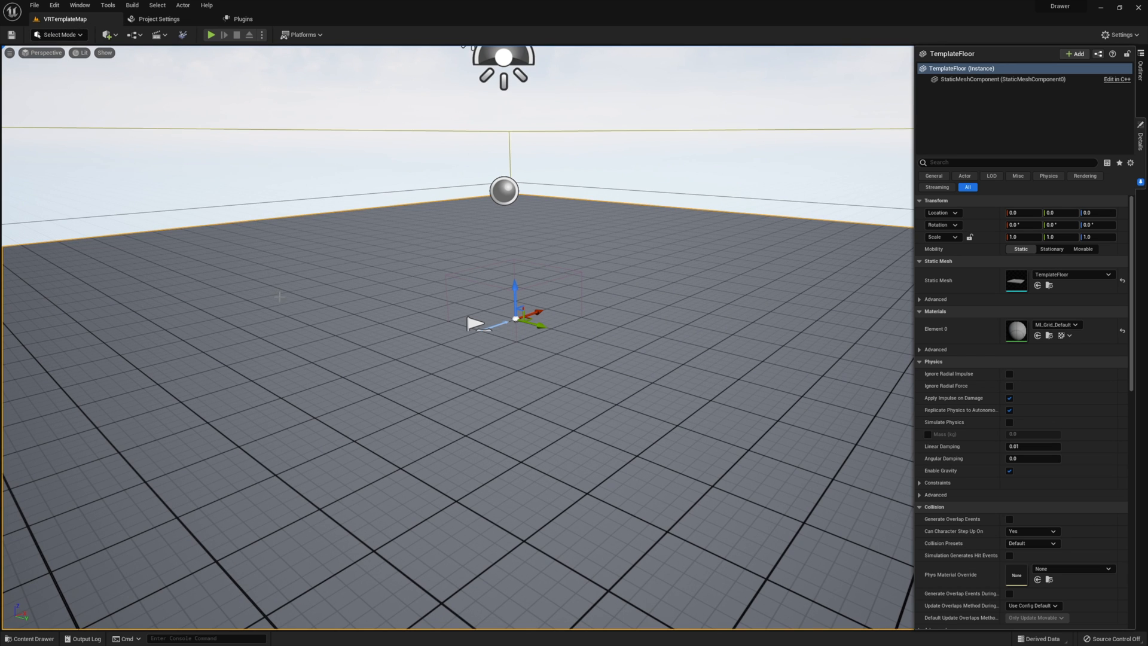
# Open the VRPawn blueprint from the Content Drawer and dock it in the main window.
pyautogui.click(29, 638)
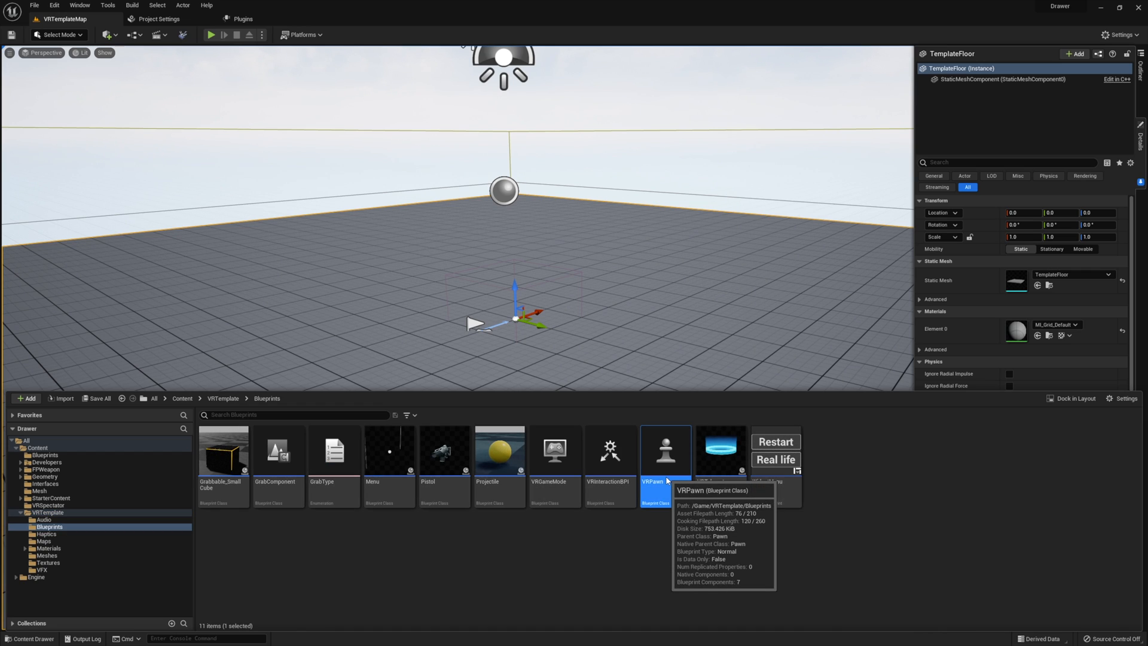
pyautogui.doubleClick(665, 451)
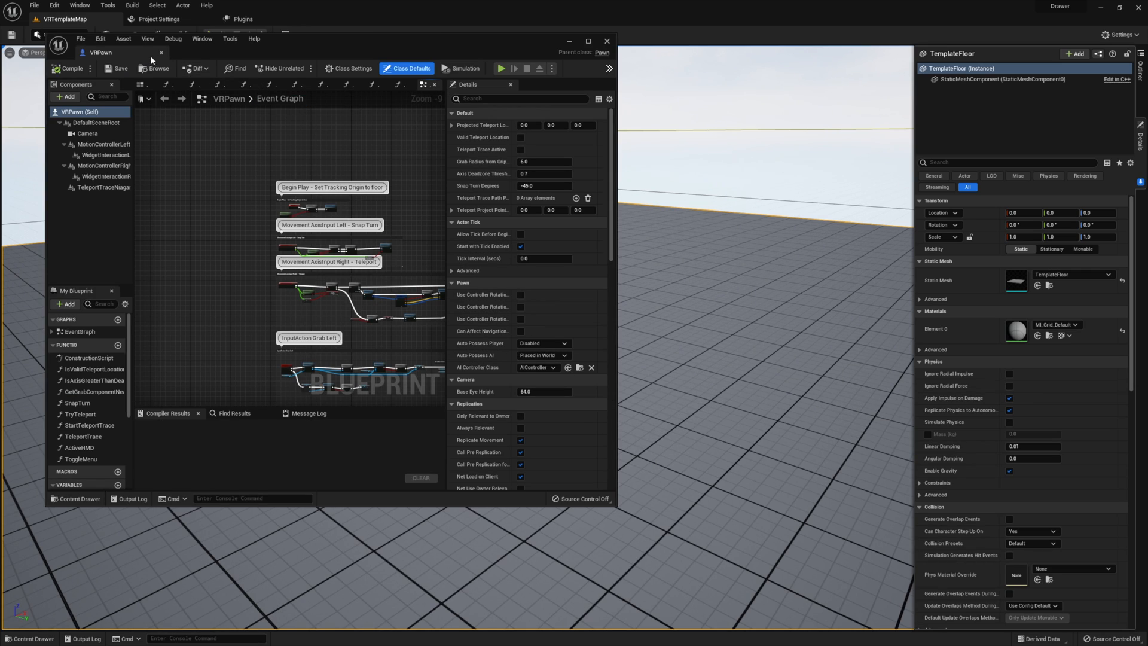
pyautogui.click(588, 41)
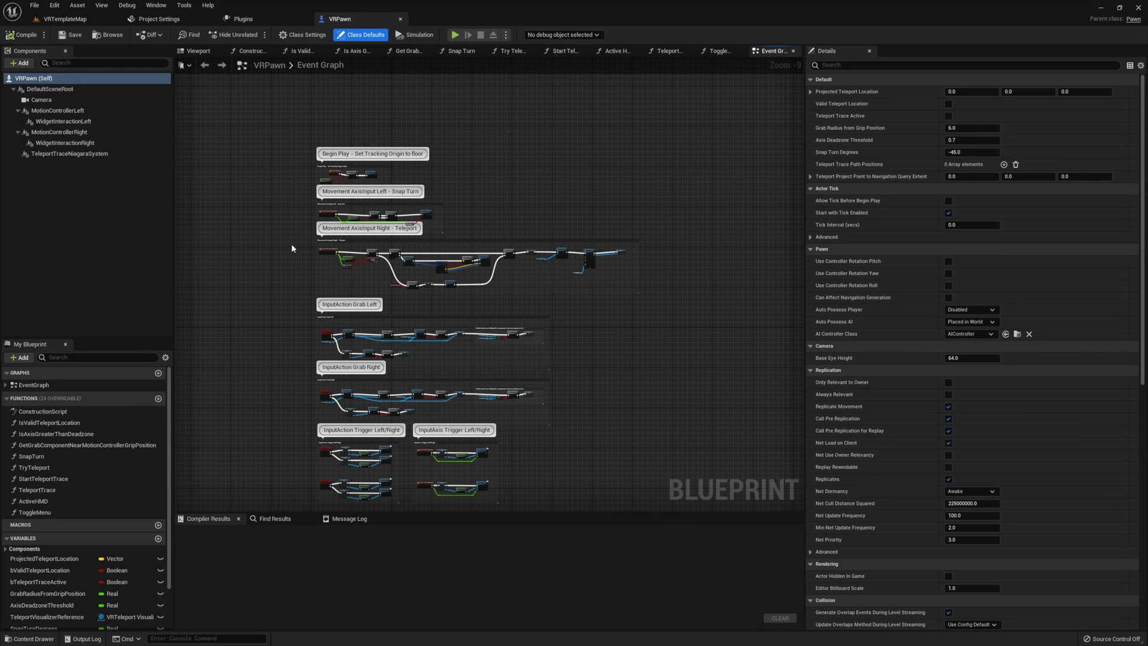
pyautogui.scroll(-3)
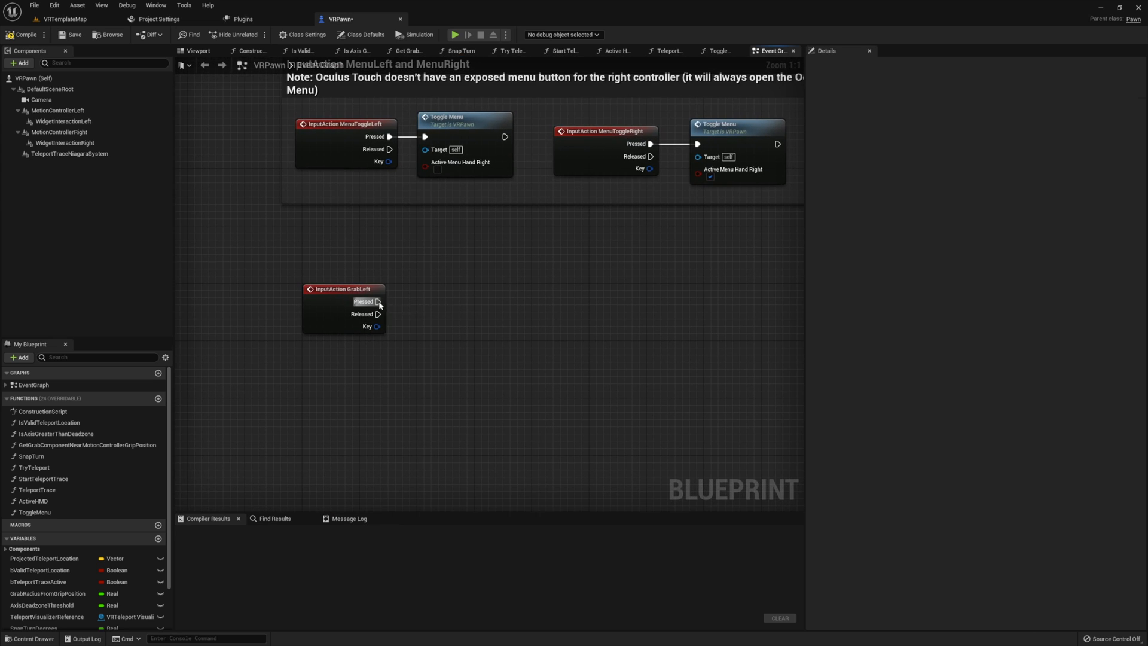
# From GrabLeft Pressed, add Sphere Overlap Actors at MotionControllerLeft, radius 20, with a Make Array of object types.
pyautogui.moveTo(379, 301); pyautogui.dragTo(410, 303)
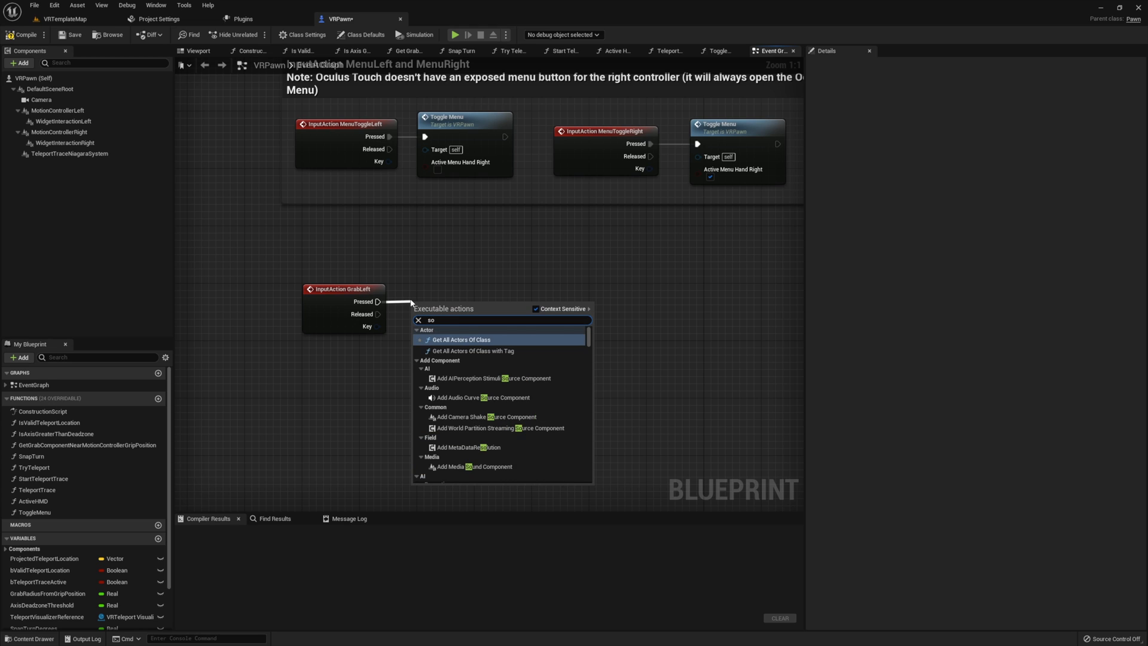
pyautogui.write('sphere ov')
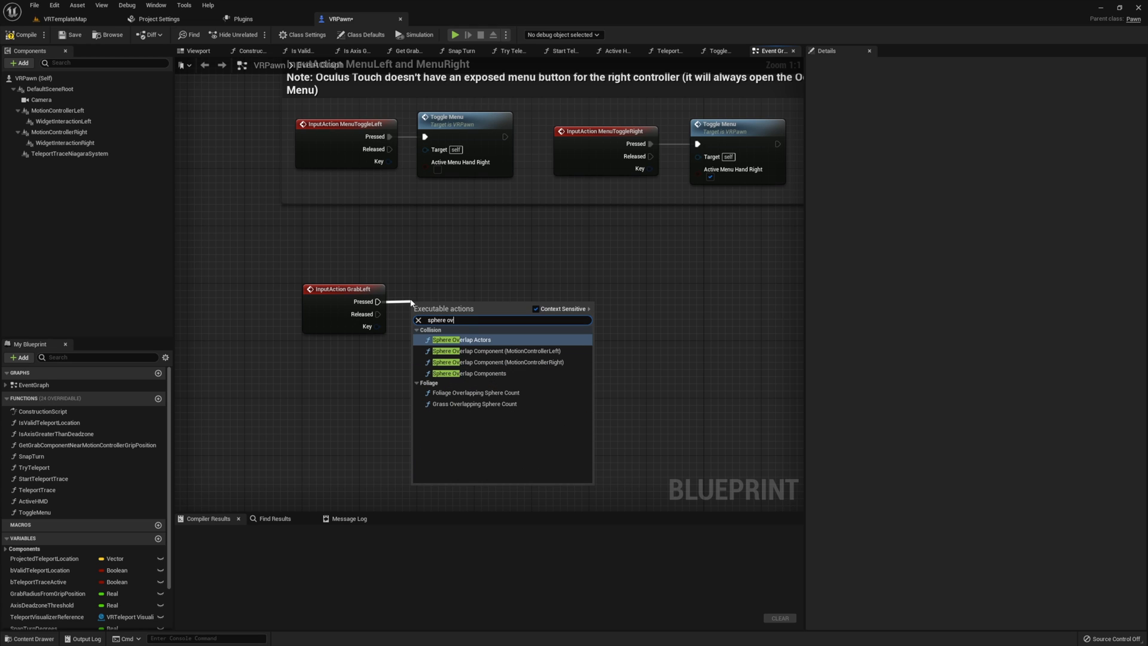
pyautogui.click(462, 339)
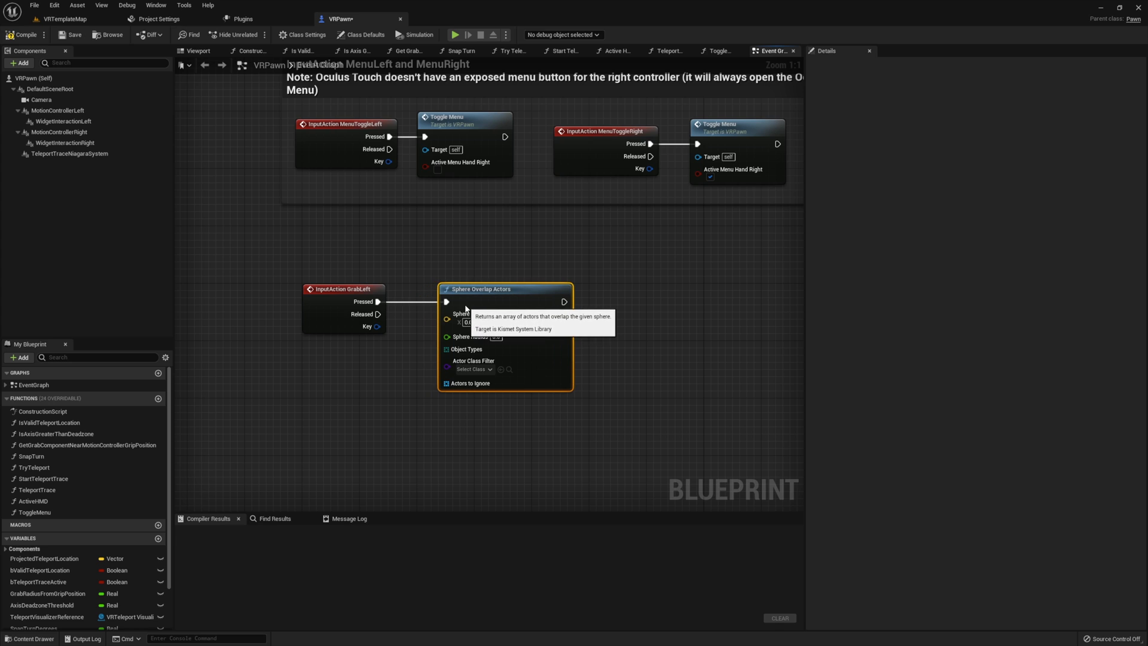
pyautogui.click(57, 111)
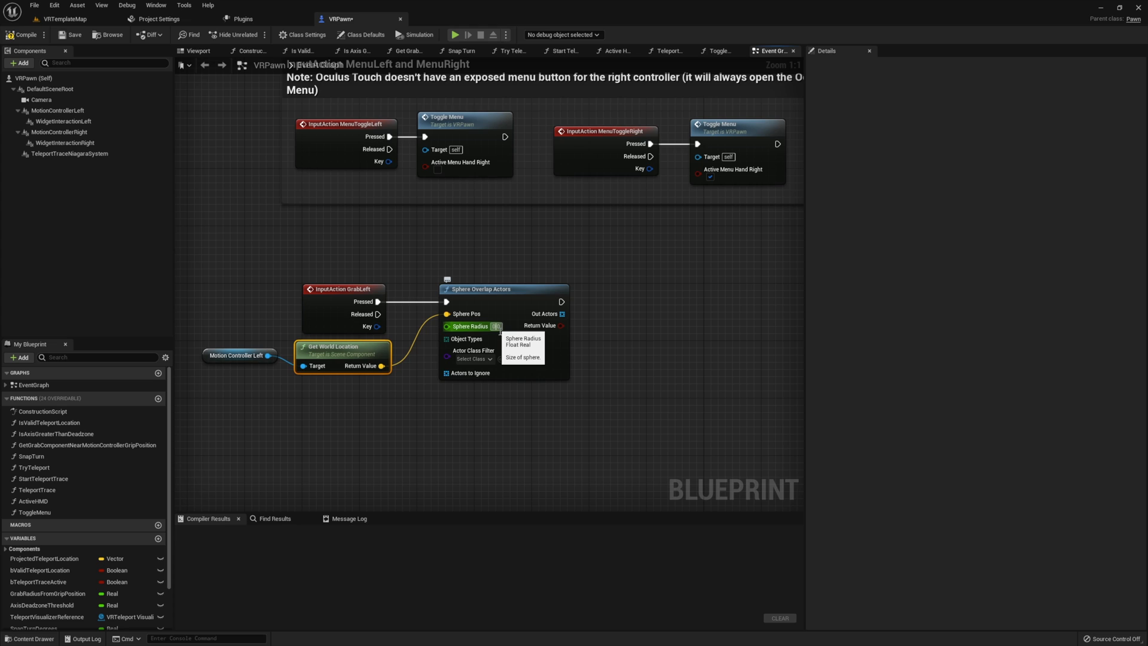
pyautogui.write('20.0')
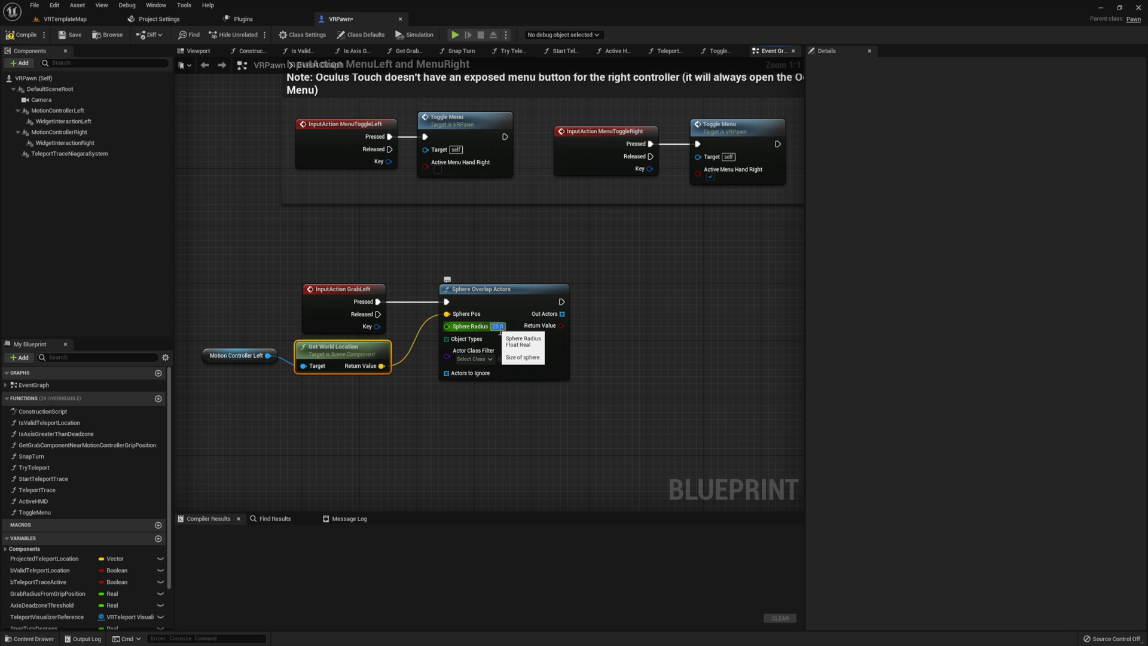
pyautogui.write('make')
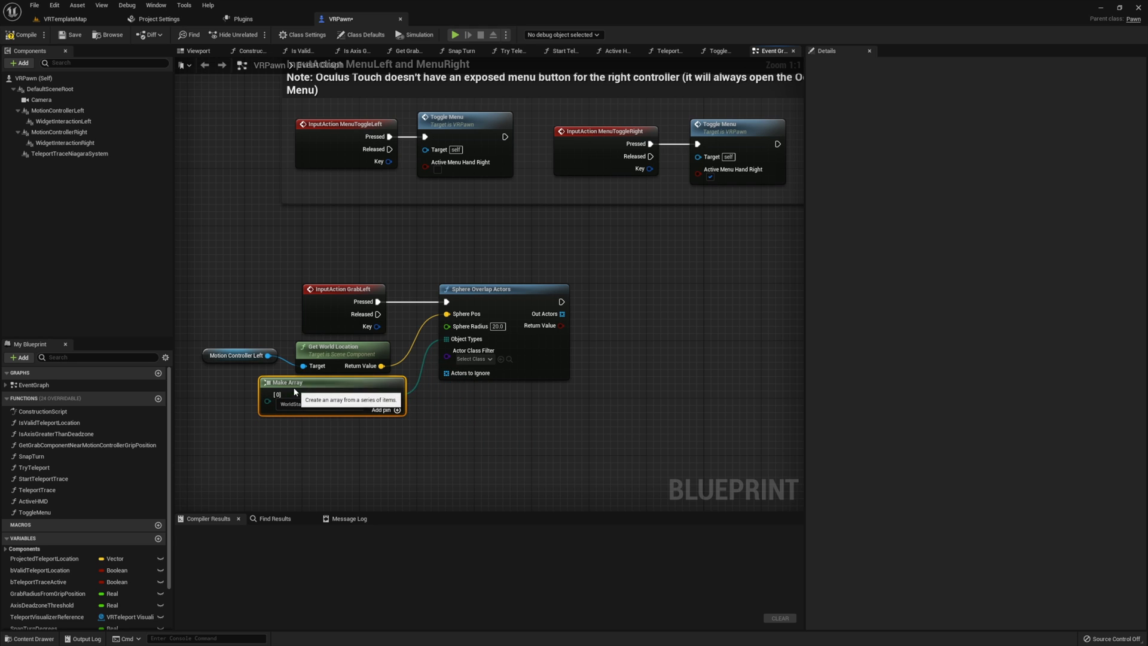
pyautogui.click(286, 381)
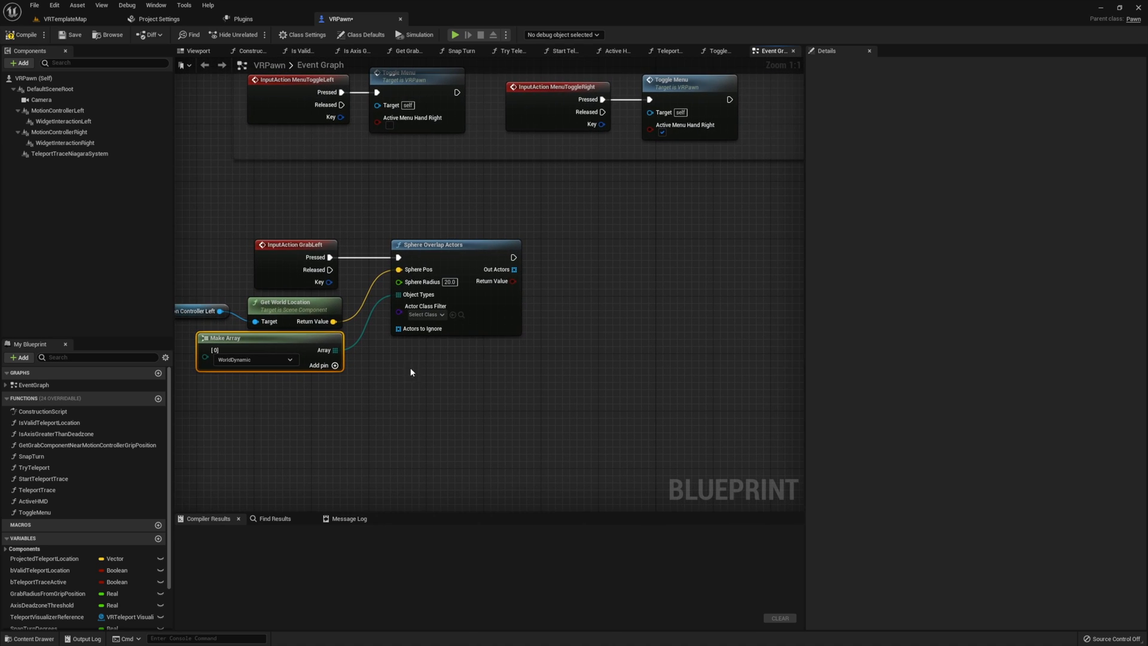
# Loop over the overlapped actors with a breakable For Each loop and test each for the Grab interface.
pyautogui.write('for')
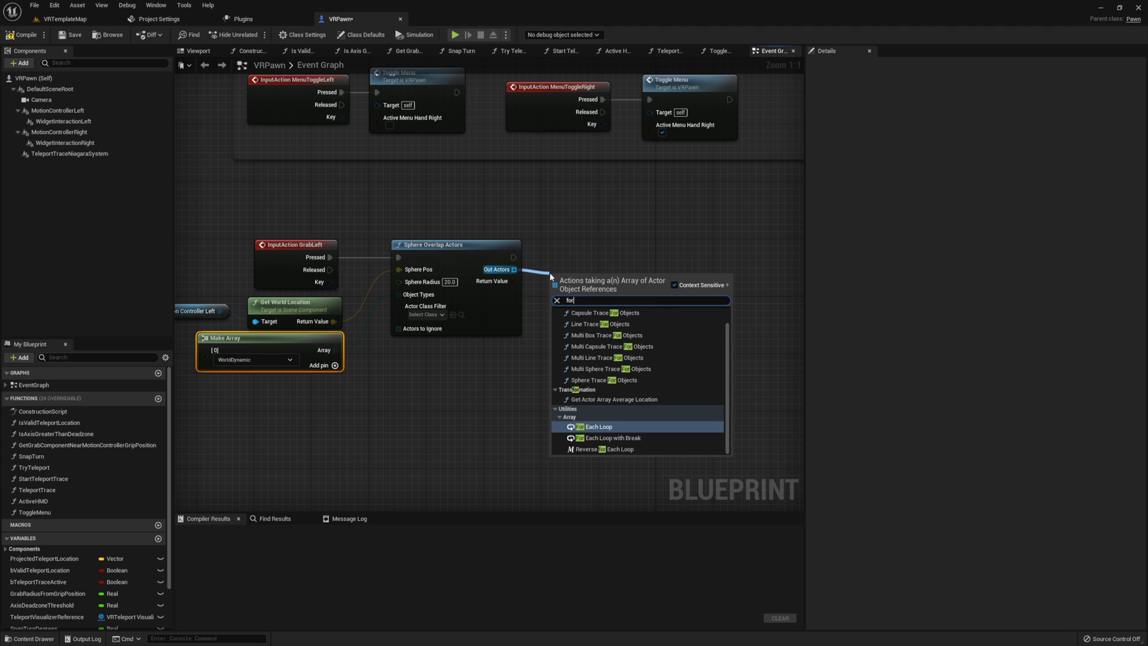
pyautogui.click(614, 437)
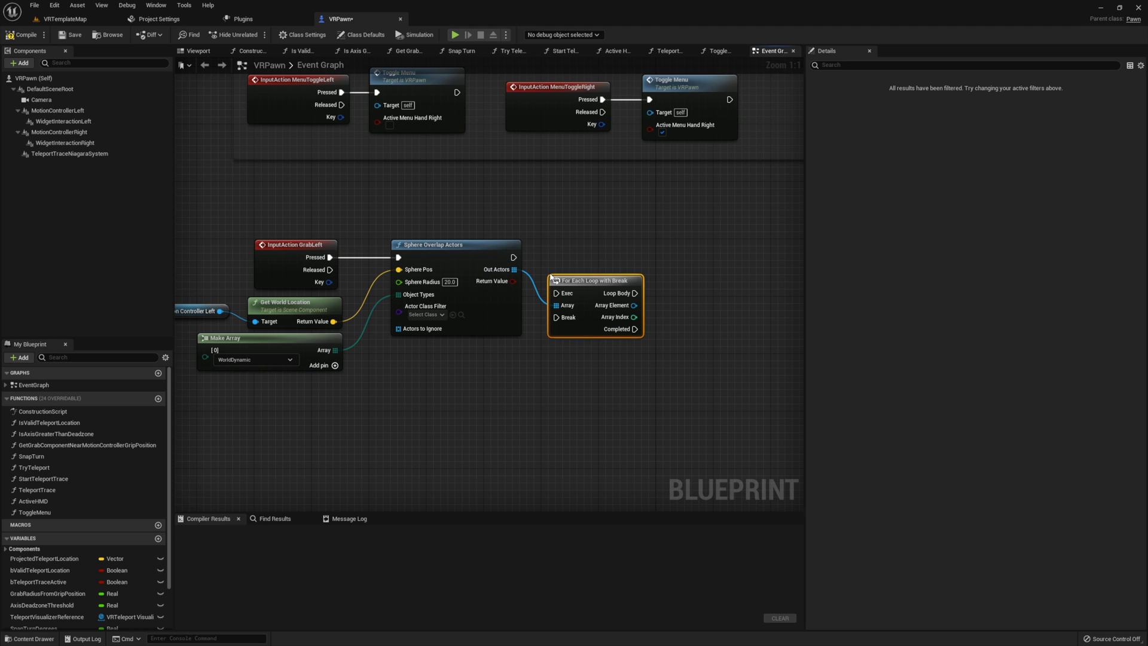
pyautogui.moveTo(594, 304)
pyautogui.write('gr')
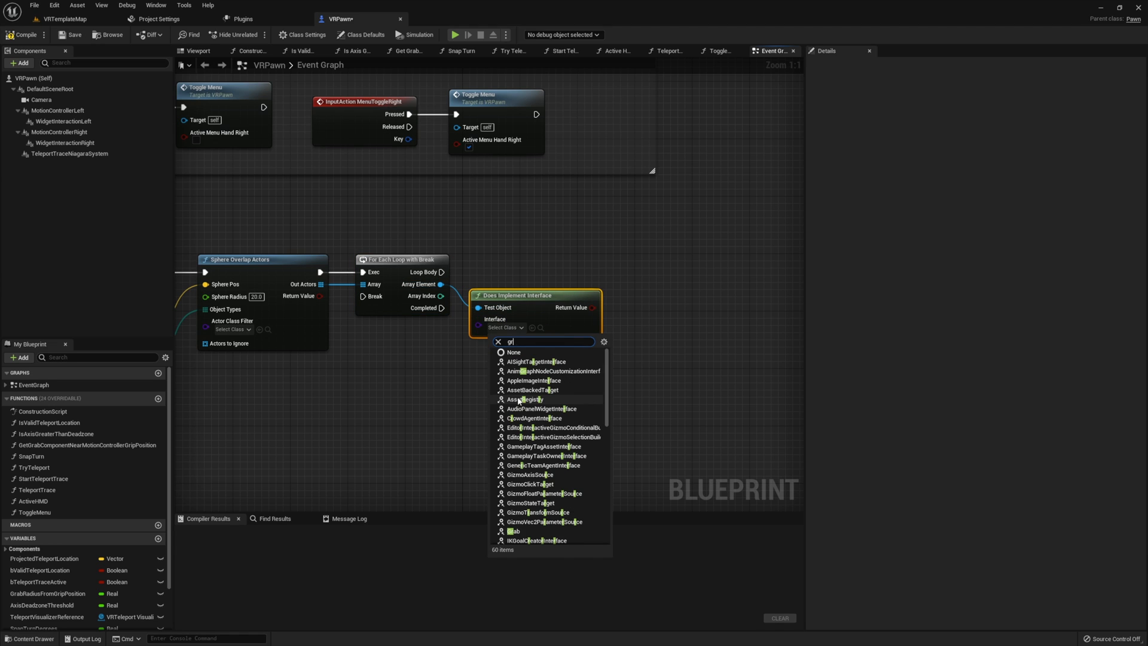
pyautogui.click(513, 531)
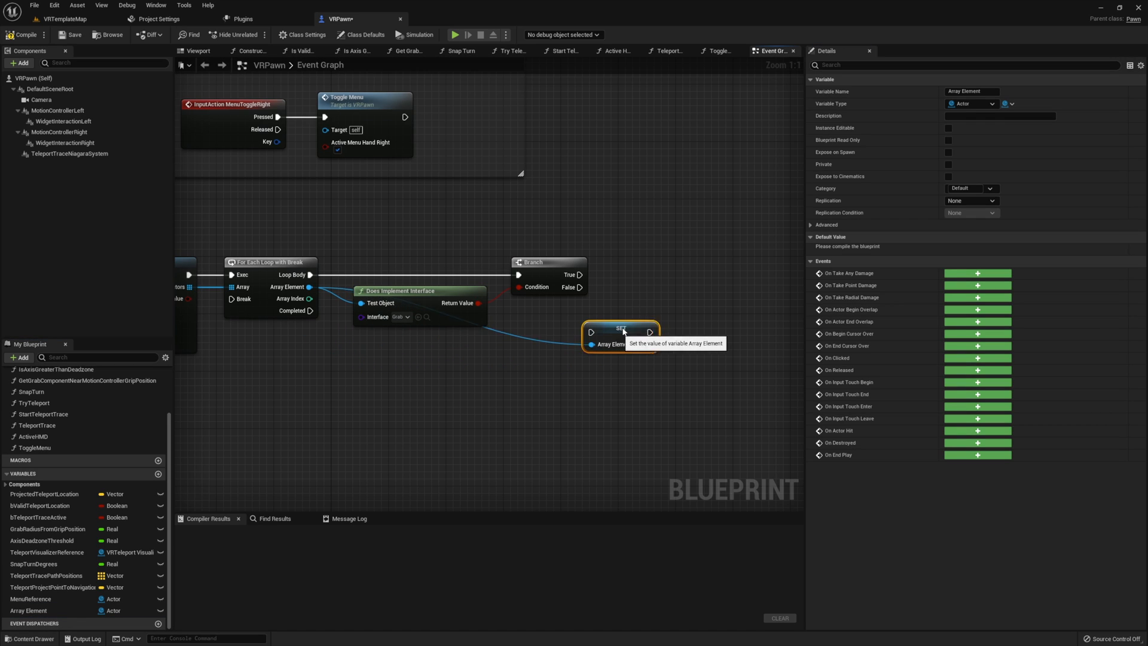
# Run the actor setter after Branch True and rename the variable GrabLeftActor.
pyautogui.moveTo(622, 329); pyautogui.dragTo(649, 278)
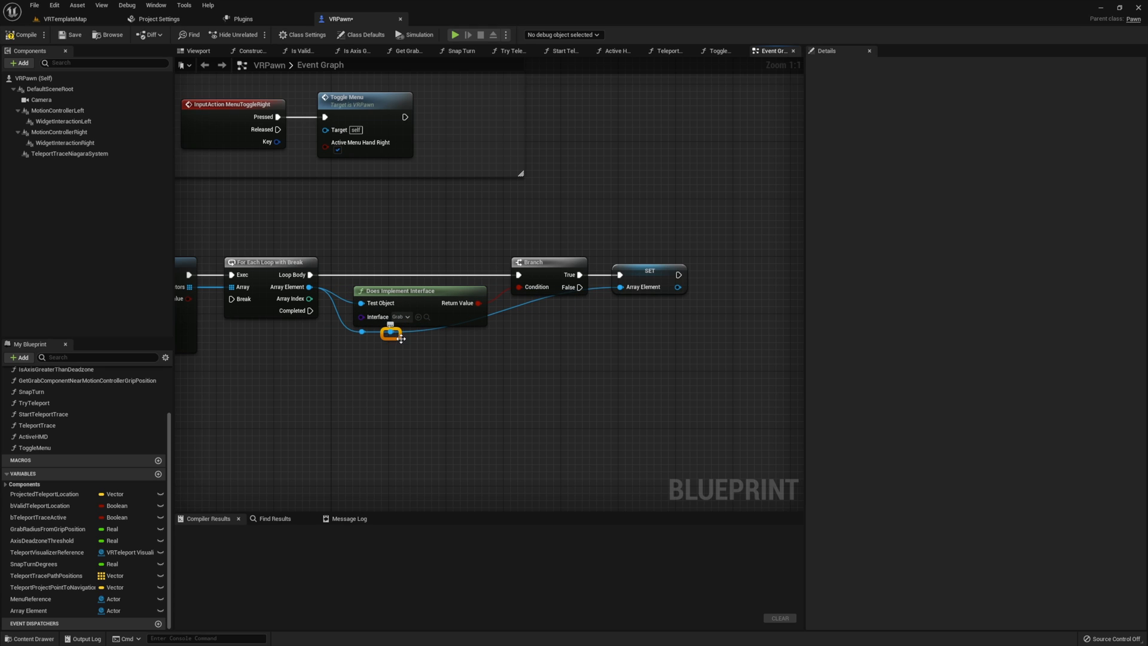
pyautogui.moveTo(392, 333); pyautogui.dragTo(577, 333)
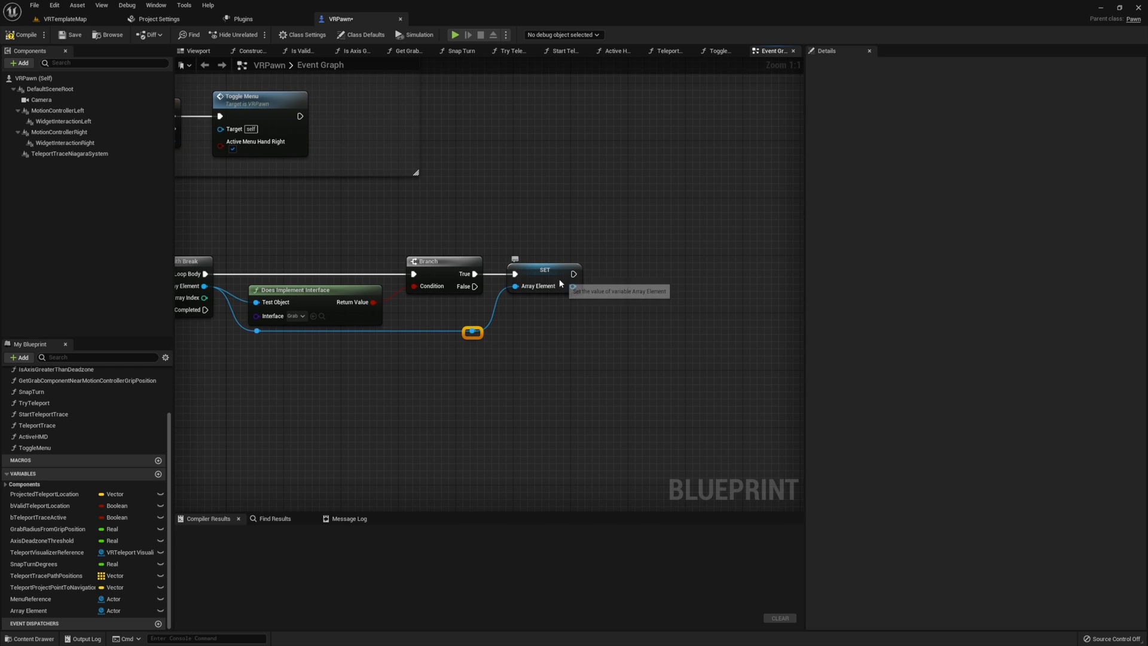
pyautogui.click(544, 270)
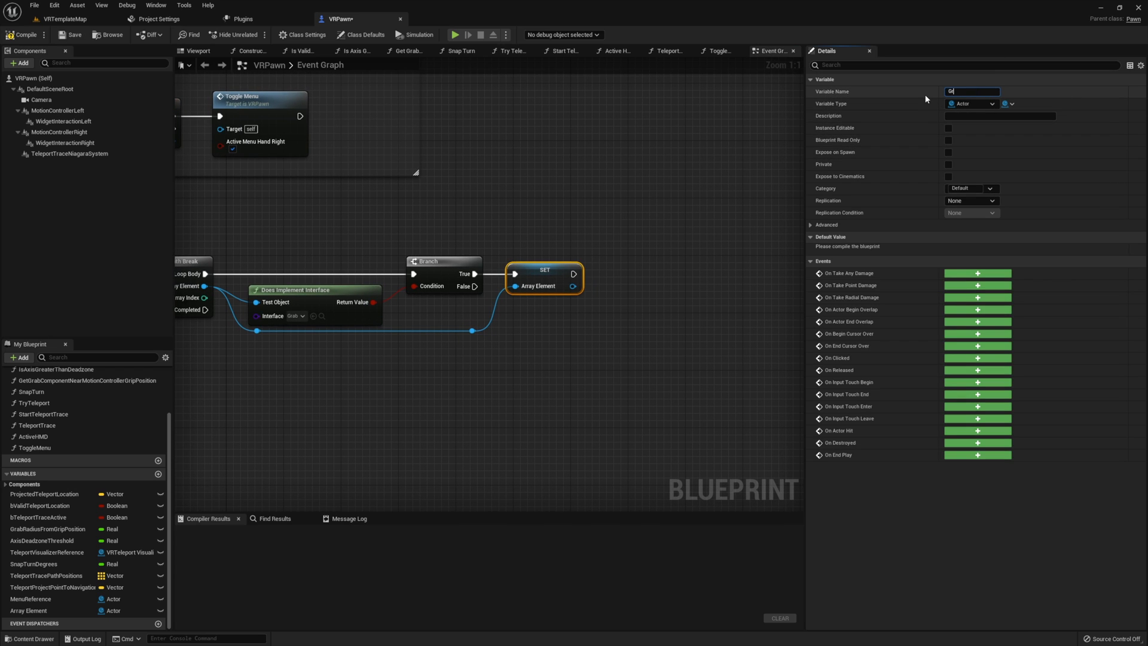
pyautogui.write('GrabLeftActor')
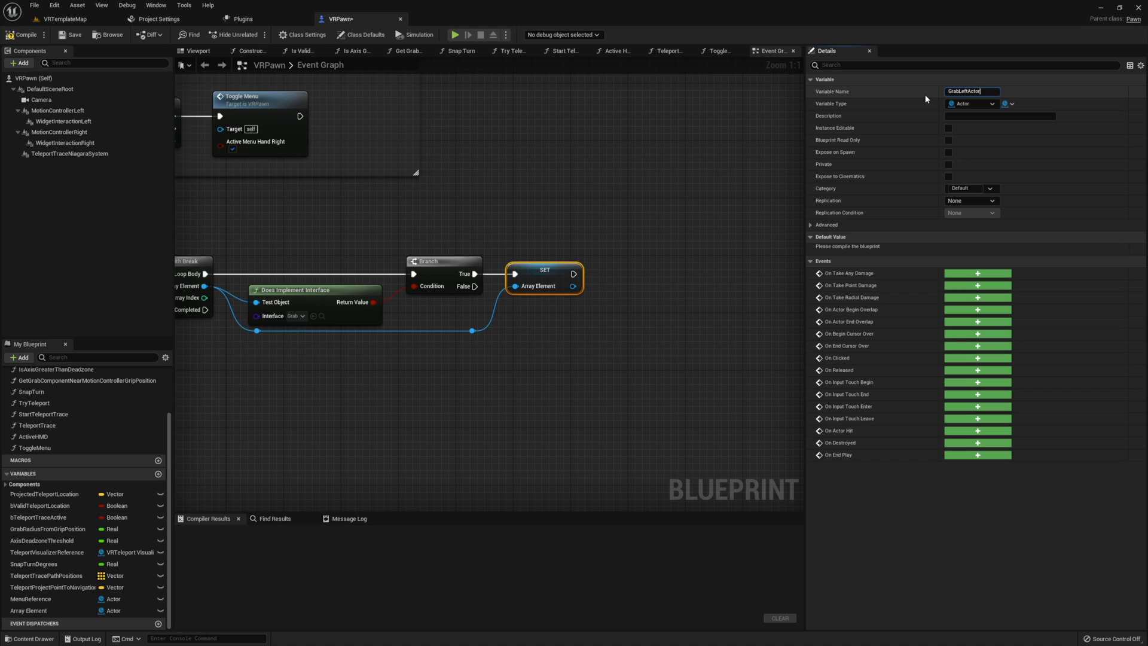
pyautogui.press('Enter')
pyautogui.write('grab')
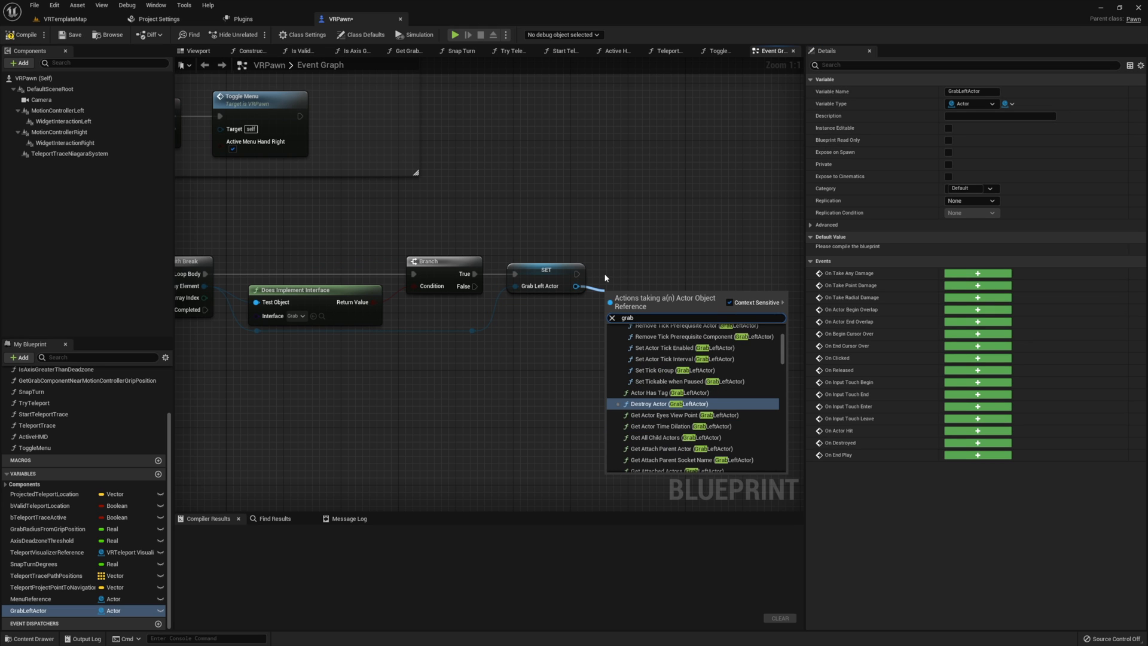
# Call the Grab interface message on the stored GrabLeftActor.
pyautogui.scroll(-3)
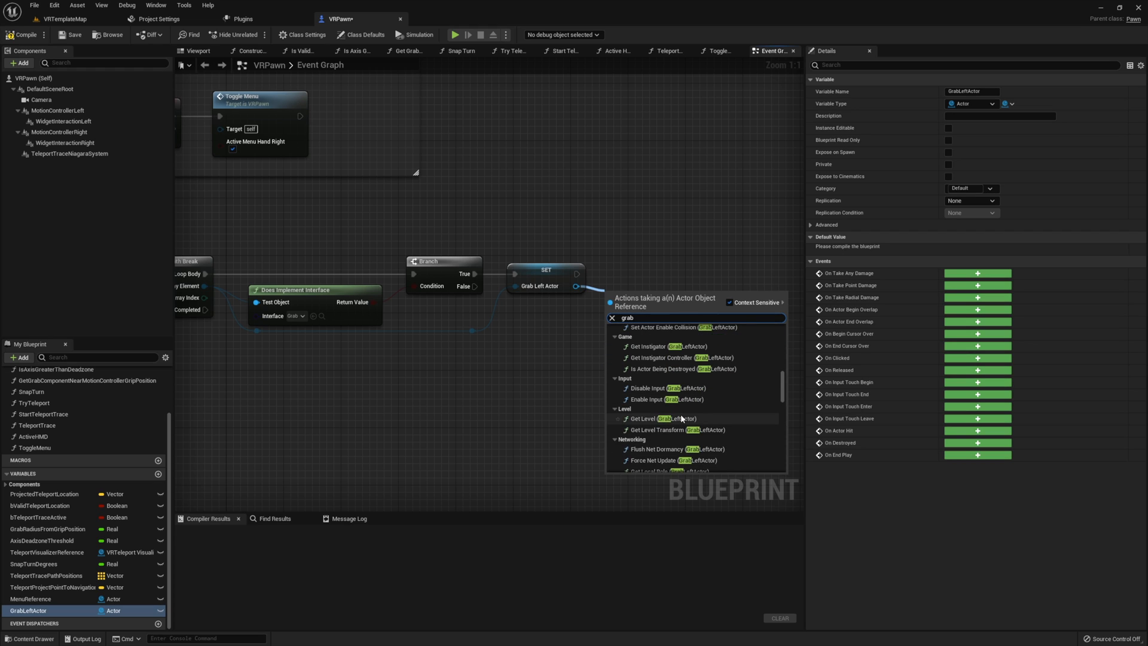
pyautogui.scroll(-3)
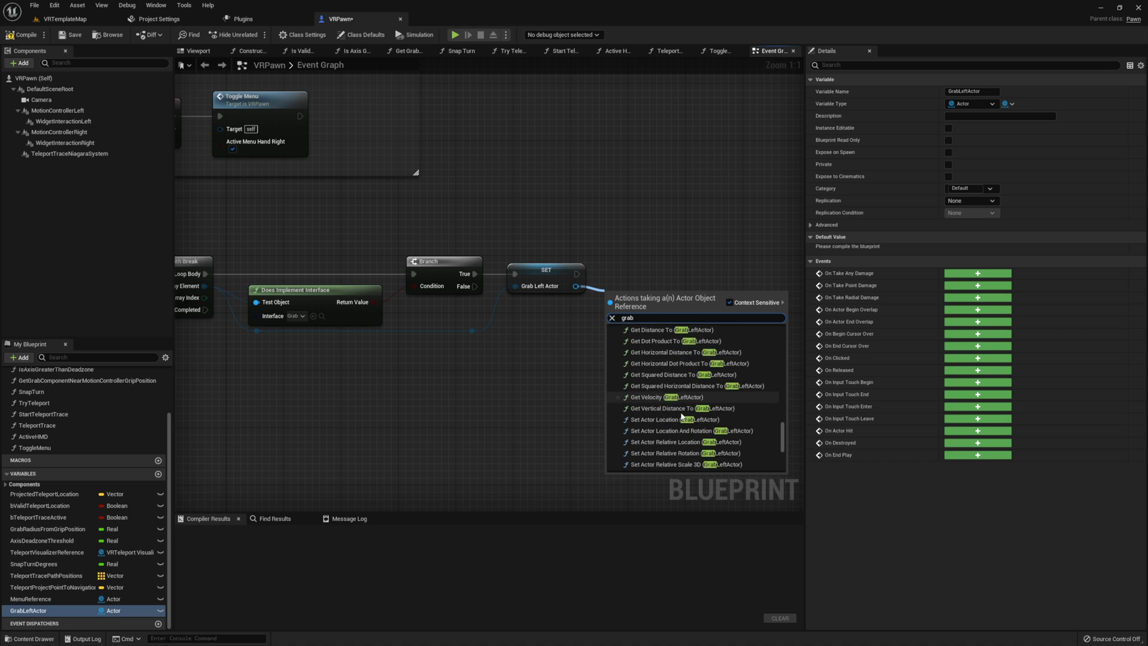
pyautogui.scroll(-3)
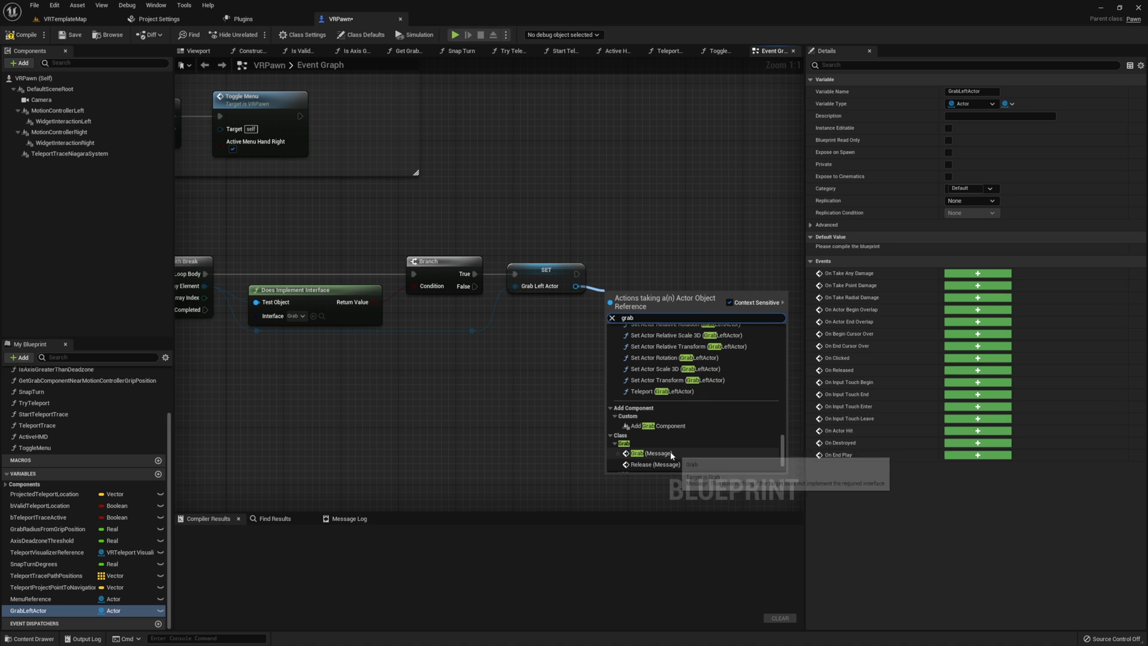
pyautogui.click(649, 454)
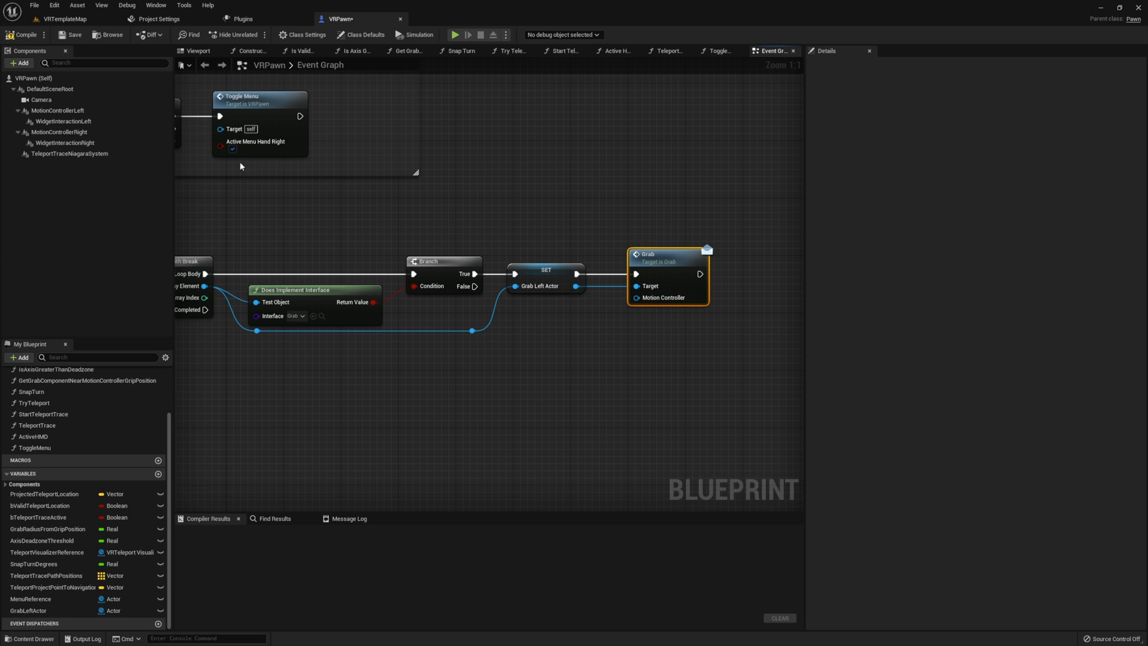
# On GrabLeft Released, call Release on a valid GrabLeftActor with MotionControllerLeft, then set GrabLeftActor.
pyautogui.click(565, 305)
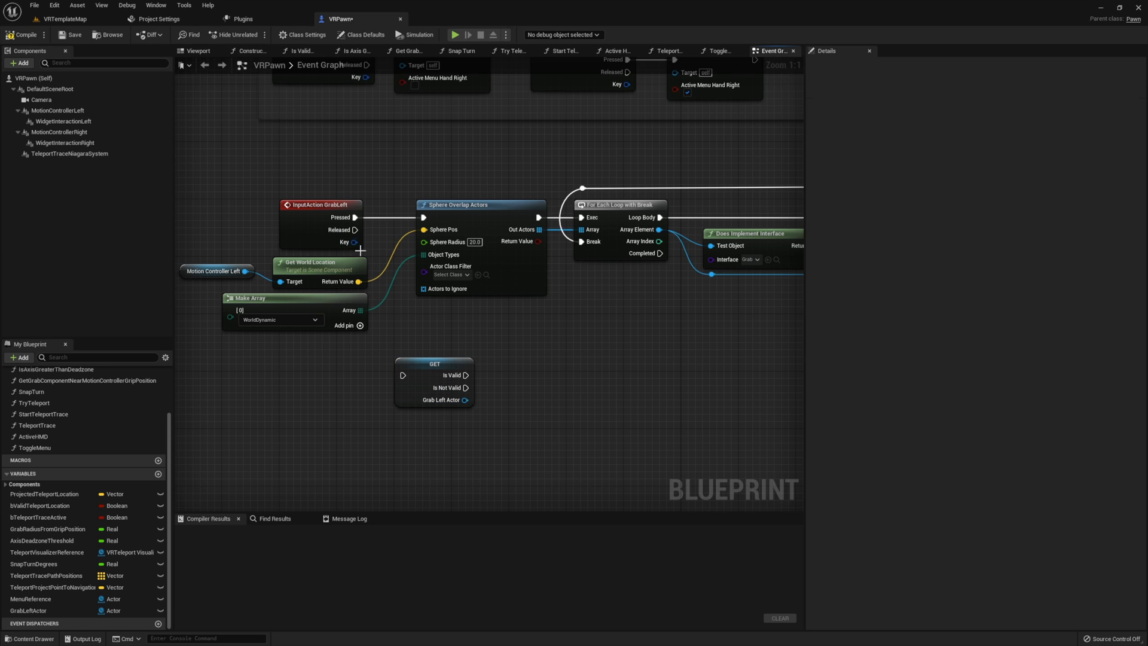
pyautogui.click(433, 364)
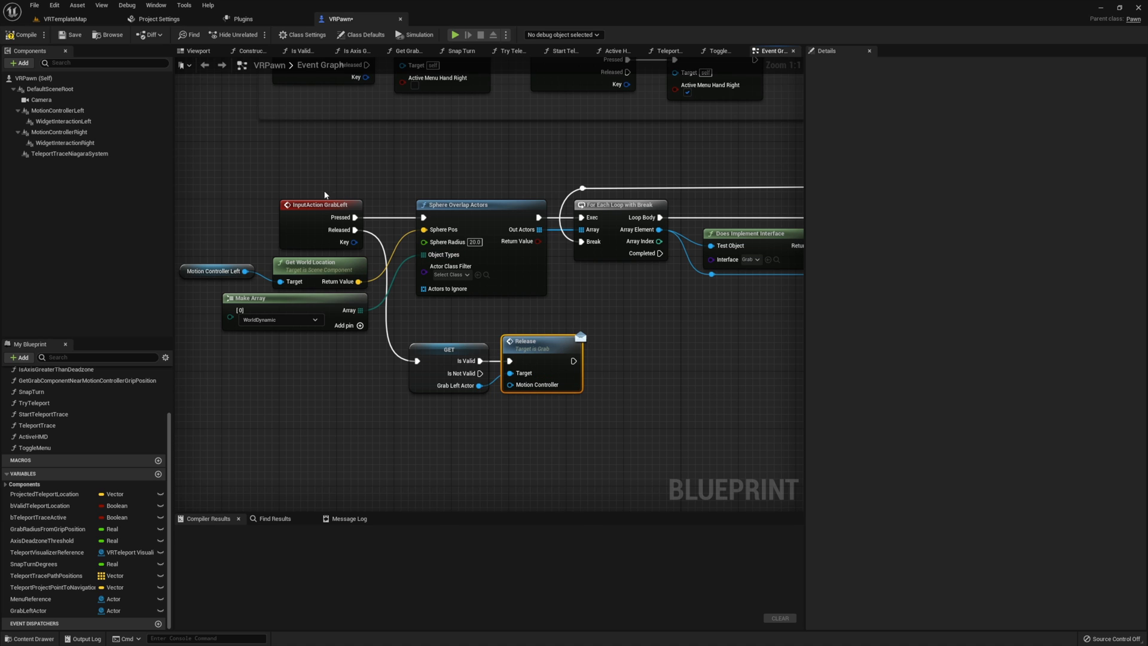
pyautogui.click(58, 111)
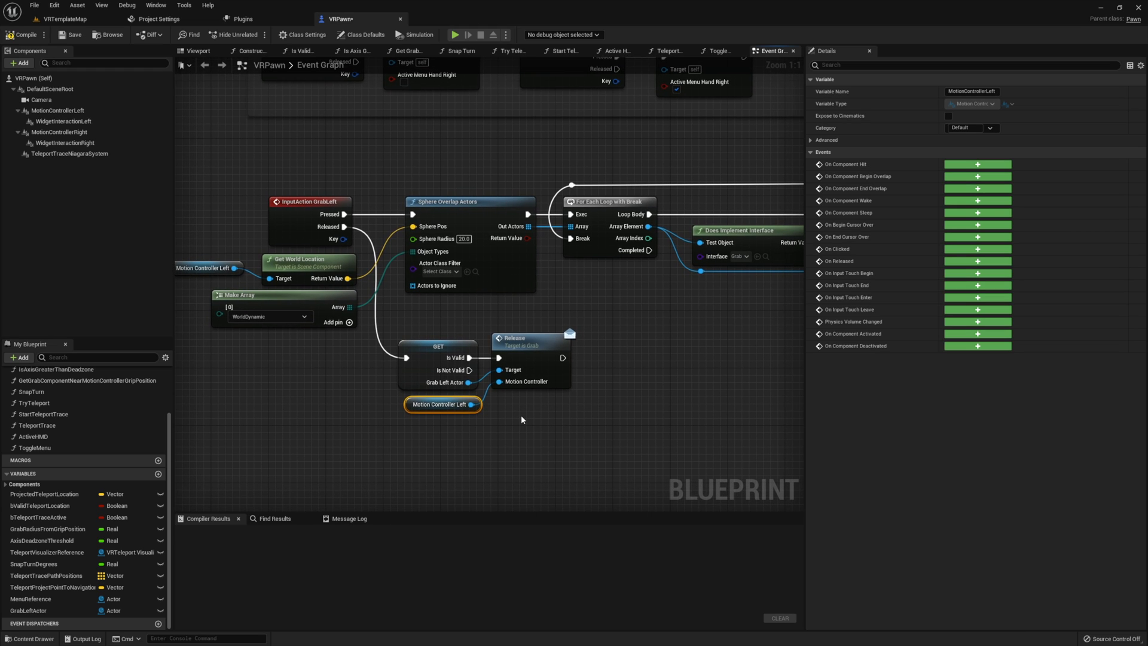
pyautogui.click(29, 610)
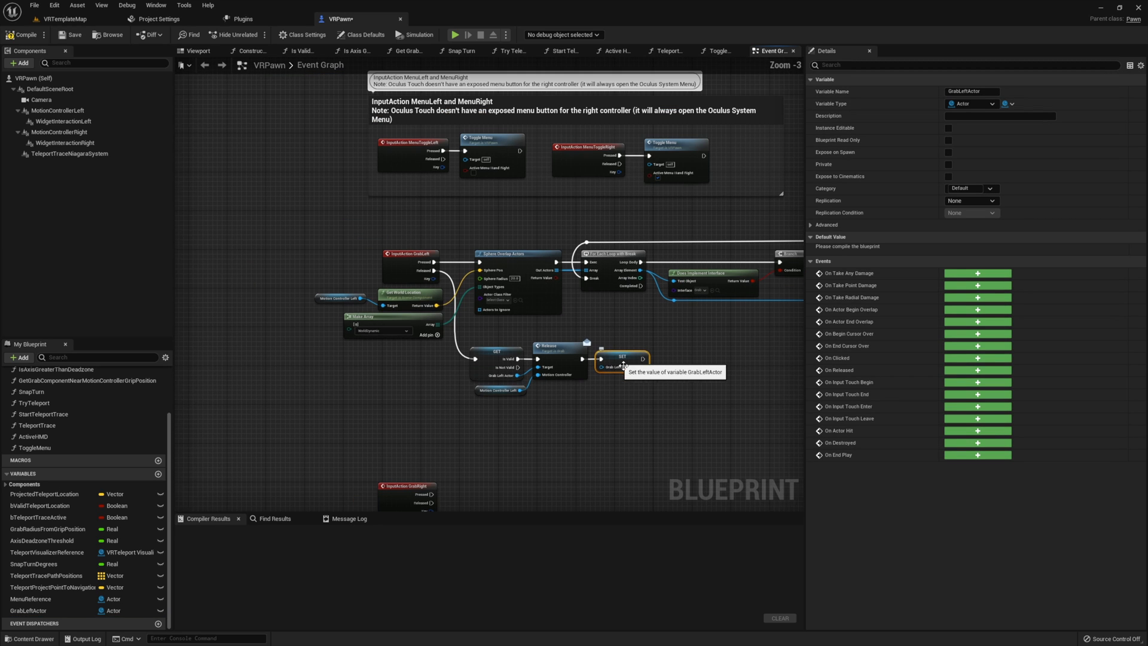
# In the duplicated graph, replace the left motion controller references with MotionControllerRight.
pyautogui.scroll(-3)
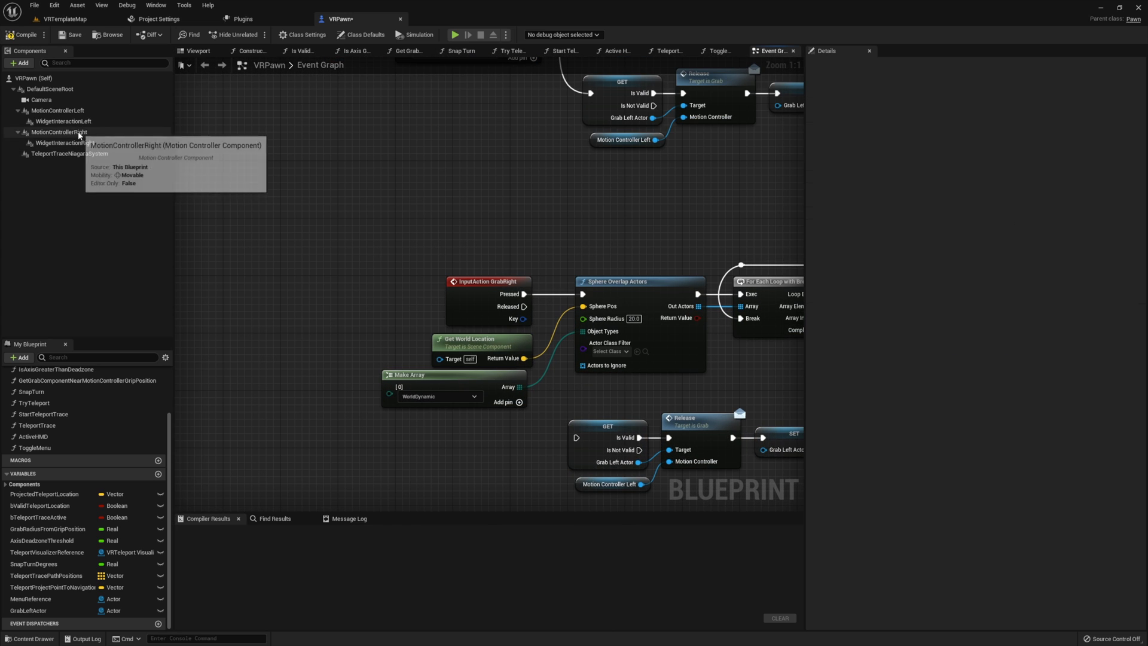
pyautogui.click(56, 132)
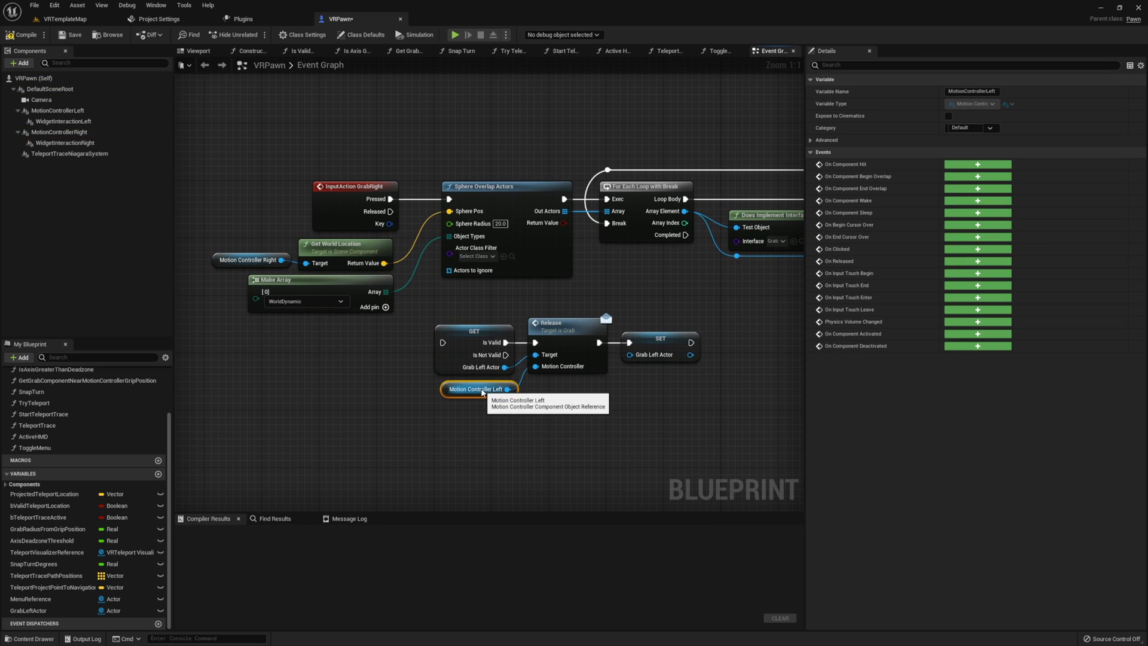
pyautogui.click(59, 131)
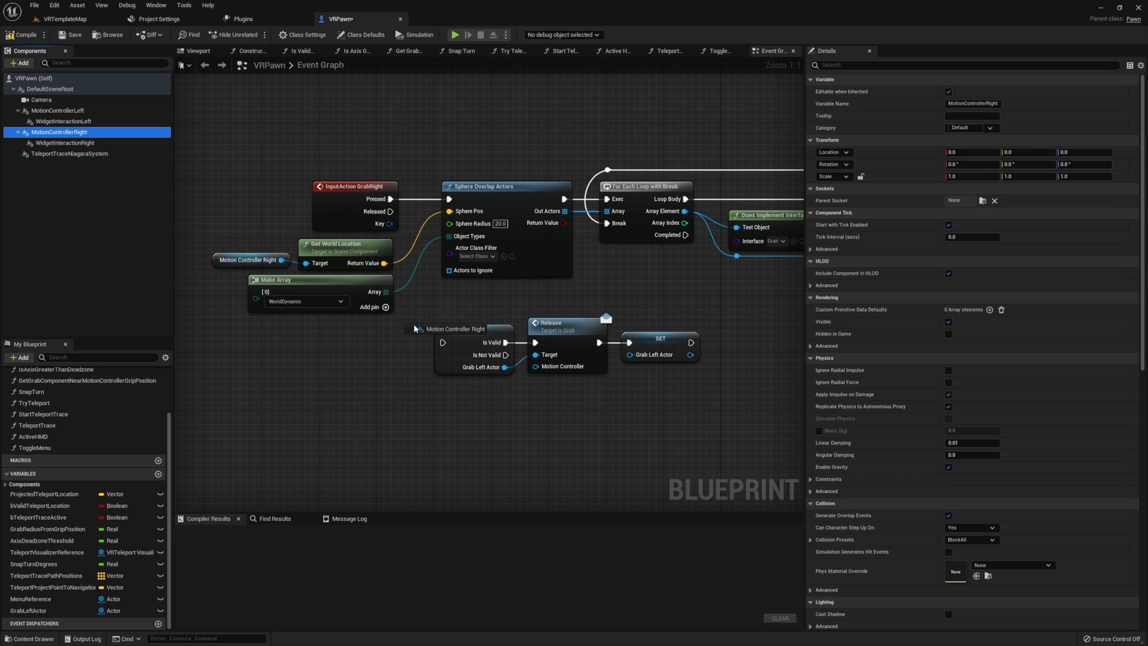
pyautogui.click(480, 389)
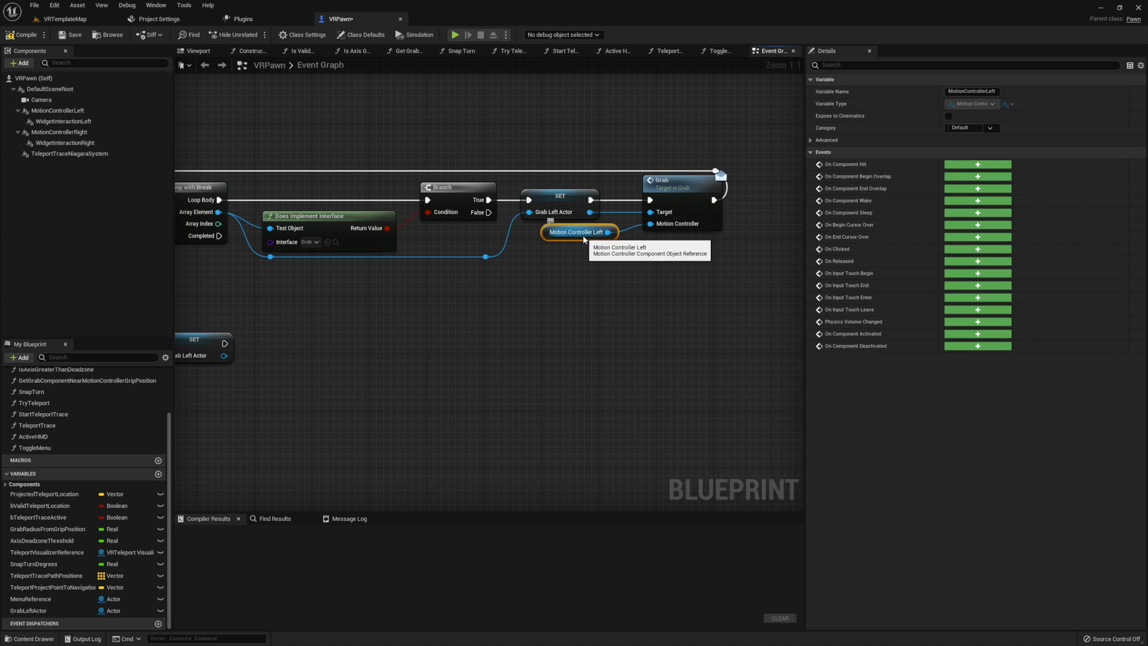
pyautogui.click(59, 131)
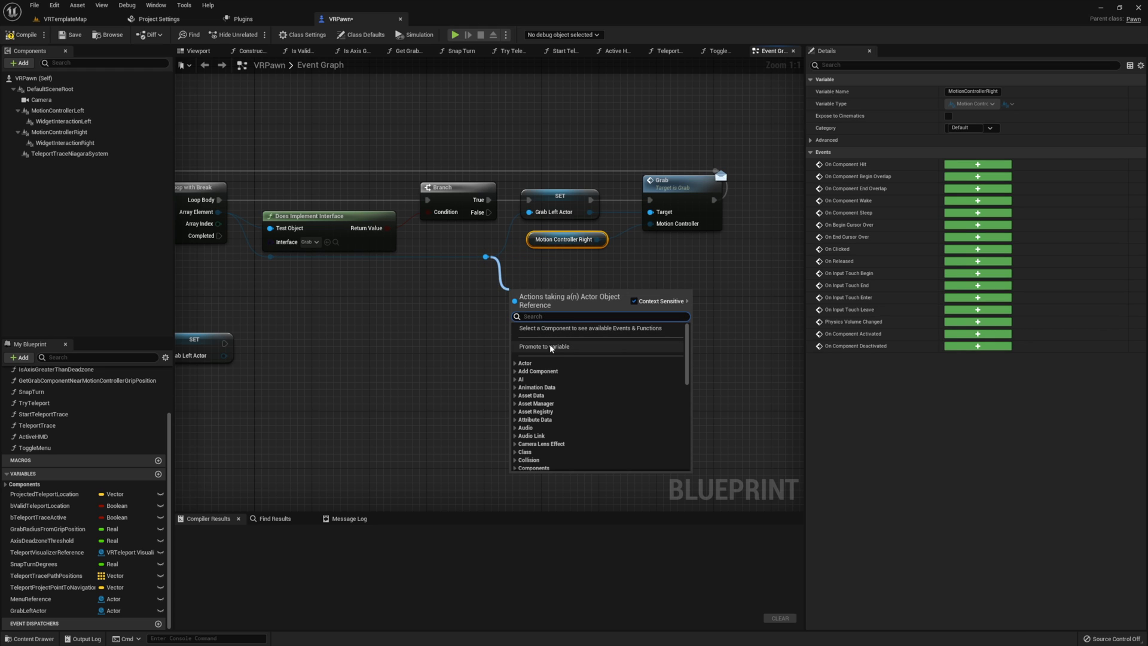
# Promote the found actor to GrabRightActor, wire its setter to Grab, and use GrabRightActor for Release.
pyautogui.click(542, 346)
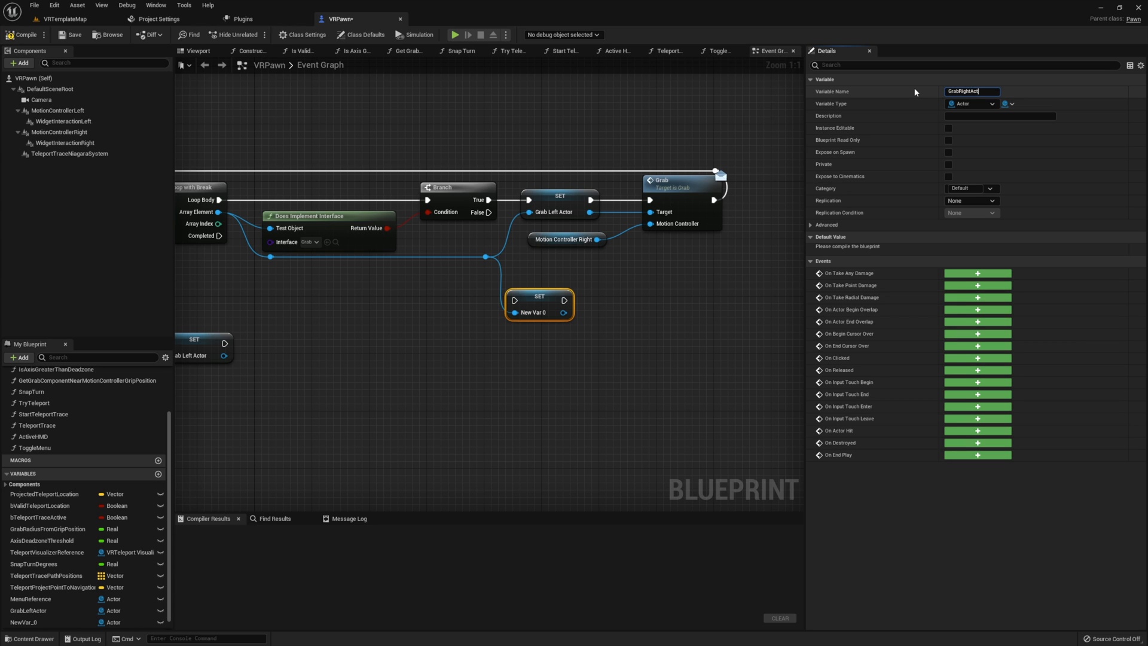
pyautogui.write('GrabRightActor')
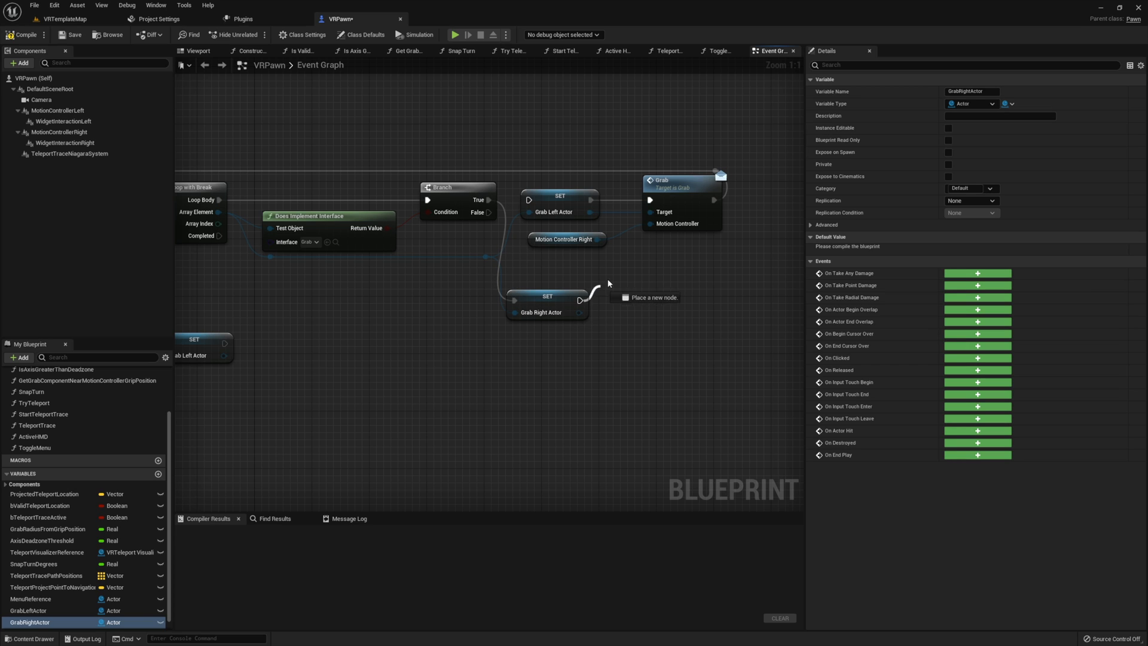
pyautogui.moveTo(578, 312); pyautogui.dragTo(650, 212)
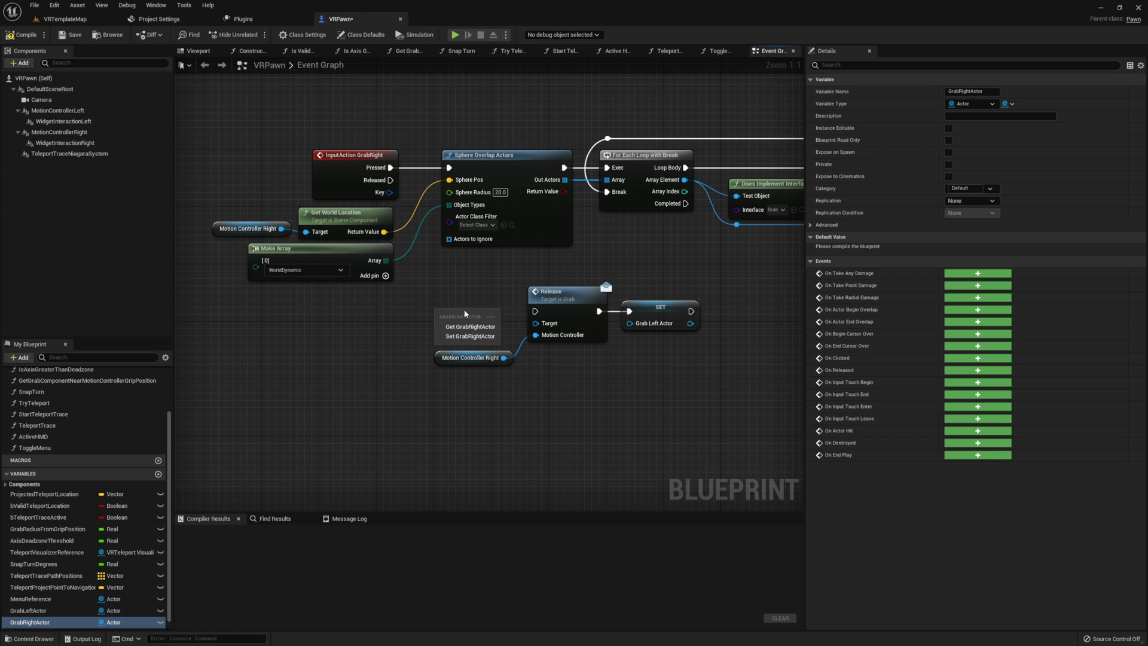
pyautogui.rightClick(466, 316)
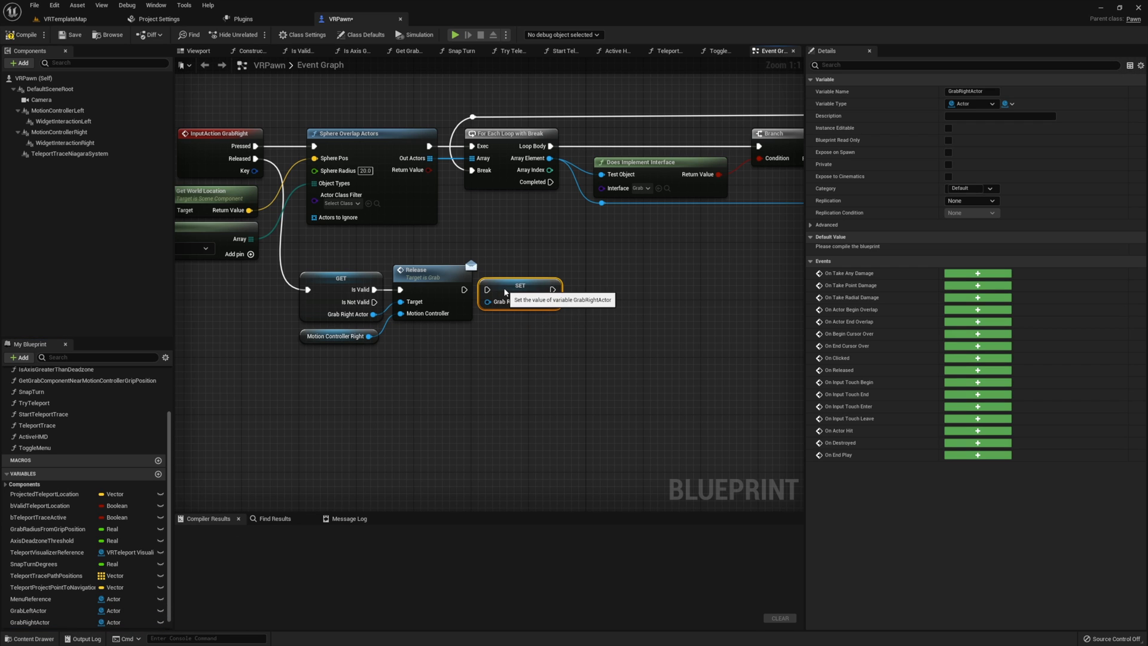
pyautogui.scroll(-3)
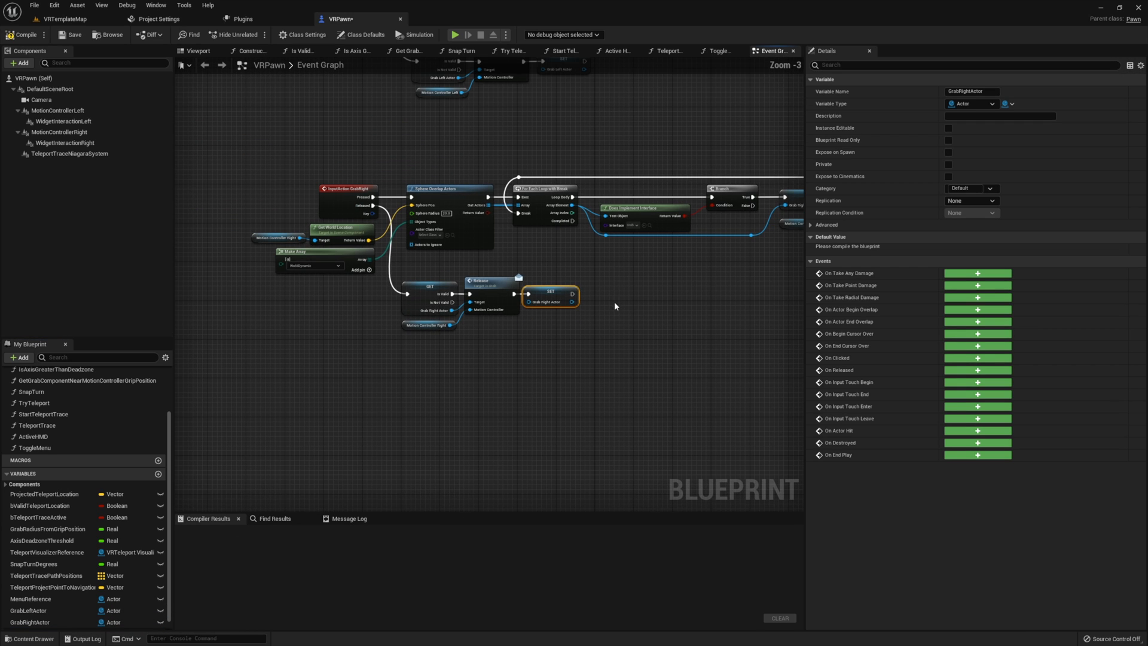
pyautogui.scroll(-3)
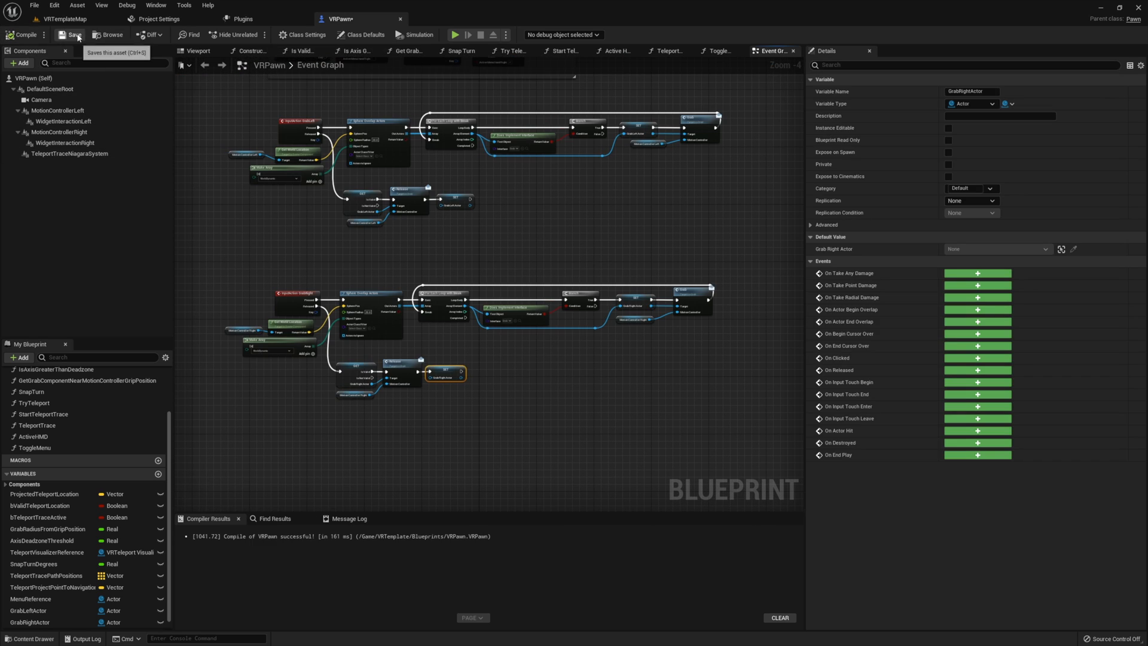
# Save the compiled VRPawn blueprint.
pyautogui.click(252, 19)
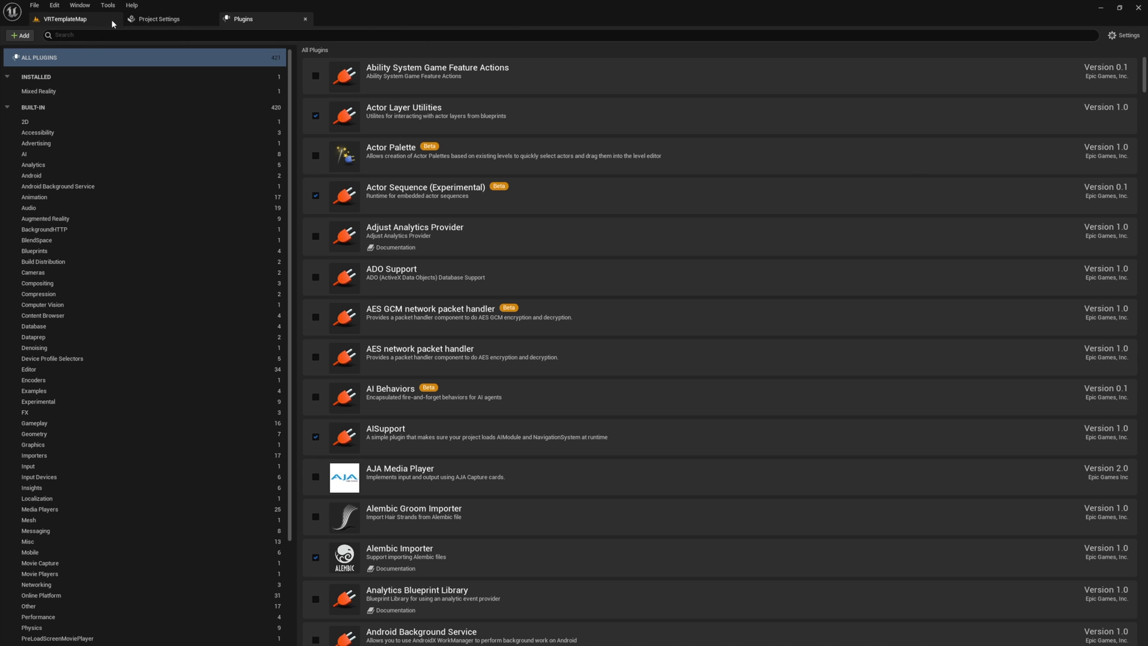